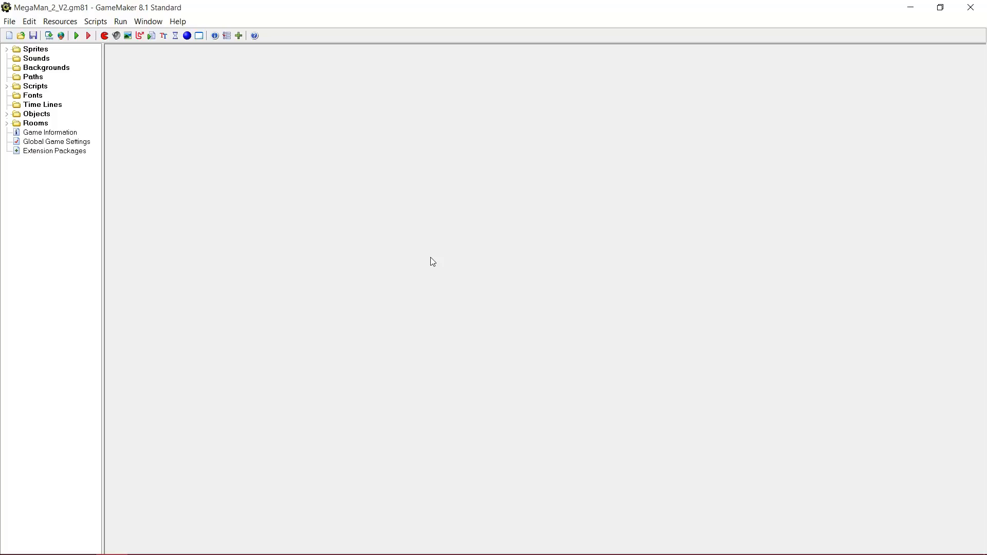
mouse_move(11, 120)
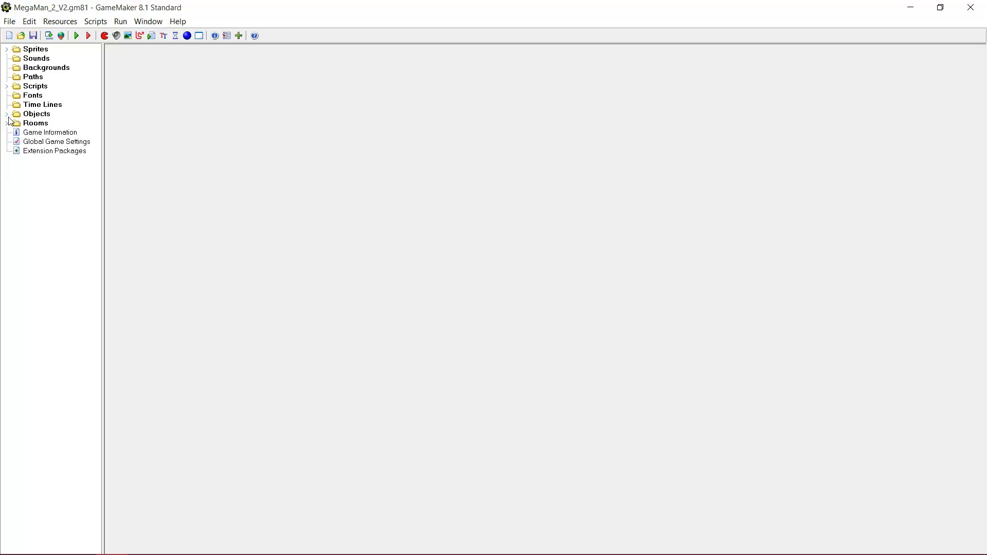
Open the objMegaman object's properties from the Objects folder
double_click(52, 132)
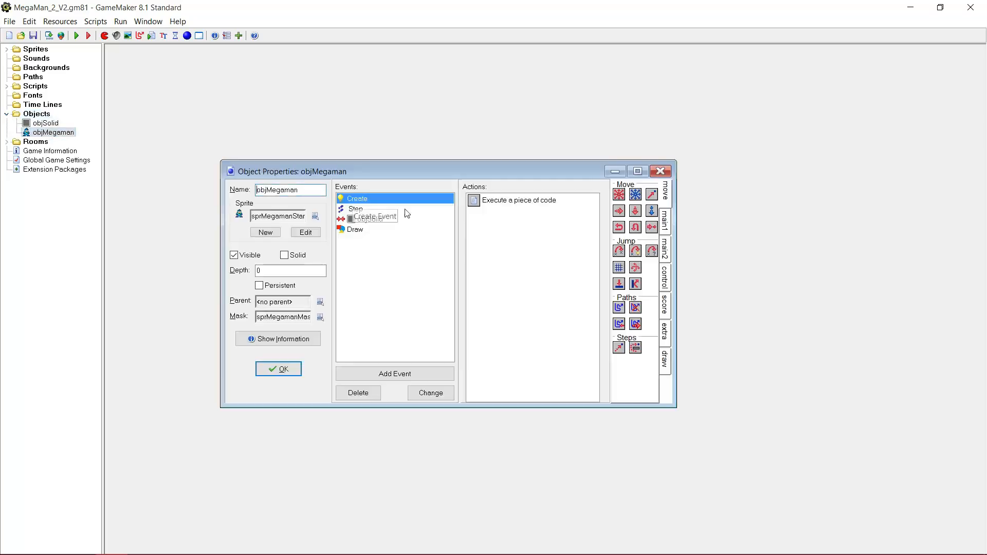
Edit the Create code so grav = 0.25 comes first and jumpSpeed becomes 4.75 + grav, then accept it
double_click(518, 201)
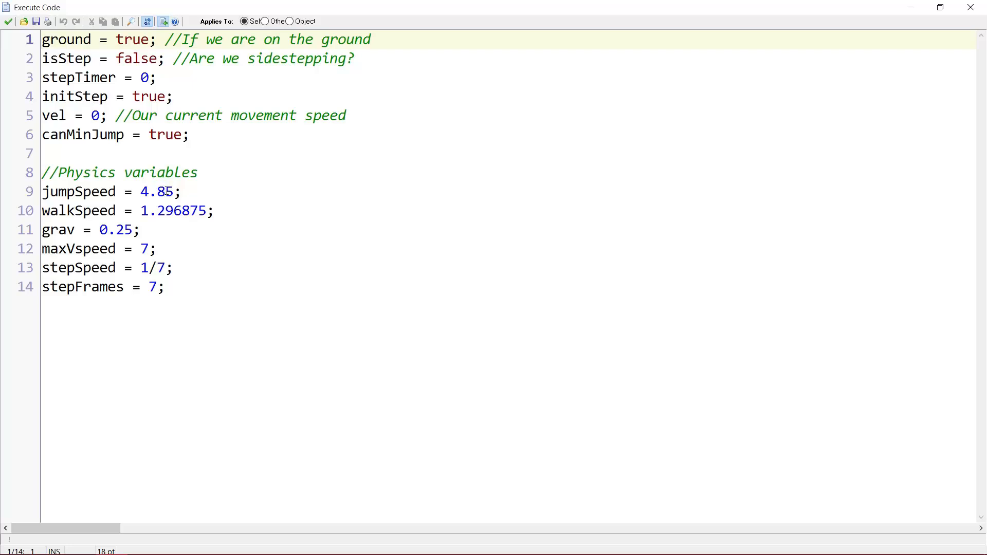
click(142, 192)
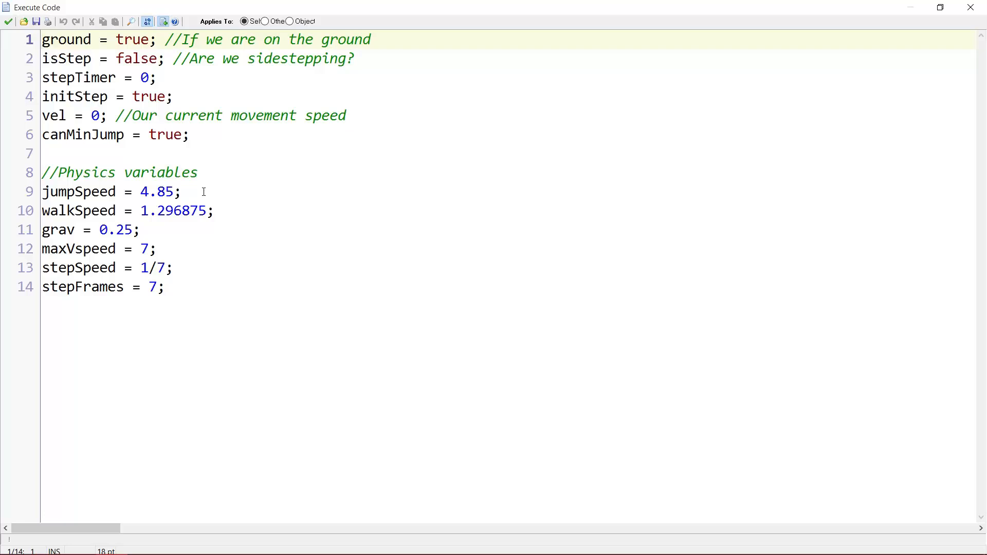
click(161, 192)
text(7)
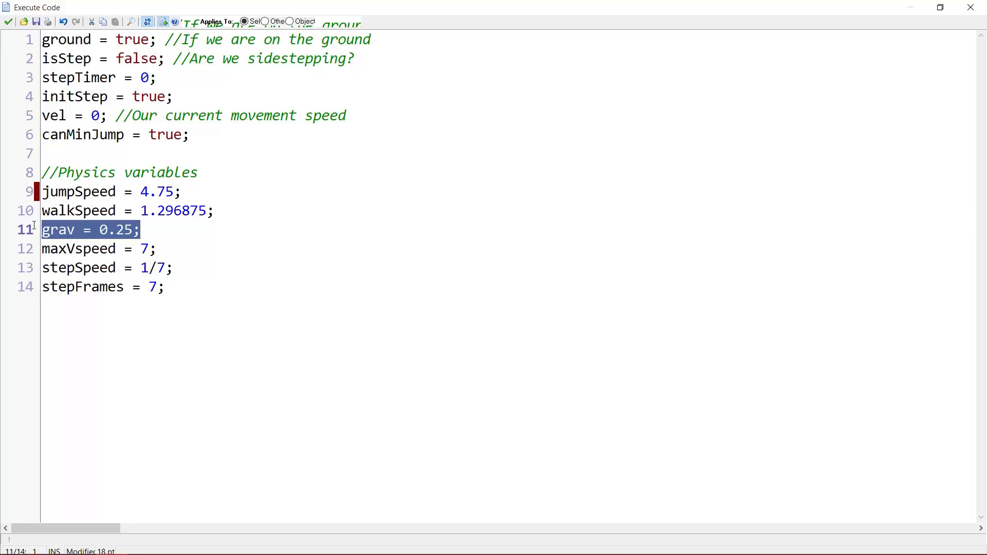
key(Delete)
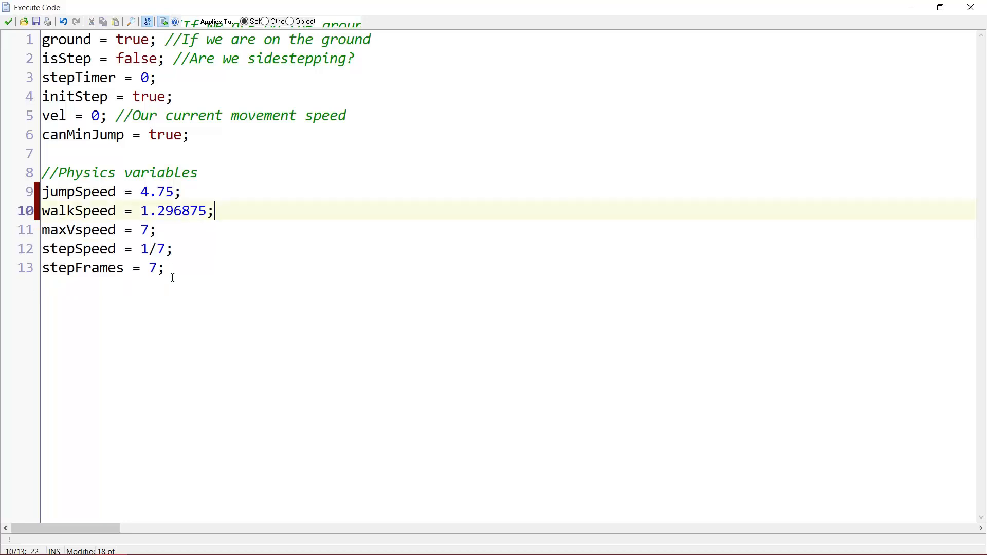
text(grav = 0.25;)
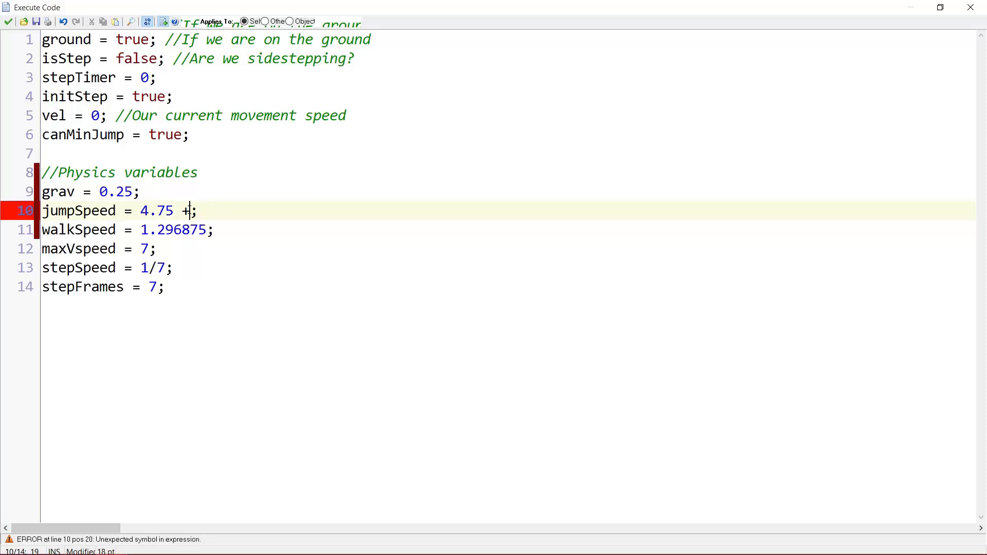
text(grav)
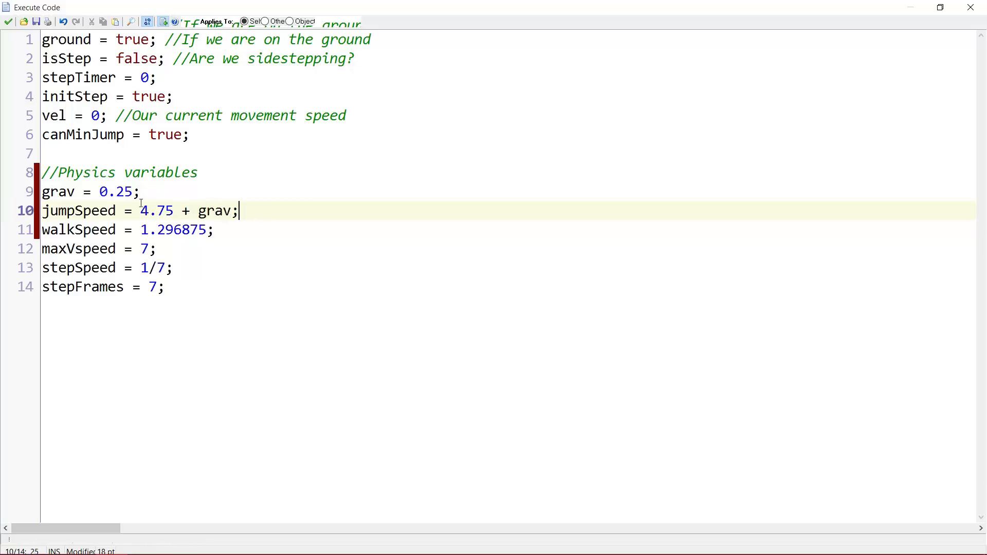
click(167, 192)
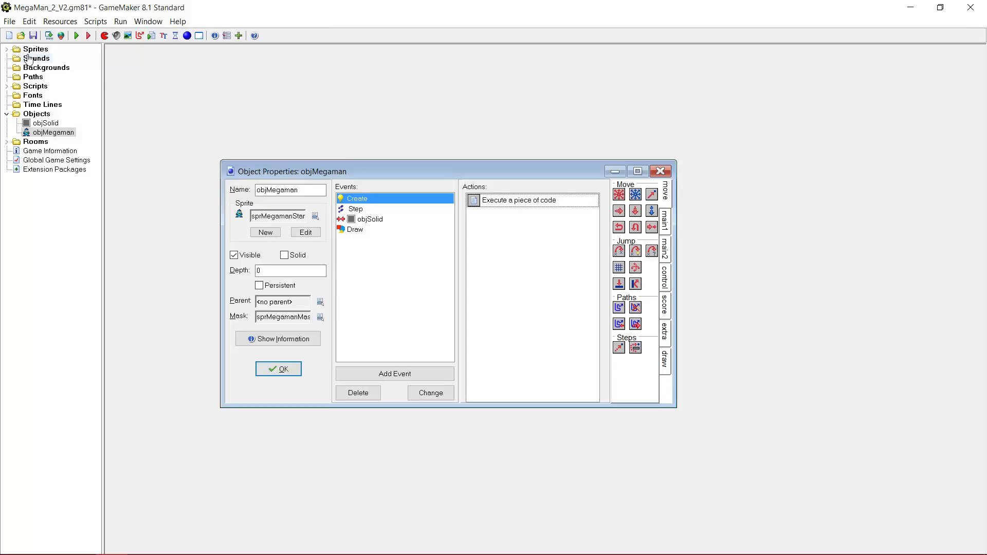
Add a new sprite in the Megaman group and name it sprMegamanStandShoot
click(7, 68)
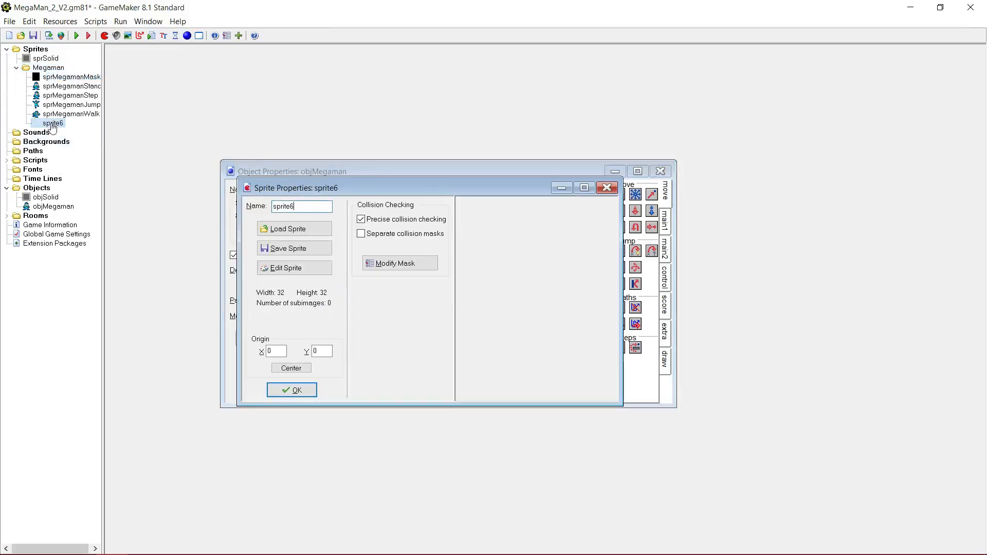
click(291, 390)
text(s)
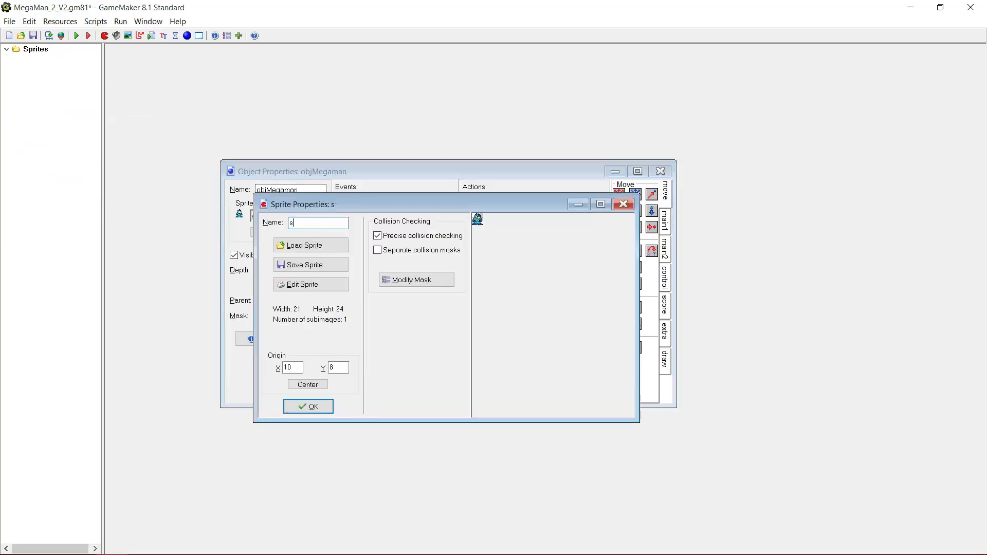
text(prMegamanStandSh)
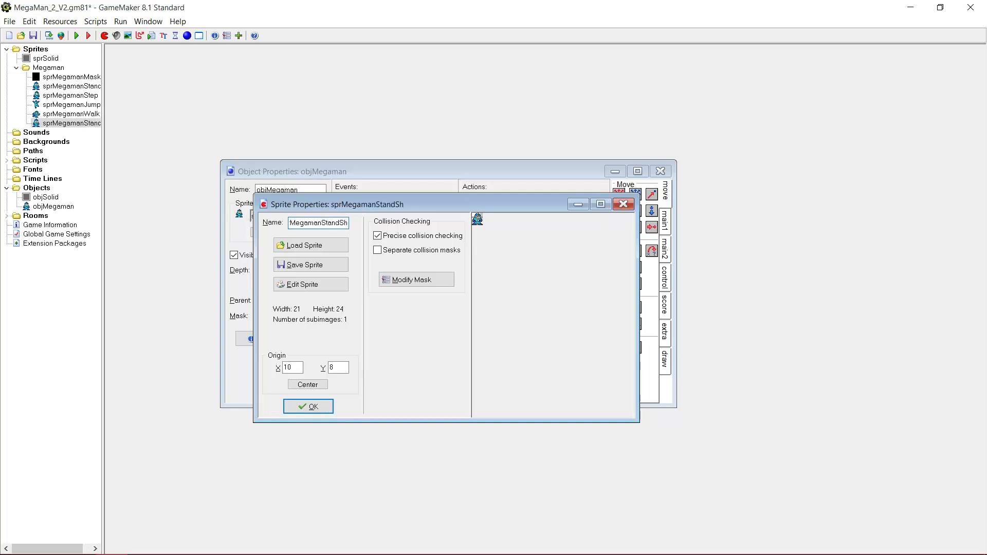
Load megaman_standshoot.png into the sprite and adjust its origin X value
click(305, 245)
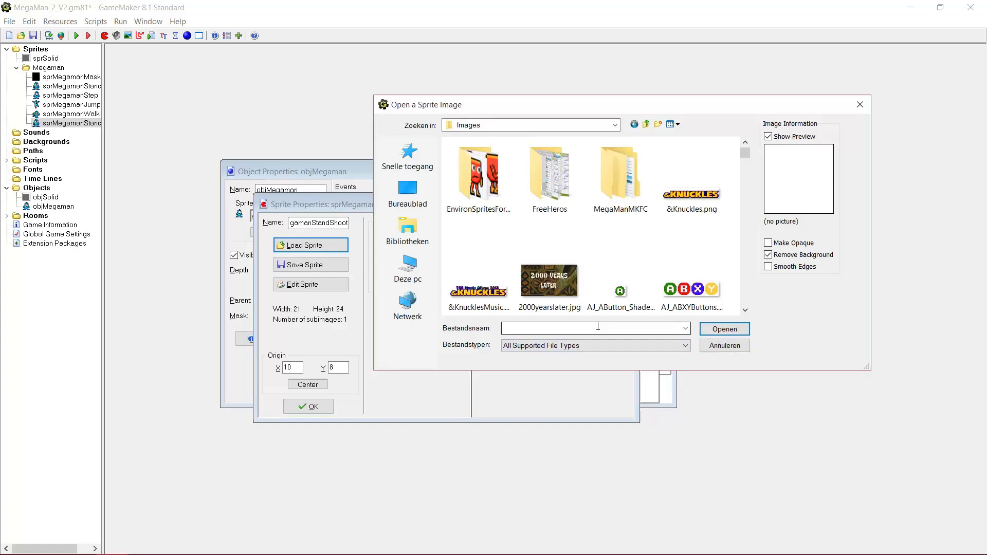
text(mega)
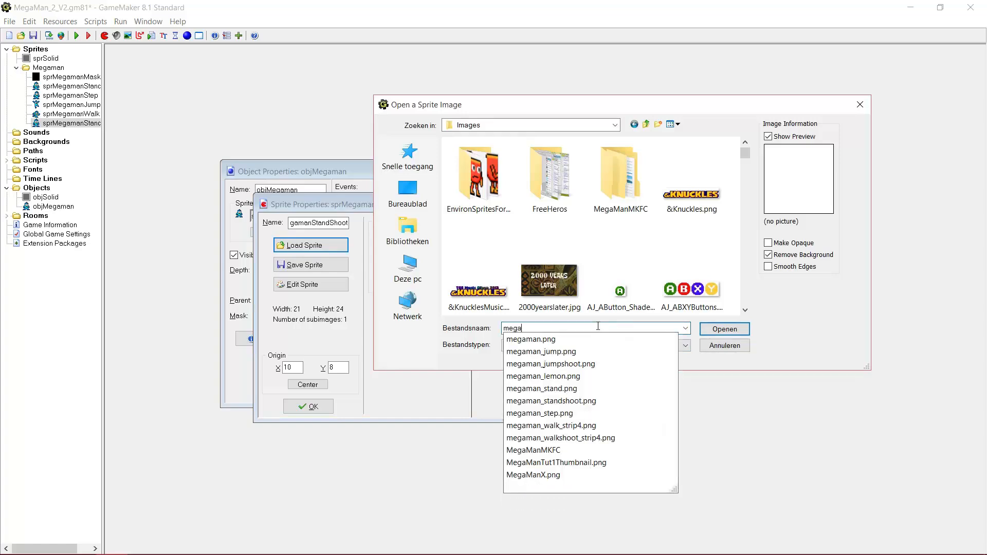
click(549, 364)
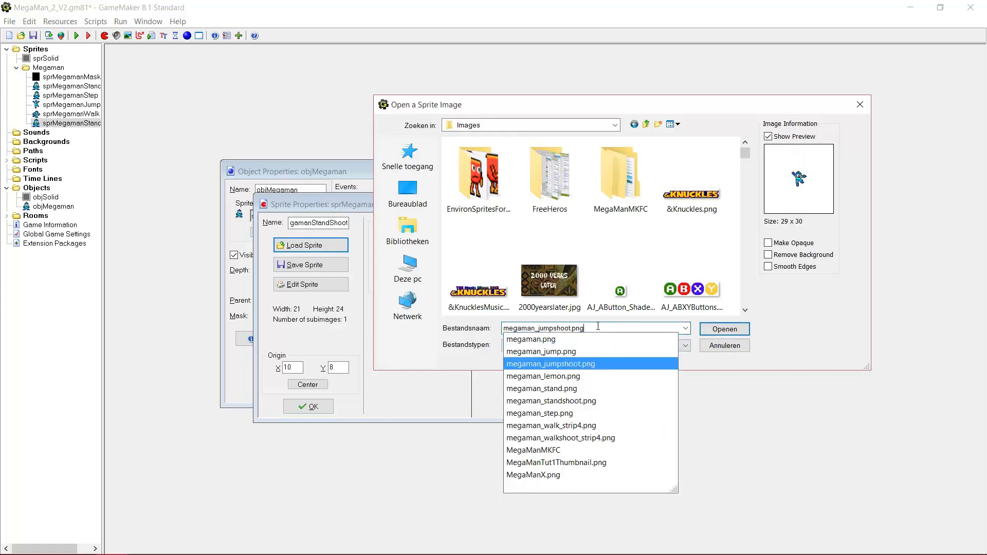
click(724, 329)
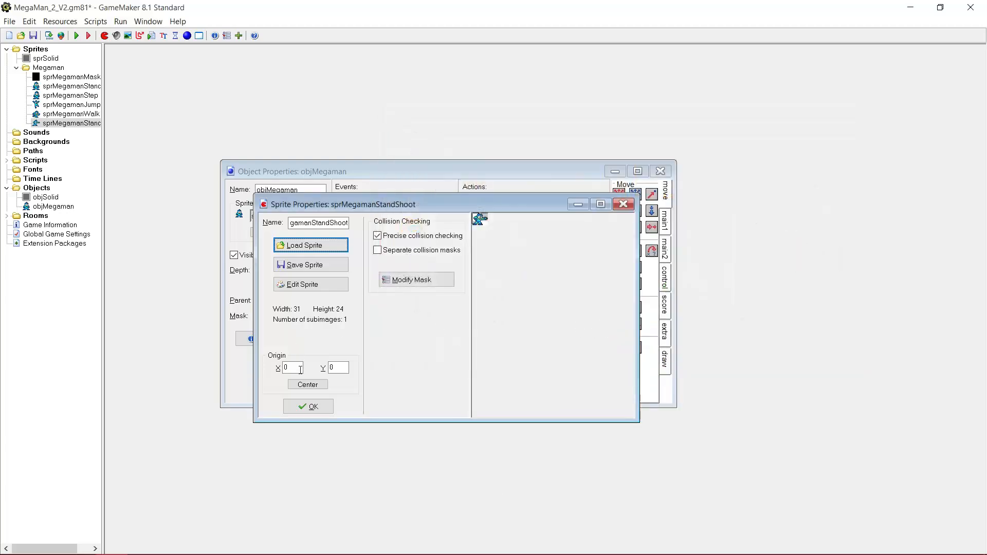
double_click(69, 85)
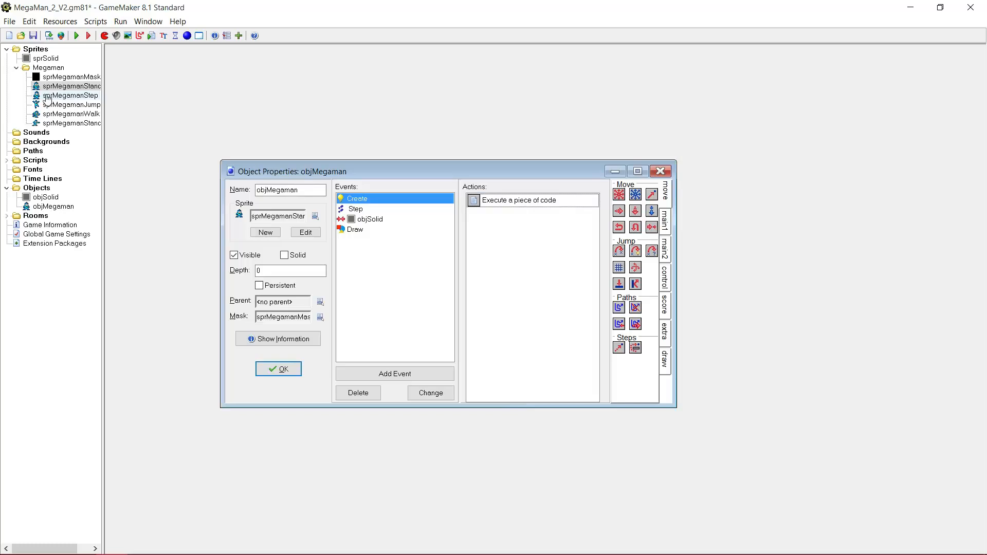
mouse_move(74, 133)
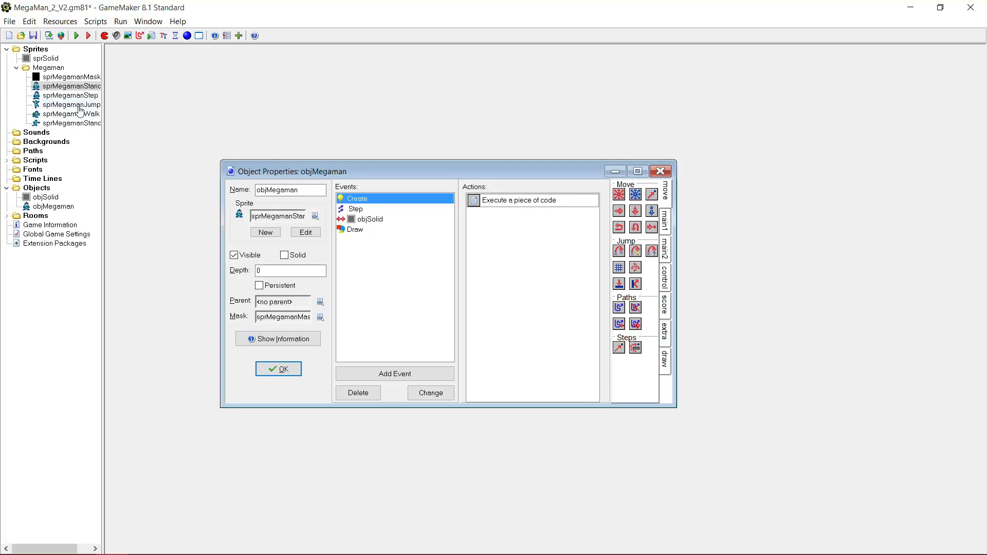
Duplicate sprMegamanJump as sprMegamanJumpShoot with megaman_jumpshoot.png loaded, then view sprMegamanJump's origin
double_click(69, 105)
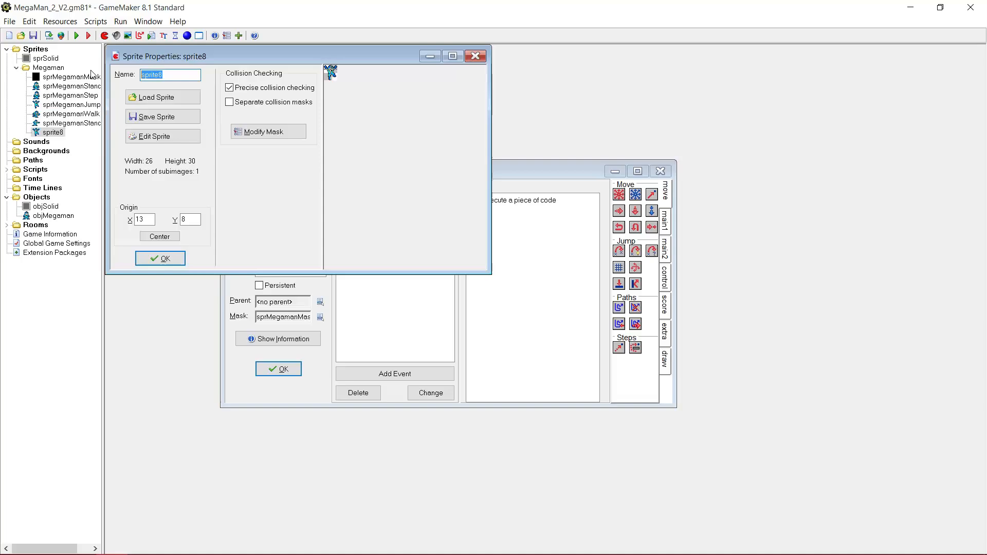
text(sprMegamanS)
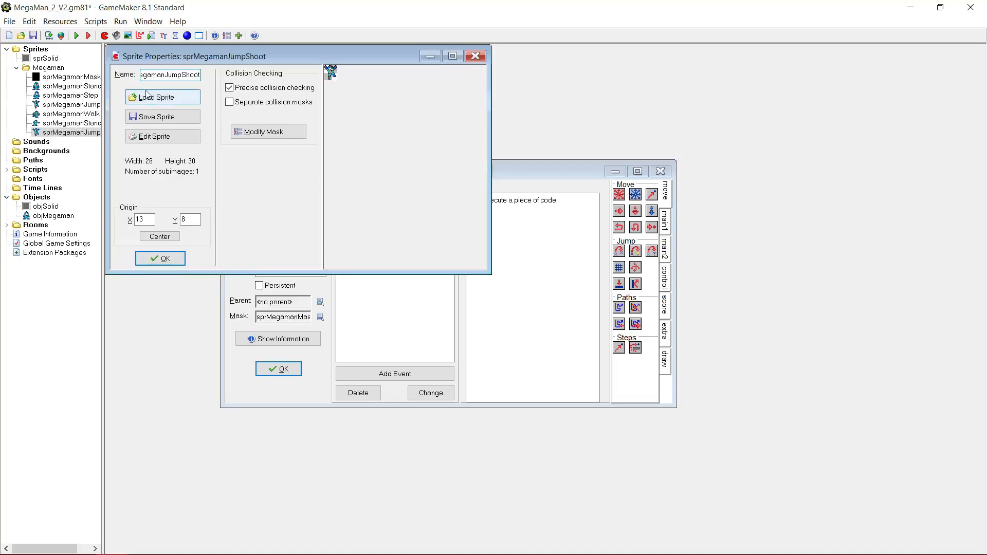
click(163, 97)
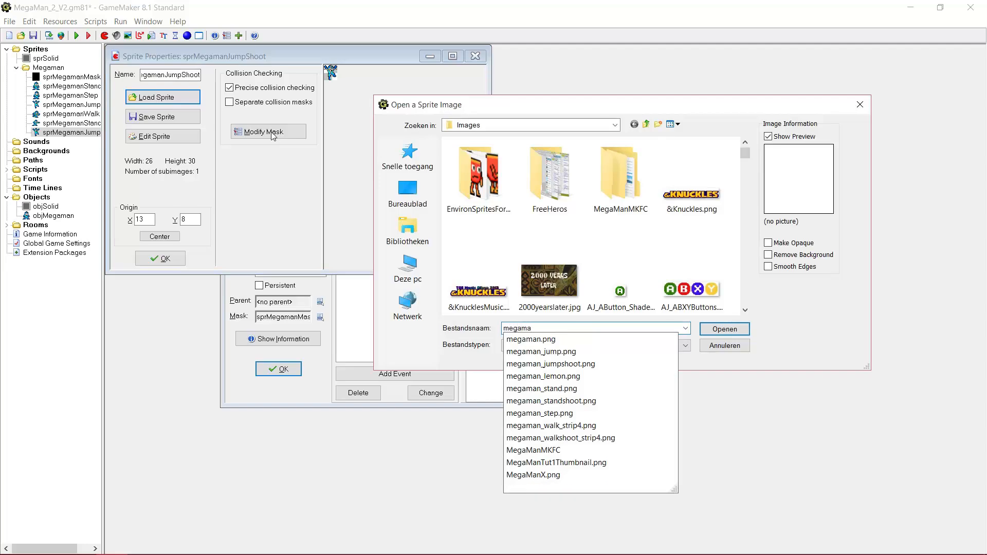
click(543, 377)
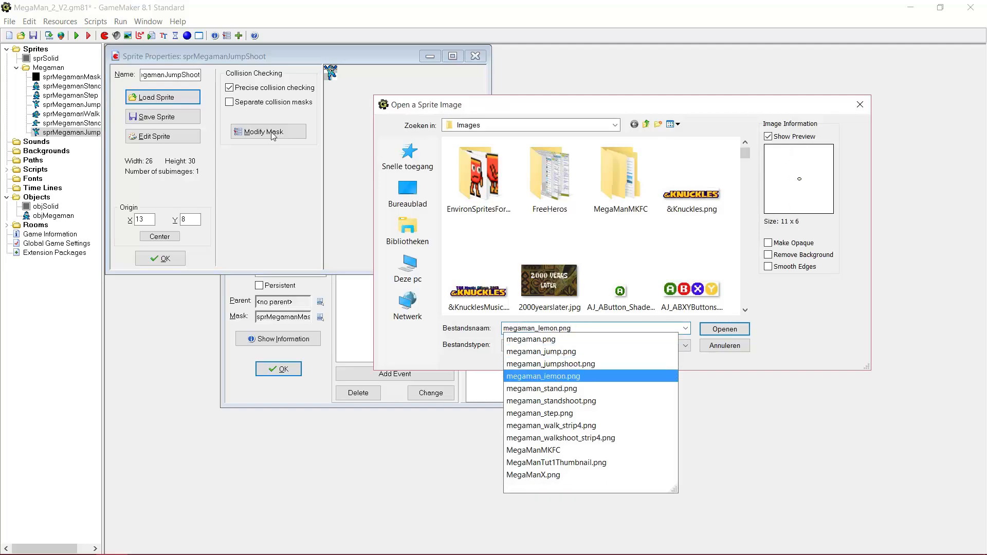
click(723, 328)
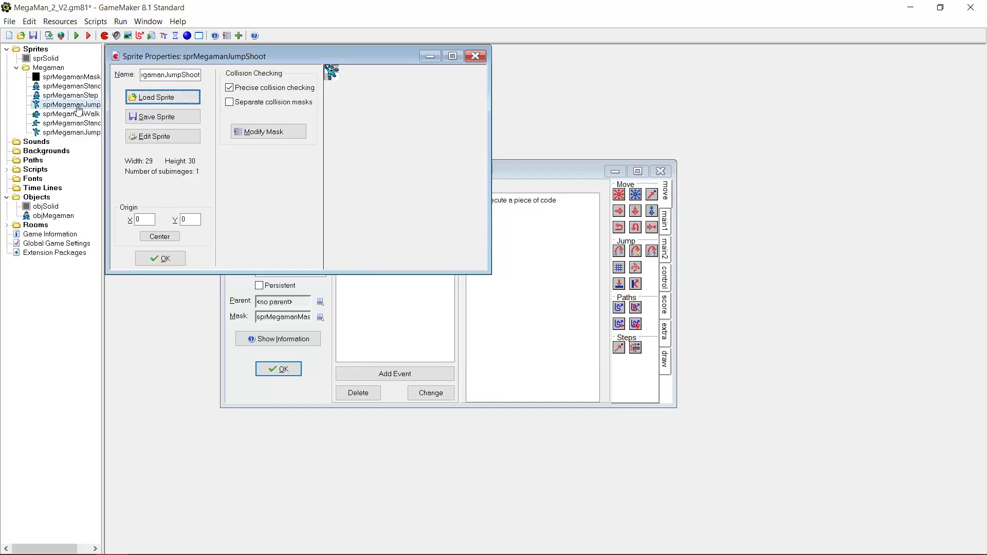
double_click(71, 105)
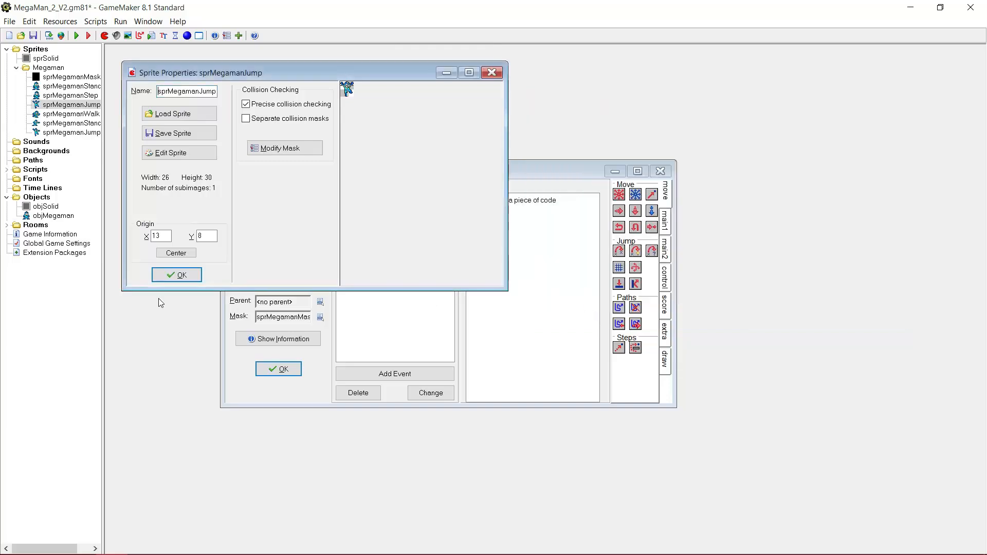
Duplicate the walk sprite as sprMegamanWalkShoot with the four-frame image loaded, then create a blank sprite10
right_click(69, 115)
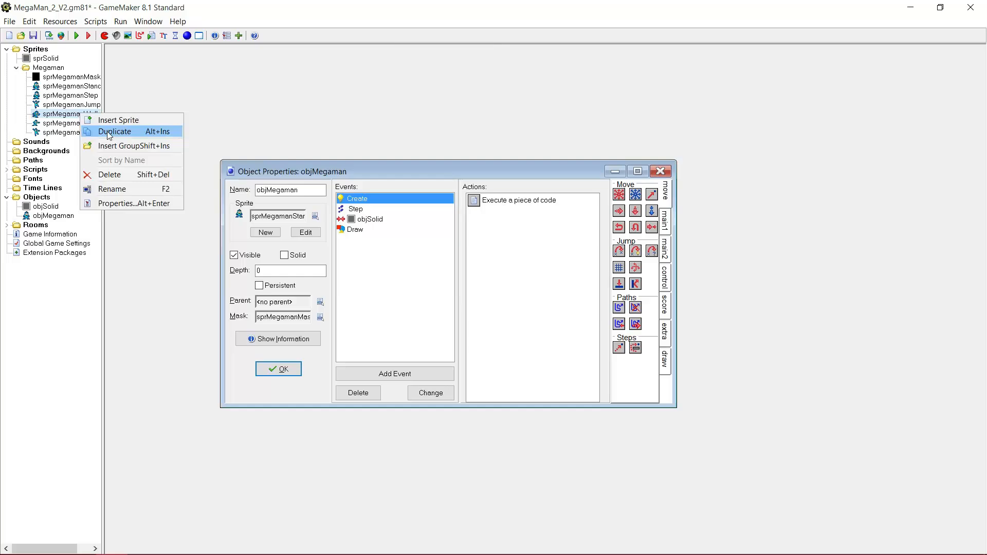
click(114, 132)
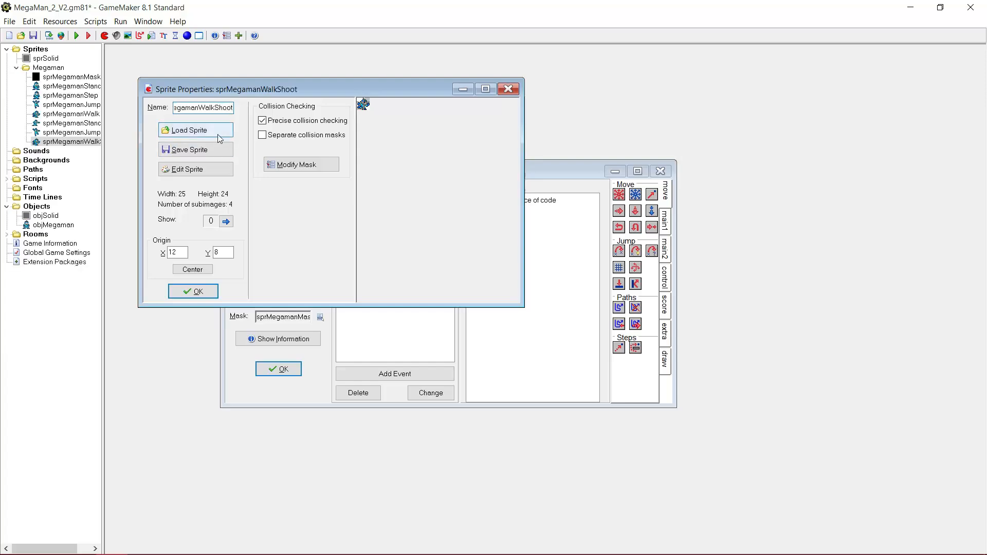
click(187, 129)
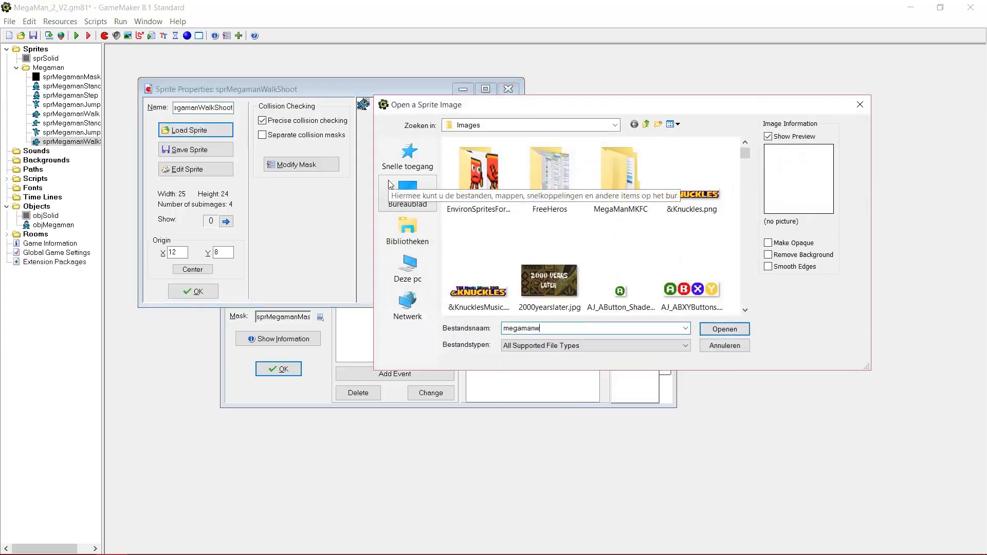
click(723, 345)
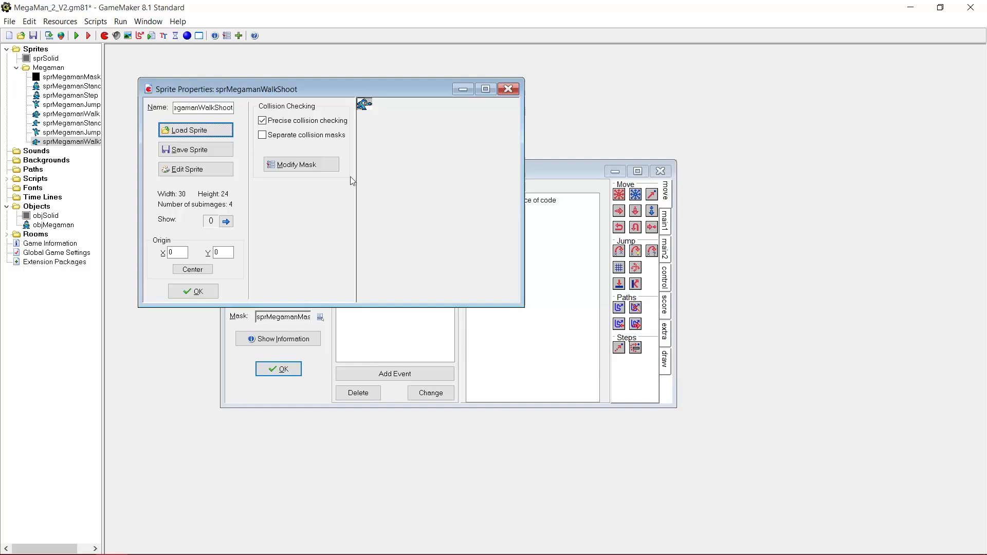
mouse_move(117, 178)
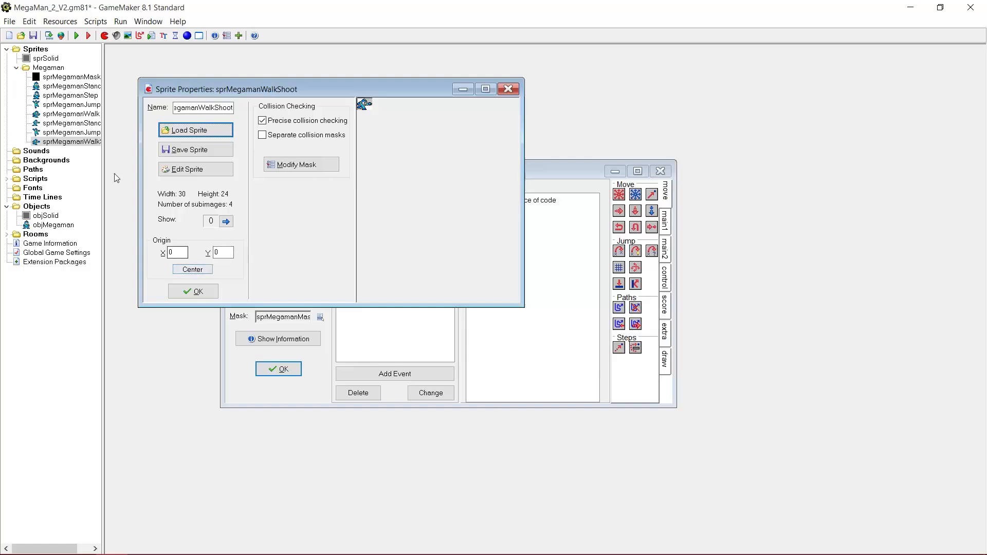
double_click(69, 114)
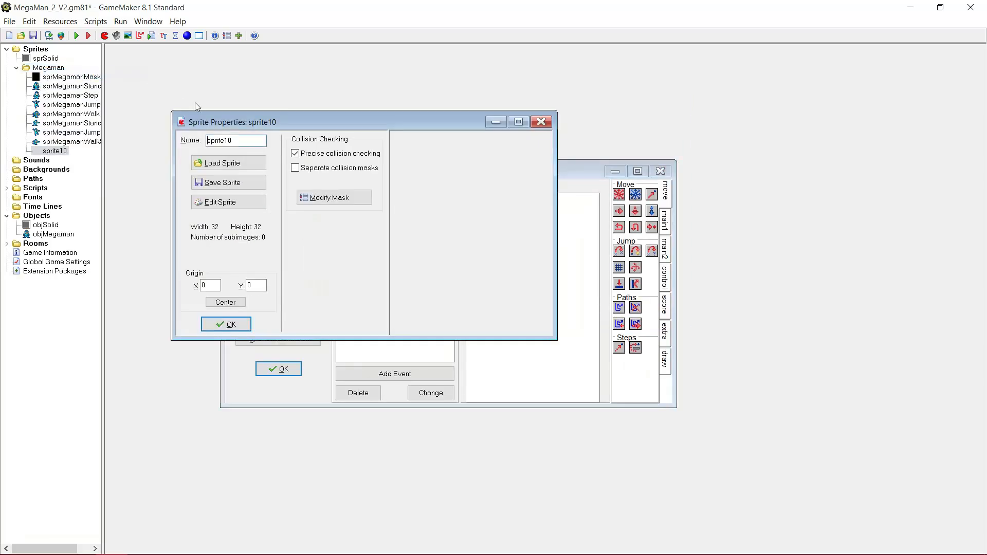
Rename sprite10 to sprMegamanBullet, load the 11x6 bullet image and centre its origin at 5, 3
triple_click(237, 140)
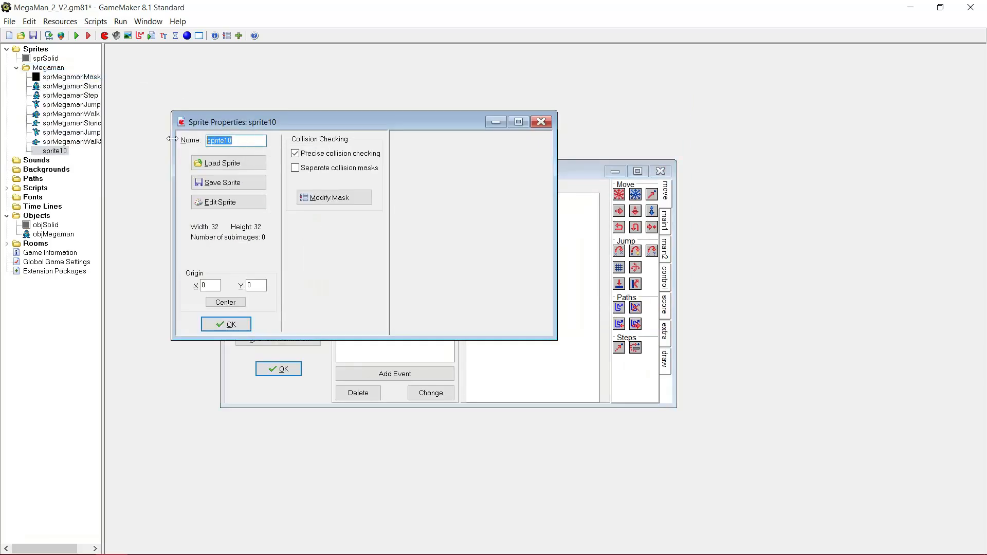
text(sprMegamanB)
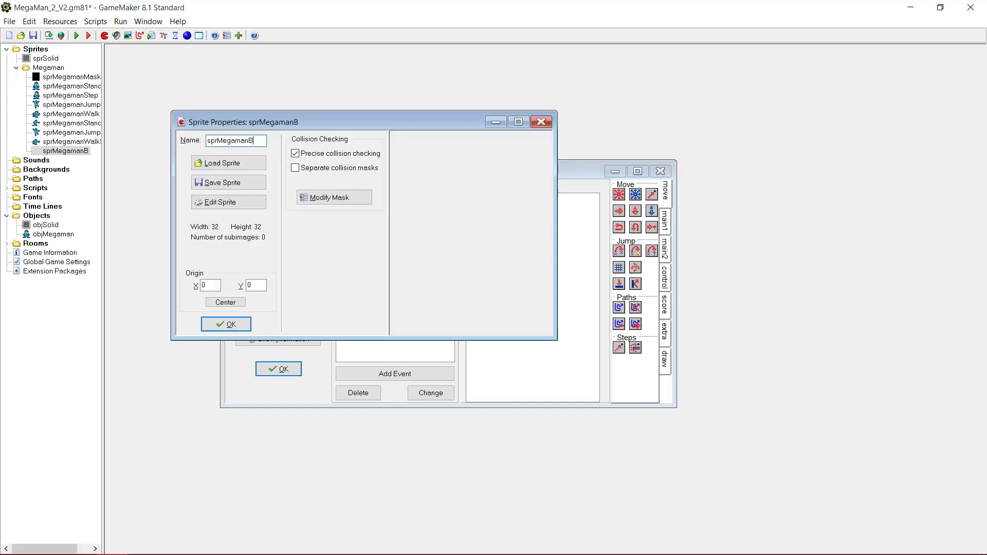
text(ullet)
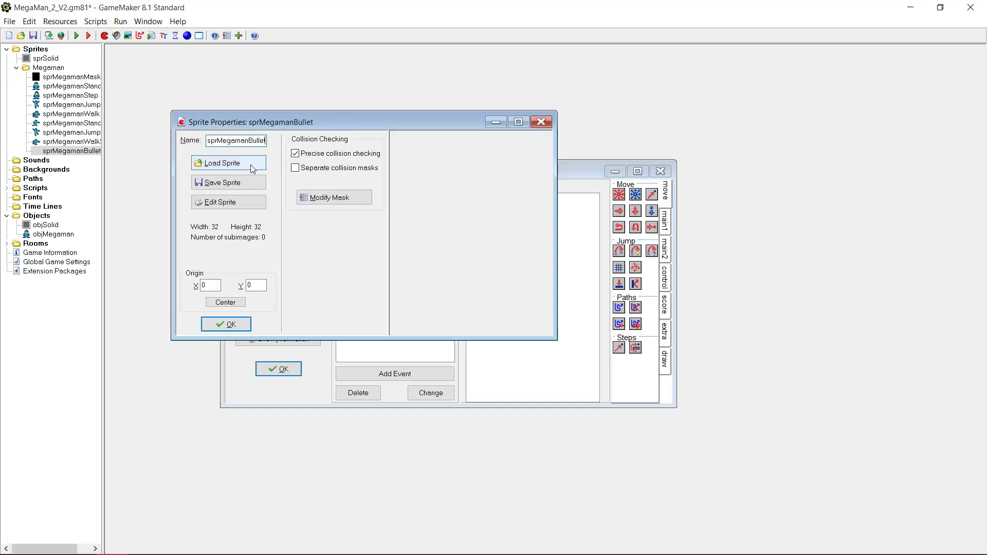
click(223, 162)
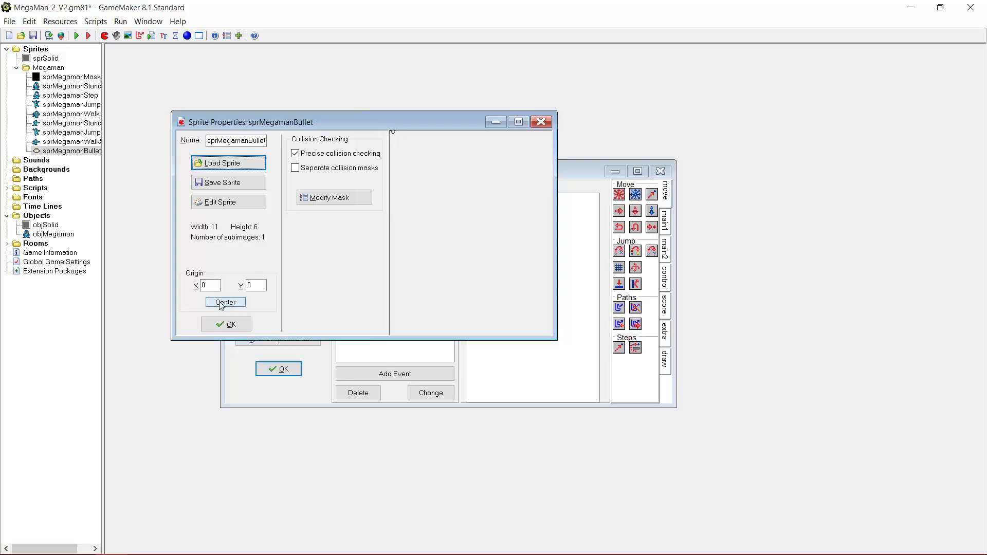
click(225, 302)
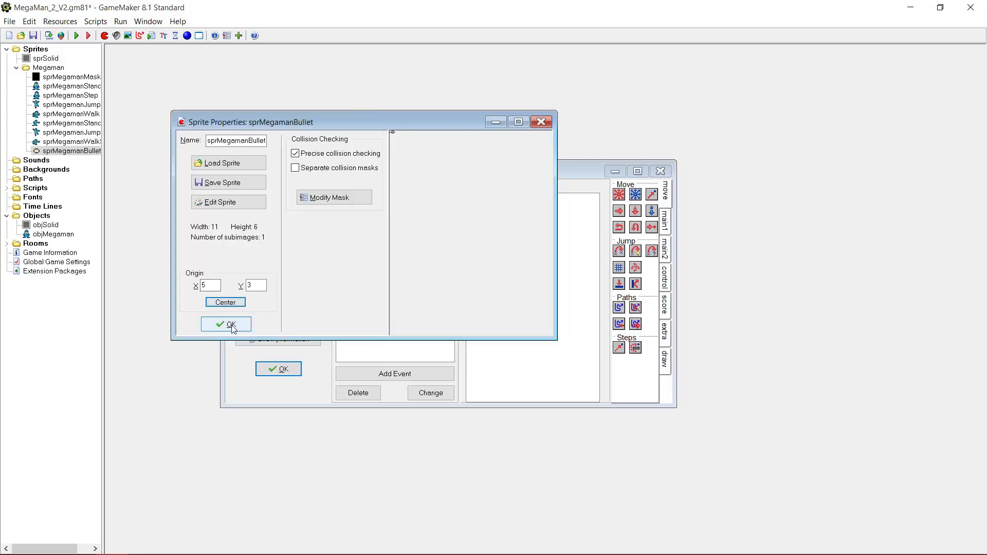
click(227, 324)
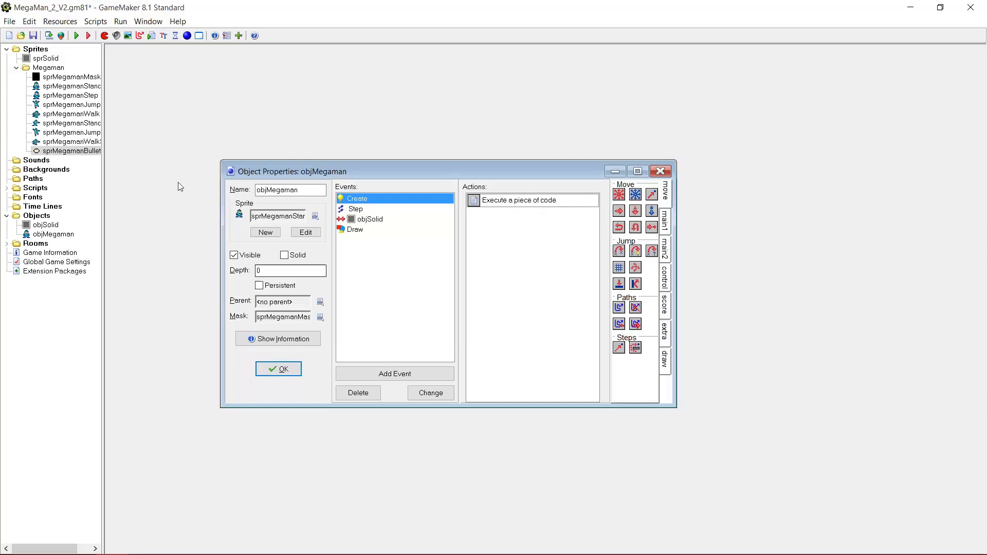
In objMegaman's Create code add isShoot = false with an 'Are we currently shooting?' comment
click(6, 48)
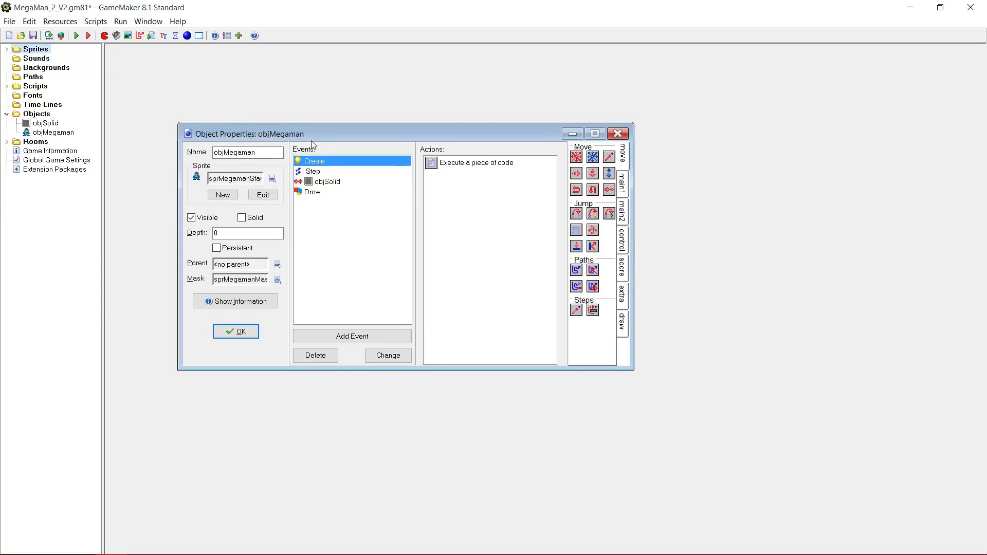
click(594, 133)
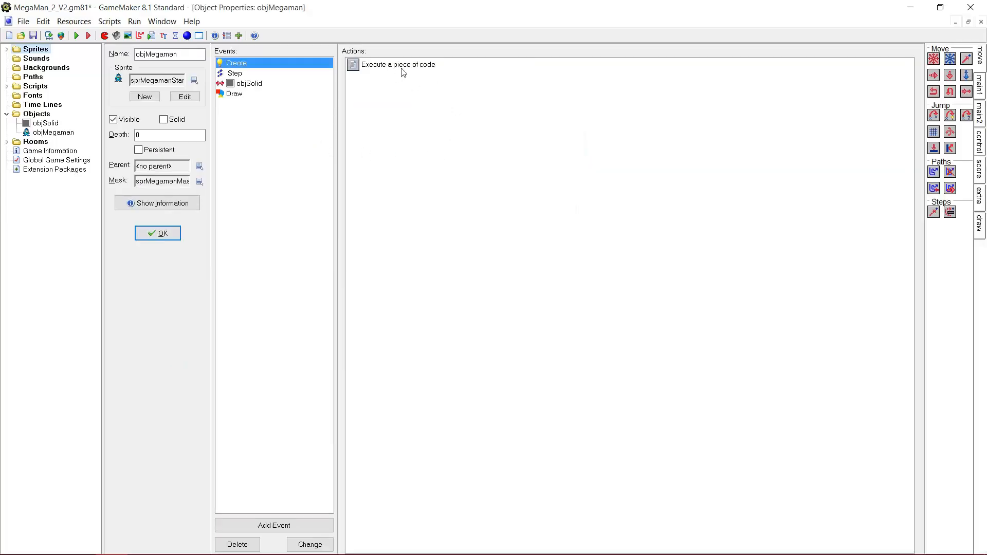
click(397, 64)
text(canMinJump = true;)
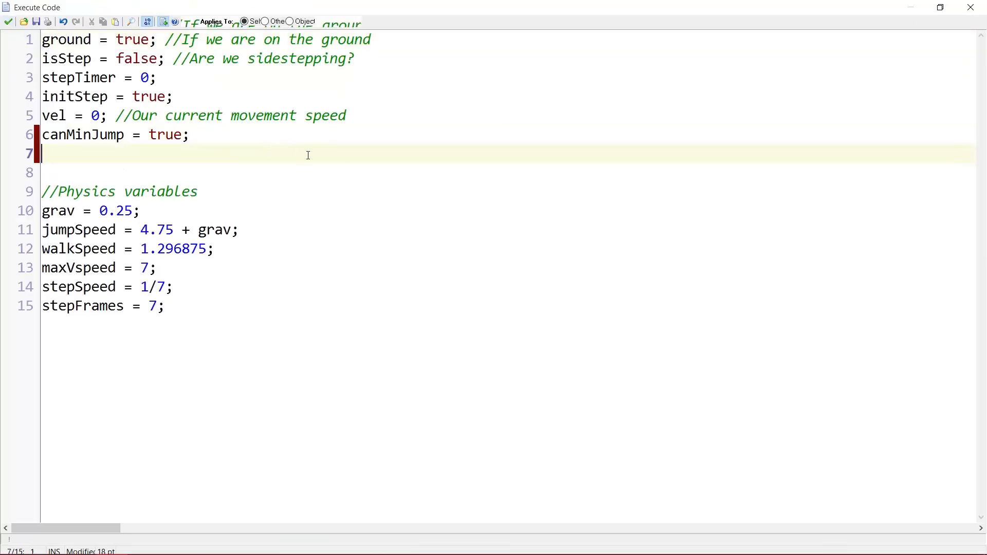
text(isSho)
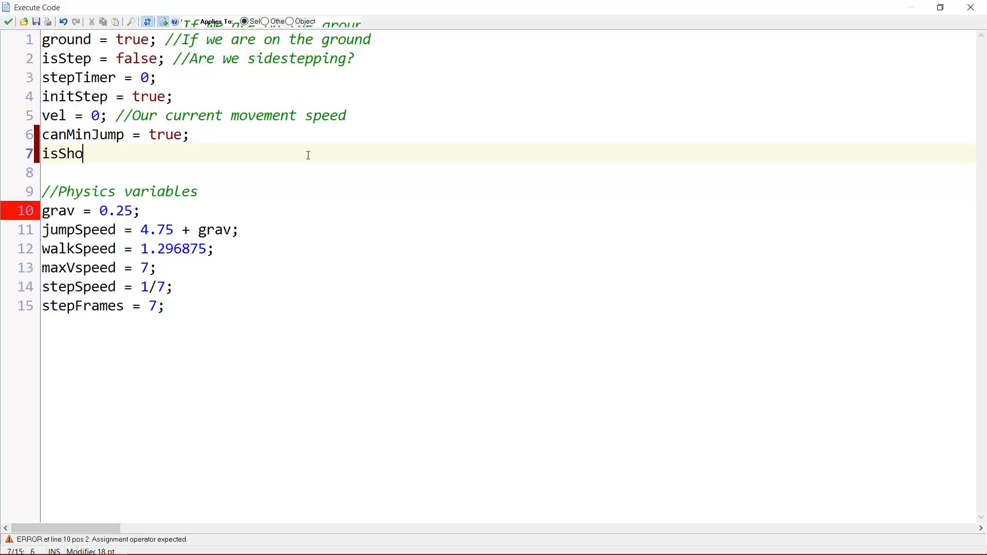
text(ot =)
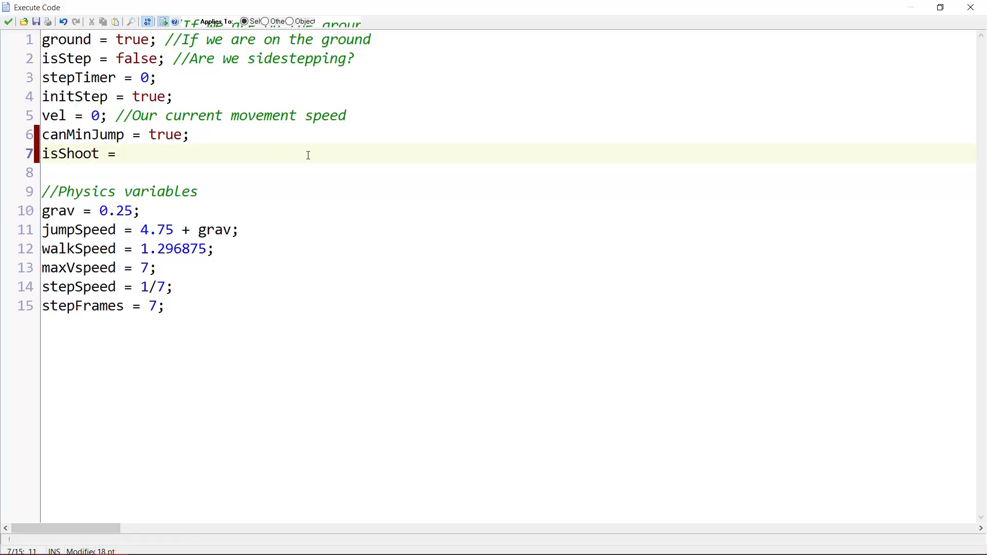
text(false; //)
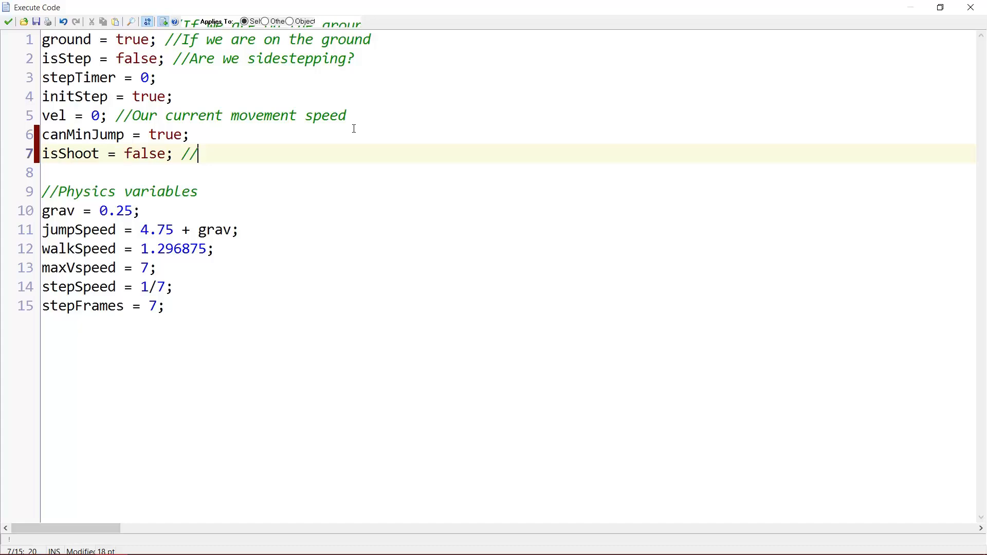
text(Are we currently)
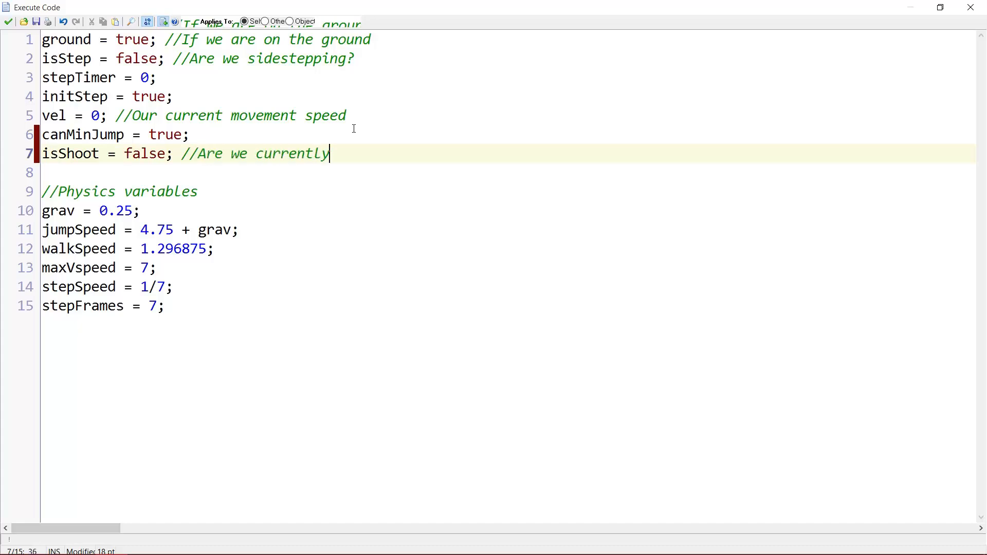
text(shooting?)
text(//Sprit)
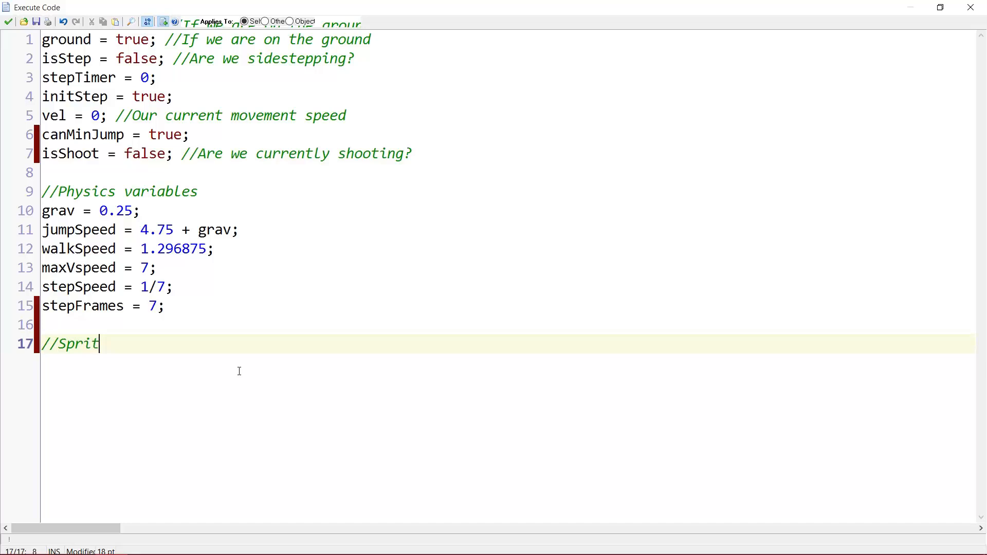
Add a Sprites section assigning spriteStand, spriteStep, spriteJump and spriteWalk to the Megaman sprites
key(Return)
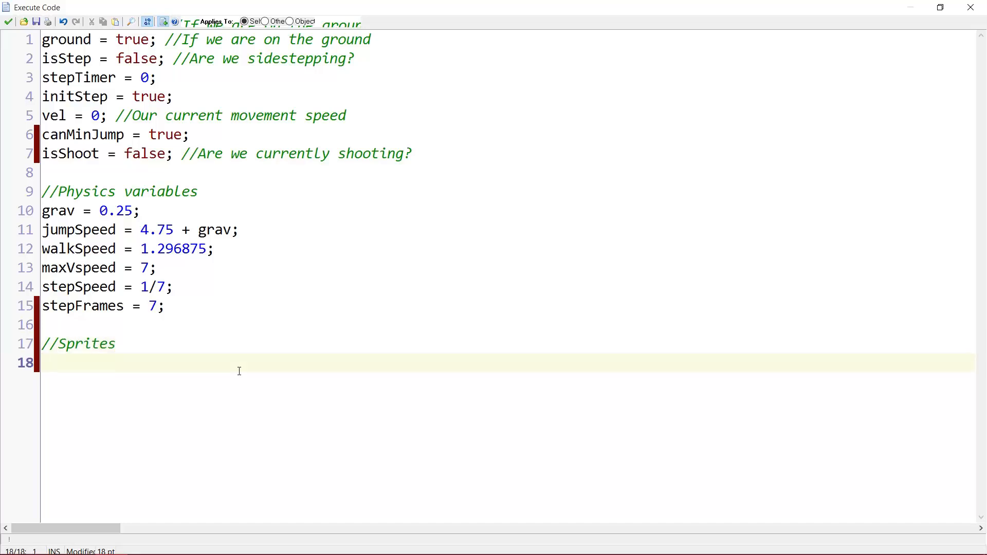
text(sprite)
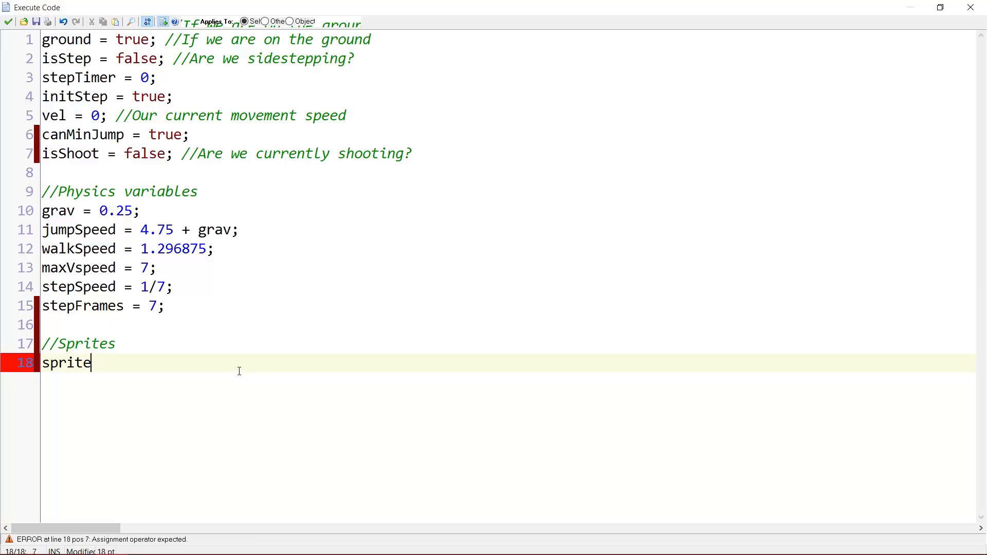
text(Stand =)
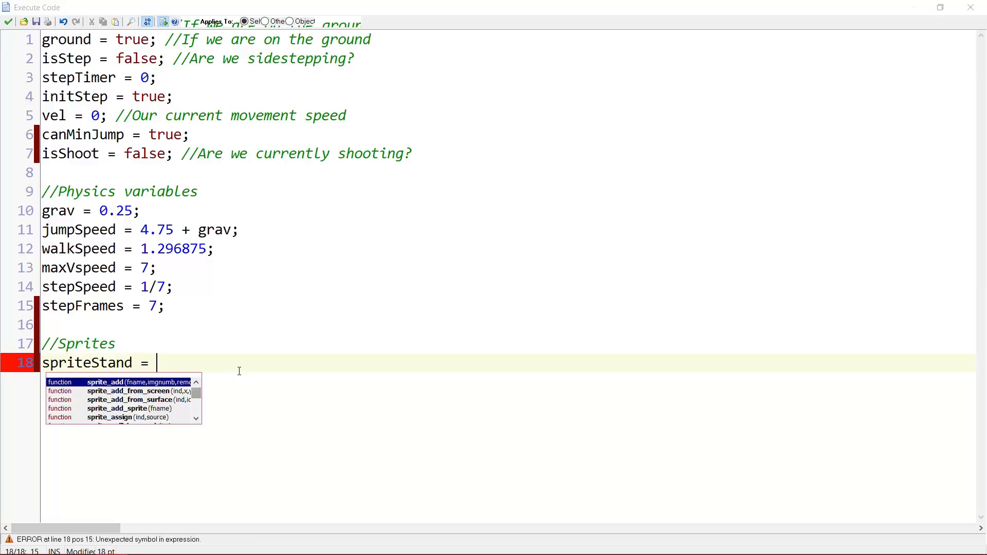
text(sprMegamanStand)
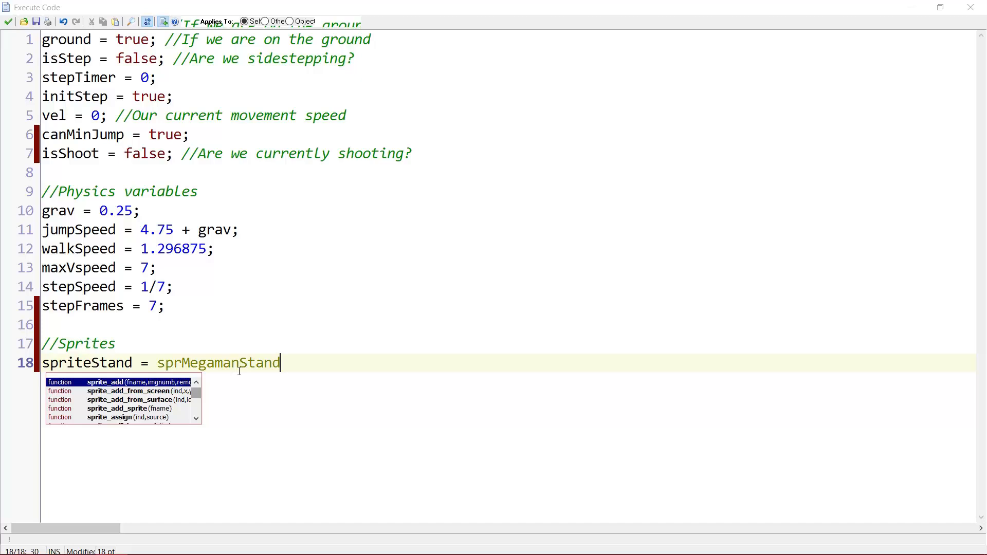
text(;)
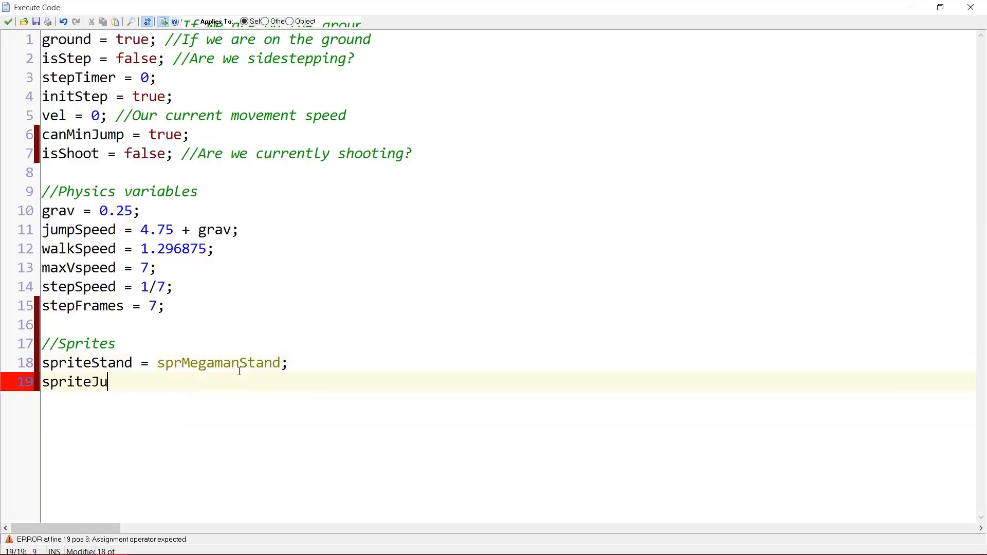
text(Step = sp)
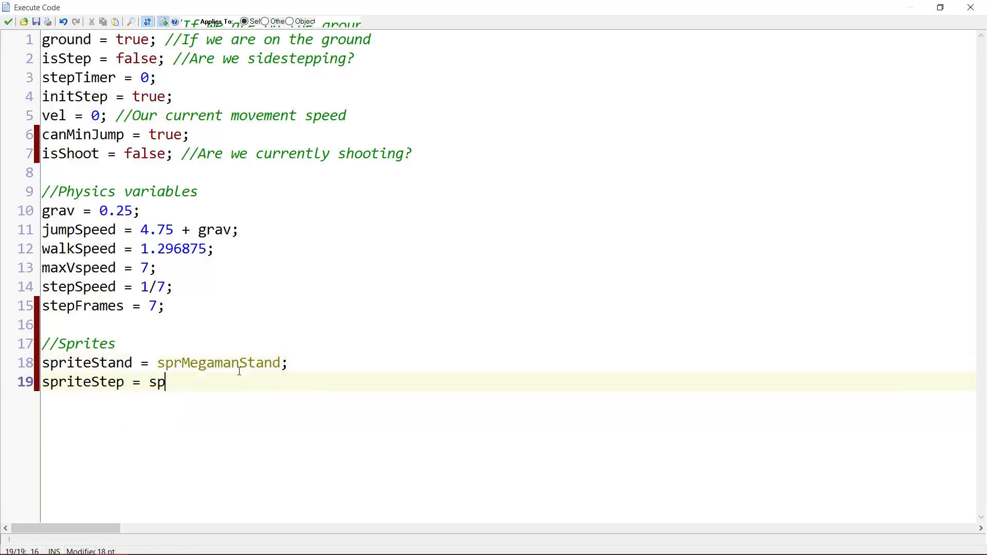
text(rMegamanStep;)
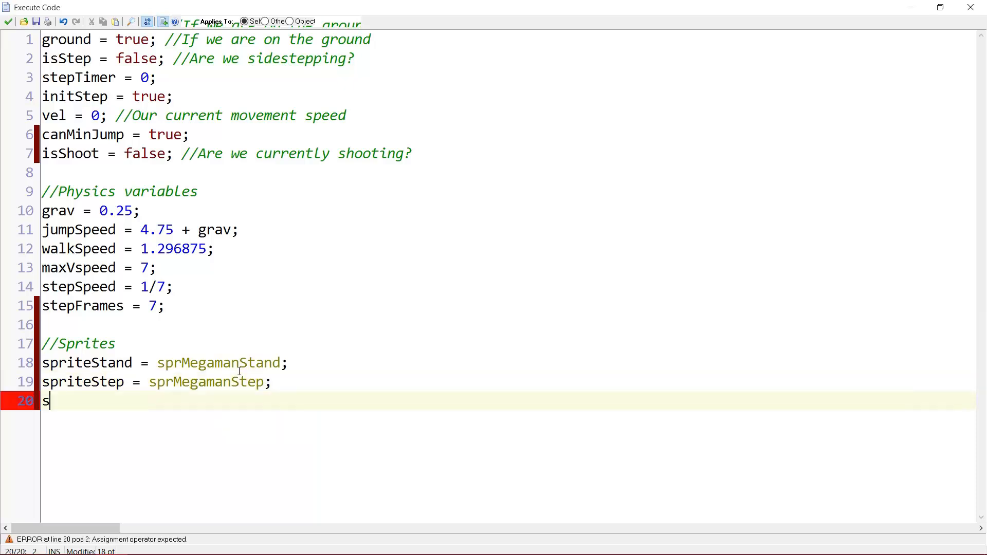
text(priteJump = sprMegamanJump;)
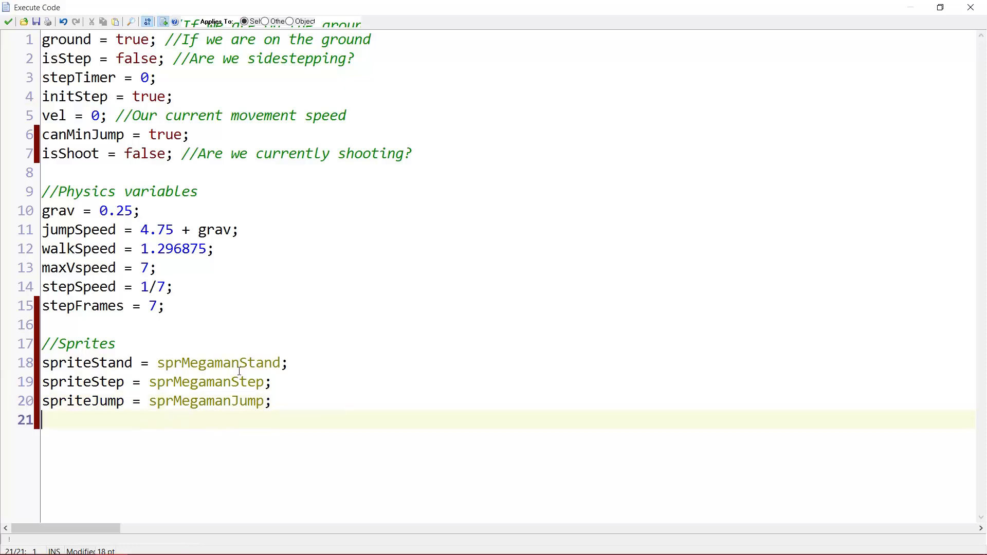
text(sprite)
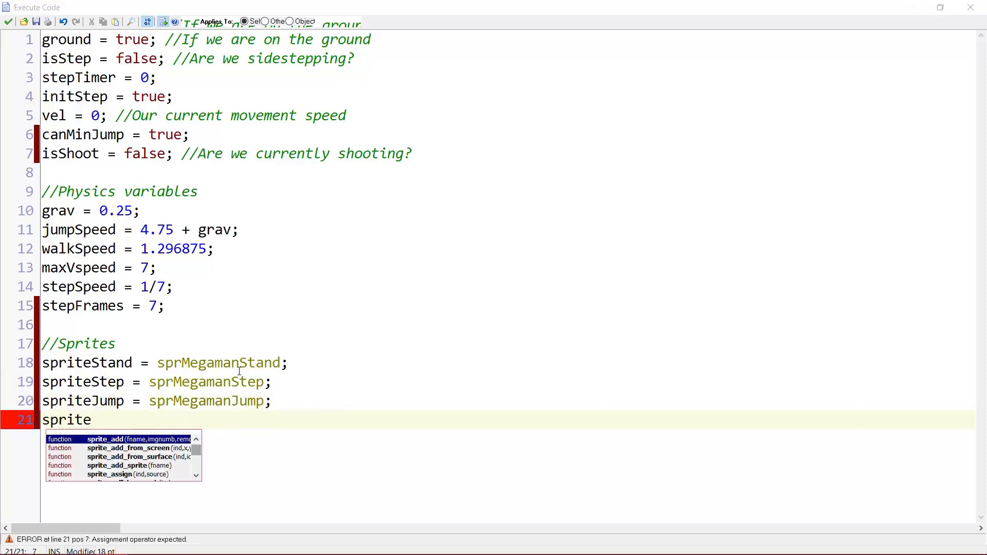
text(Walk = sprMegamanWalk;)
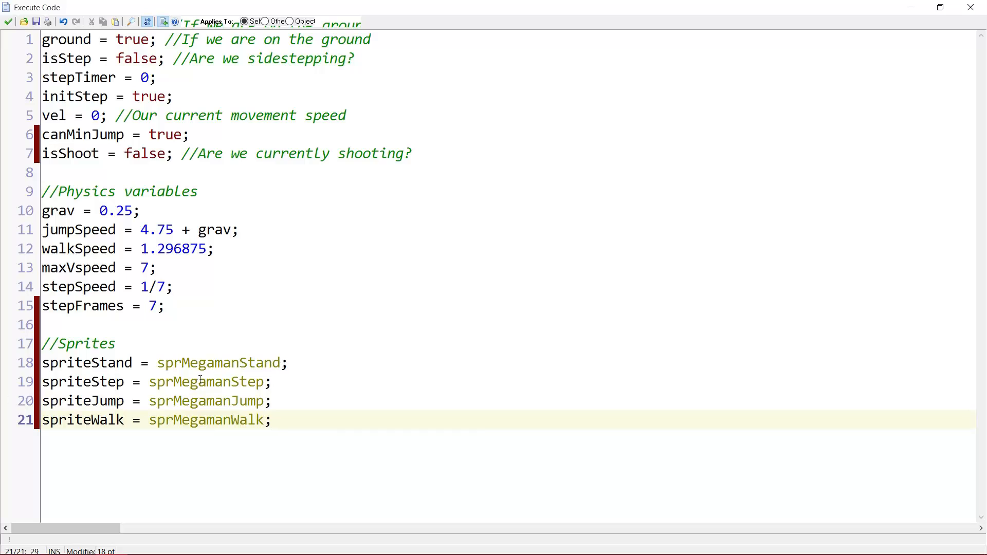
mouse_move(271, 402)
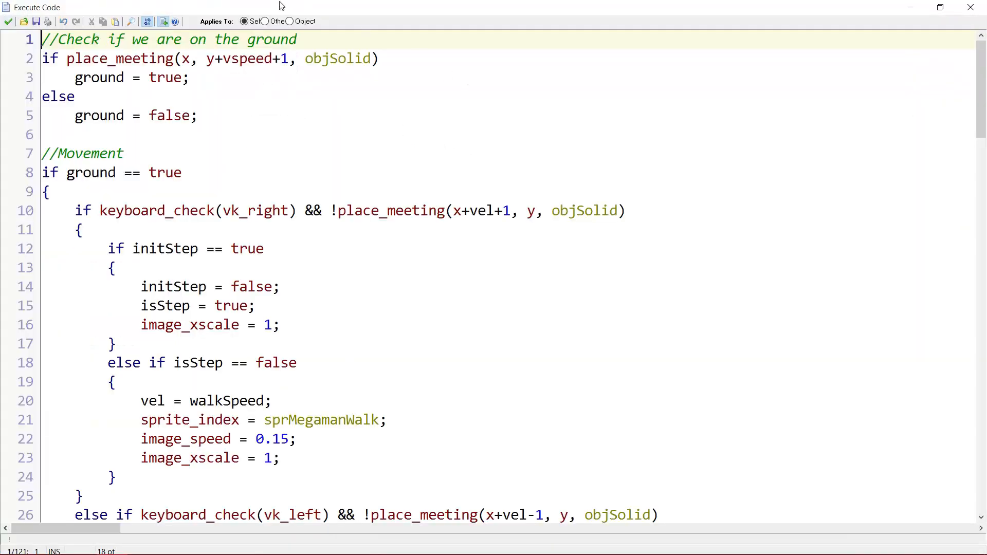
Replace the fixed sprMegaman sprite names in the step code with spriteWalk, spriteStep and spriteJump variables
scroll(down, 3)
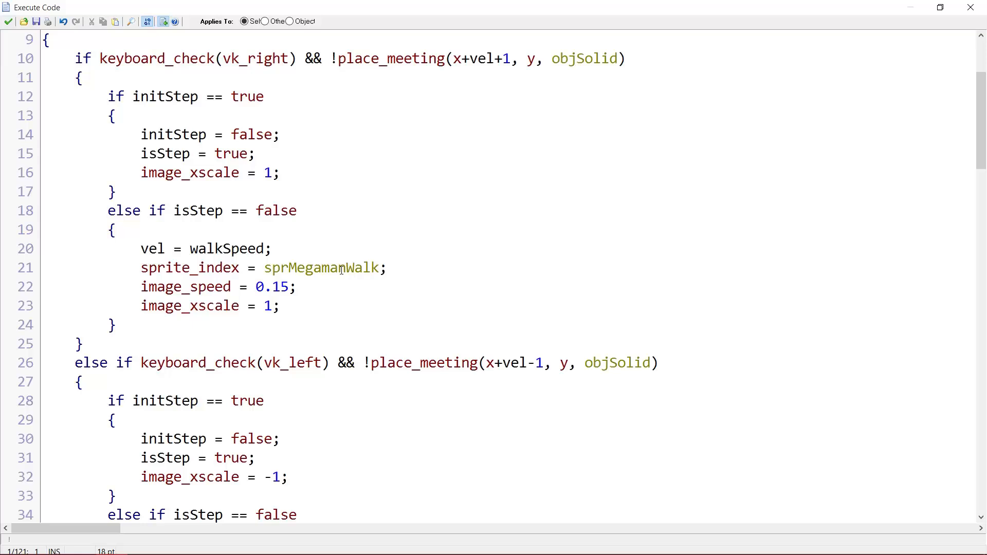
double_click(321, 267)
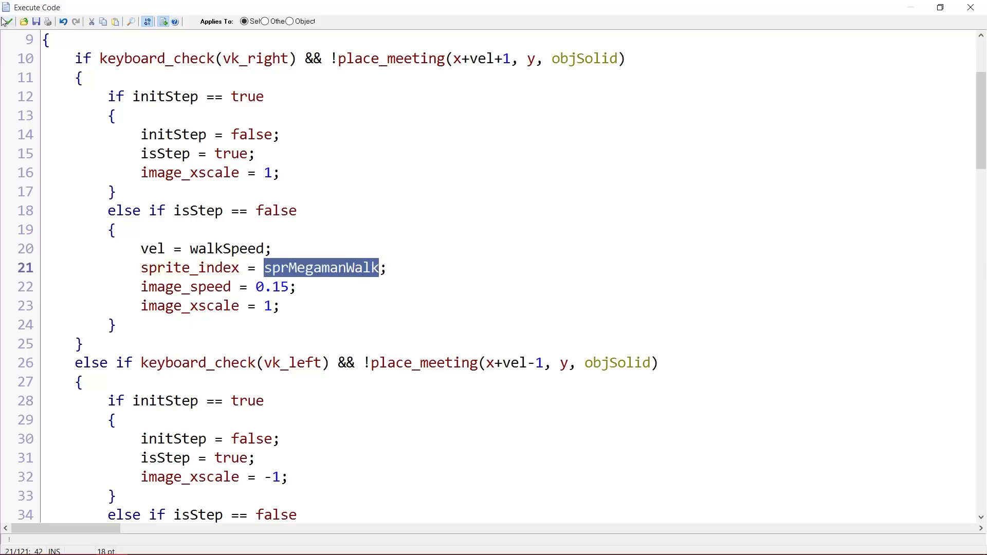
mouse_move(398, 287)
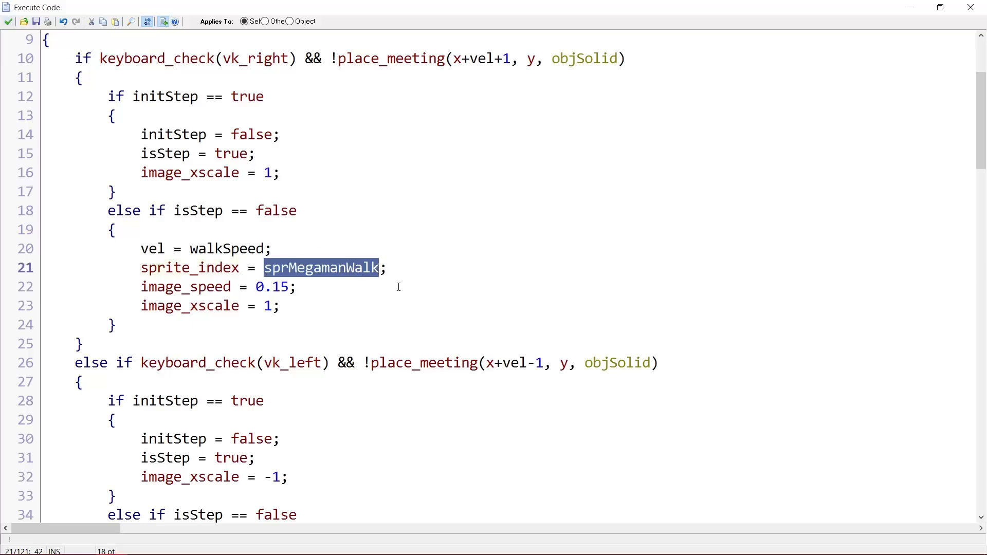
text(s)
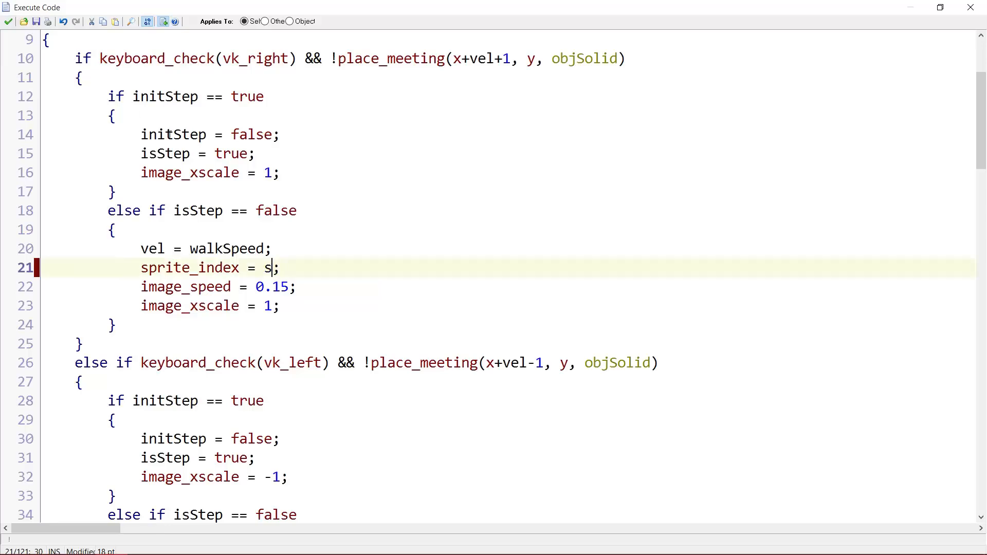
text(priteWalk)
text(spr)
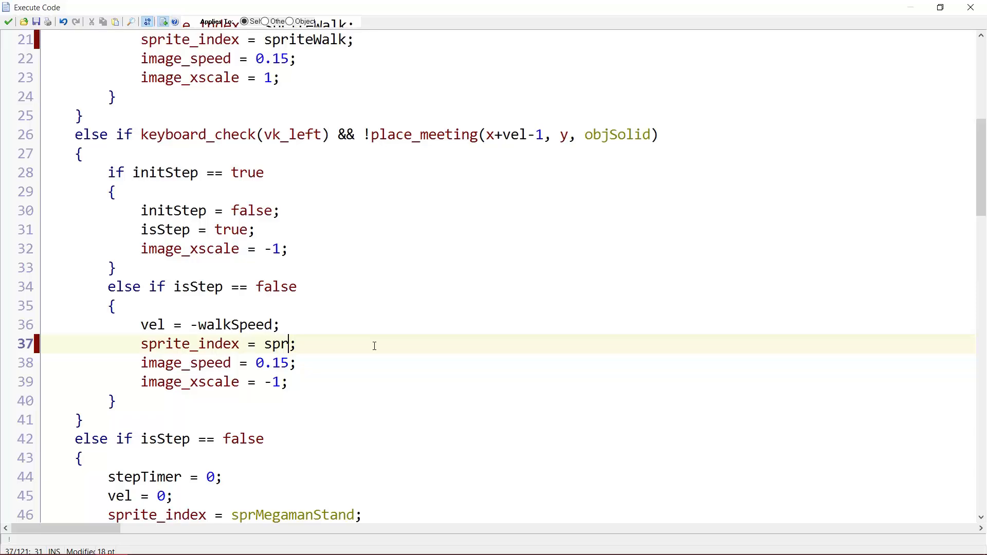
text(iteWalk)
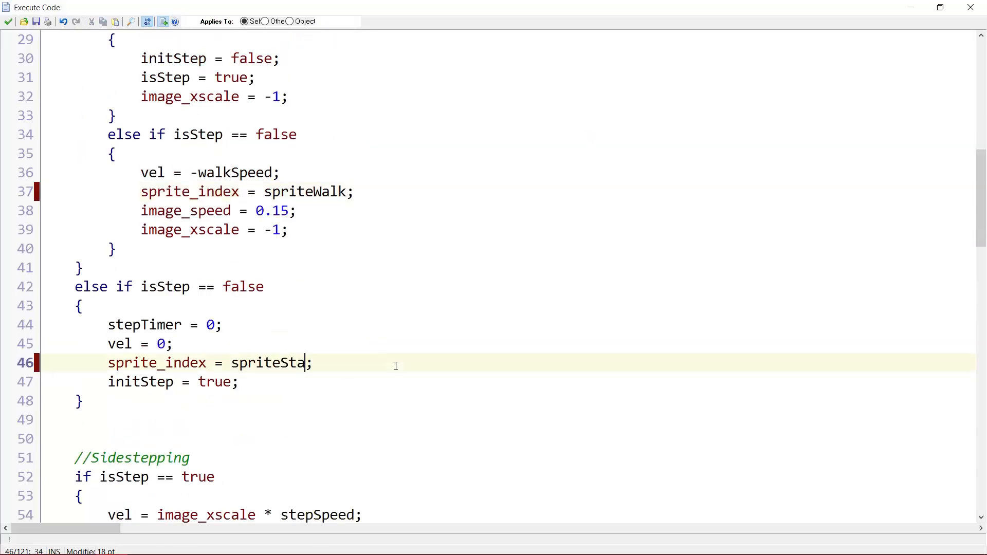
scroll(down, 3)
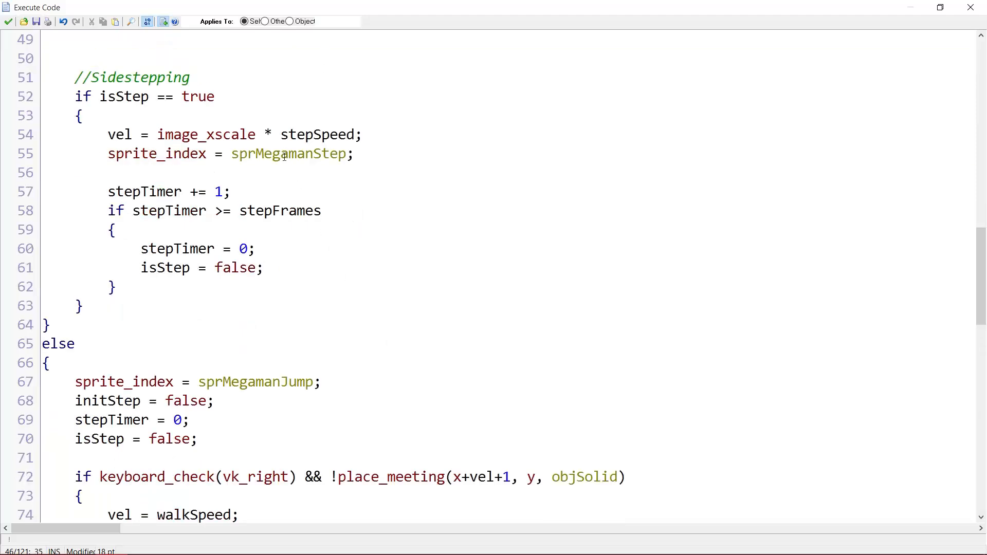
text(spriteStep)
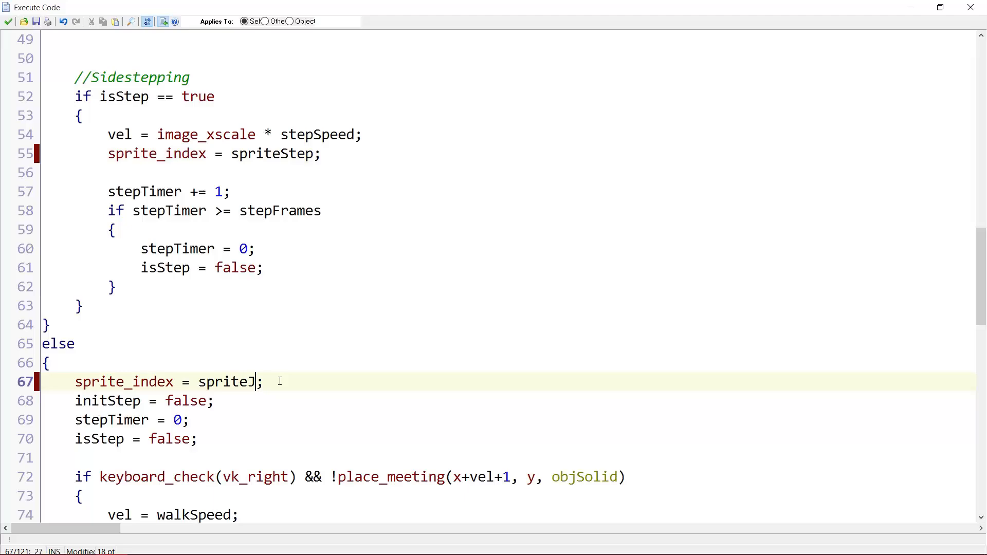
text(ump)
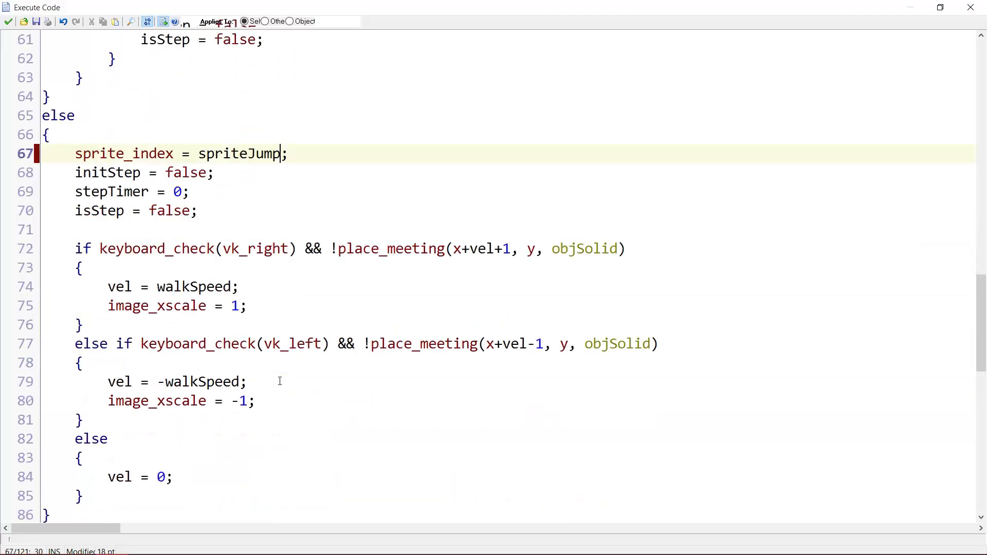
scroll(down, 3)
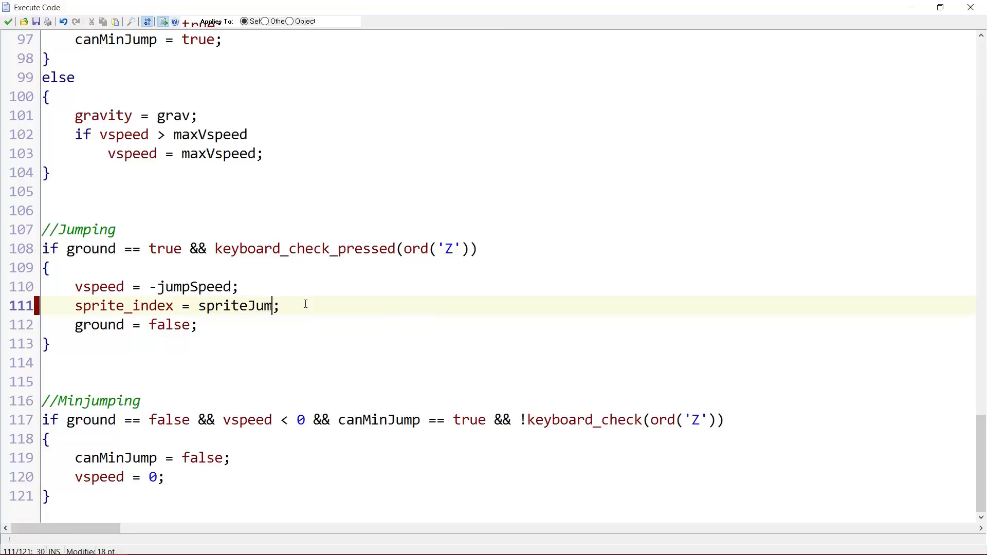
text(p;)
text(//)
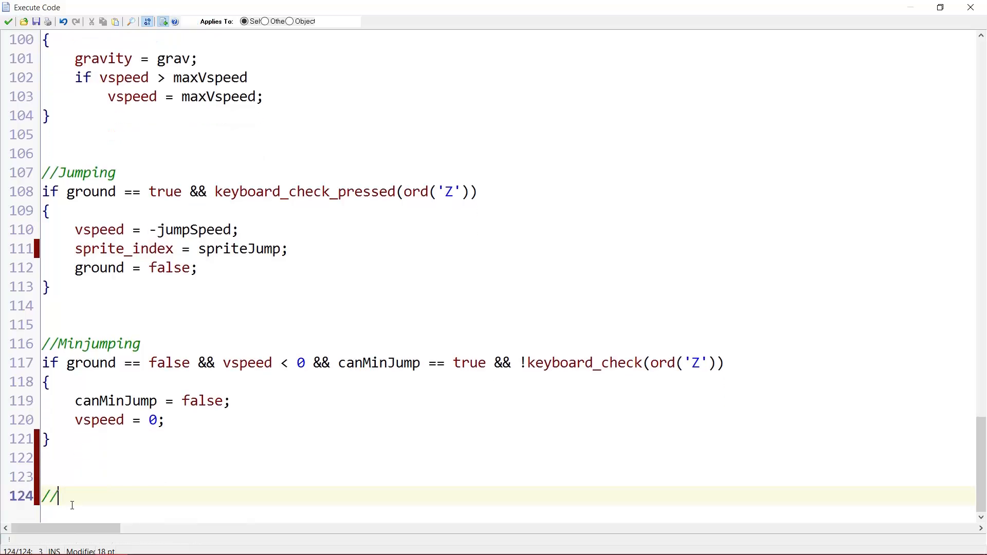
Start a Shooting block: if X is pressed and fewer than 3 objMegamanBullet instances exist
text(Shooting)
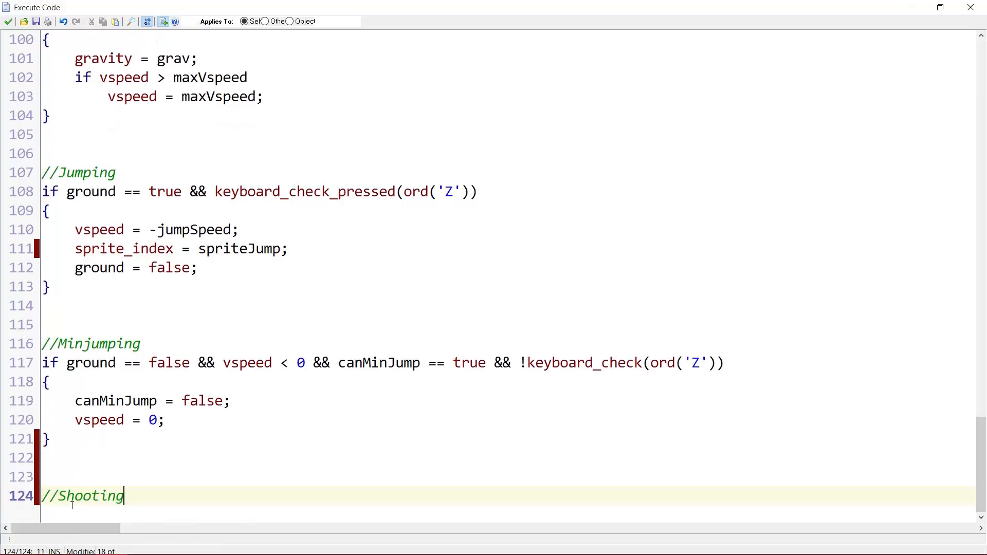
text(if)
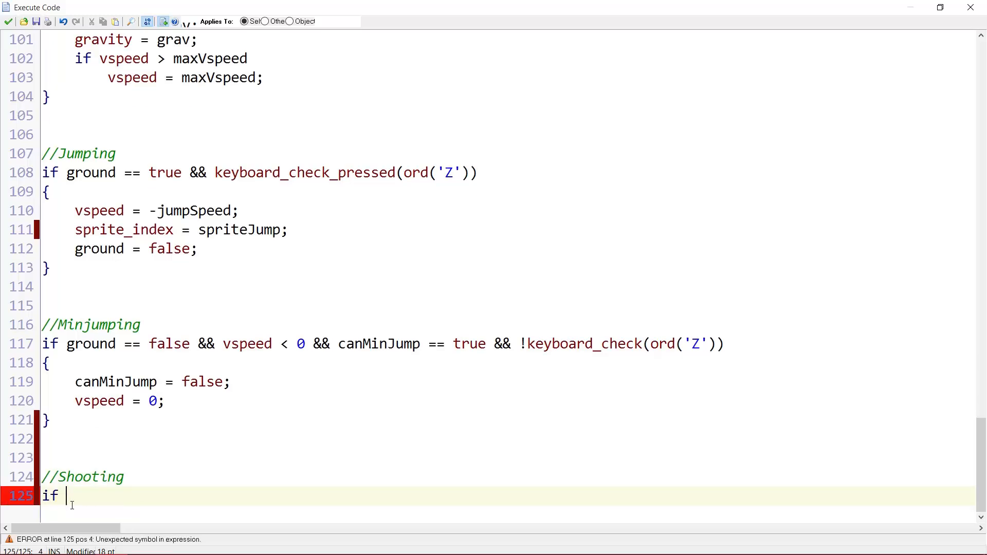
text(keyboard_c)
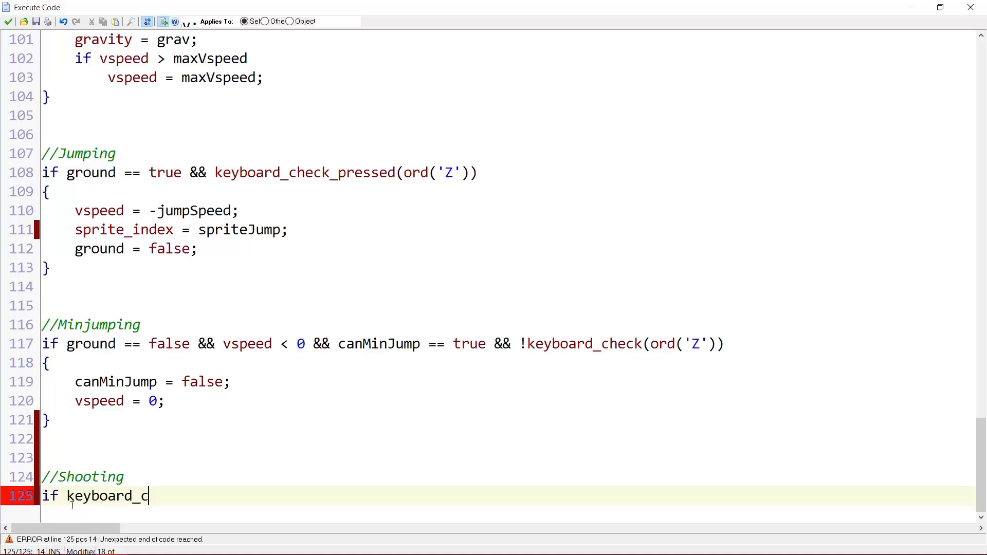
text(heck_presse)
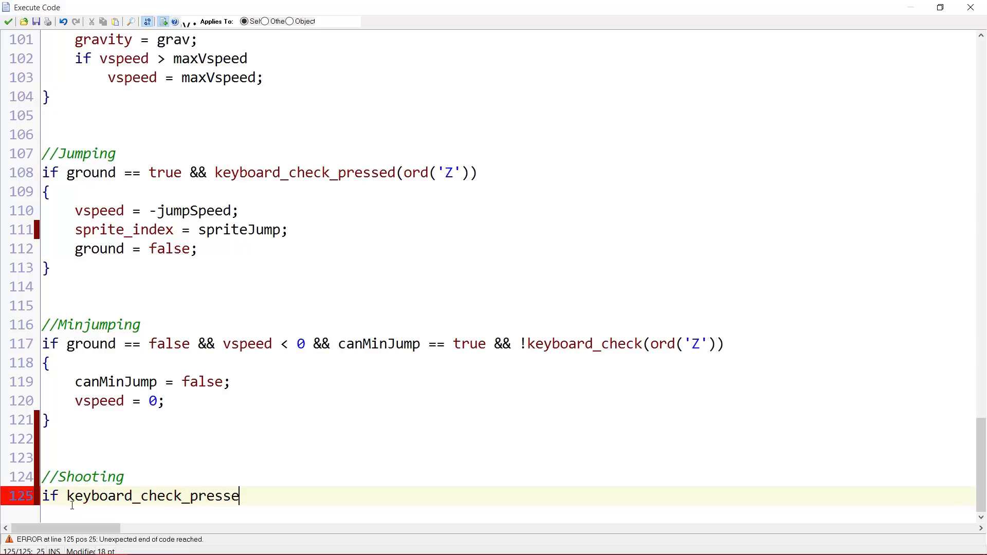
text(d(ord(')
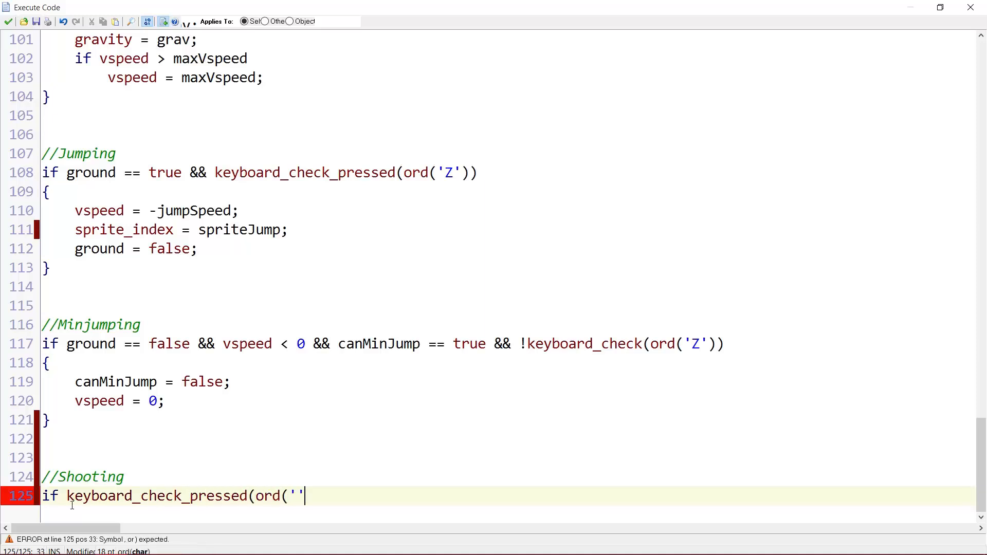
text(X')))
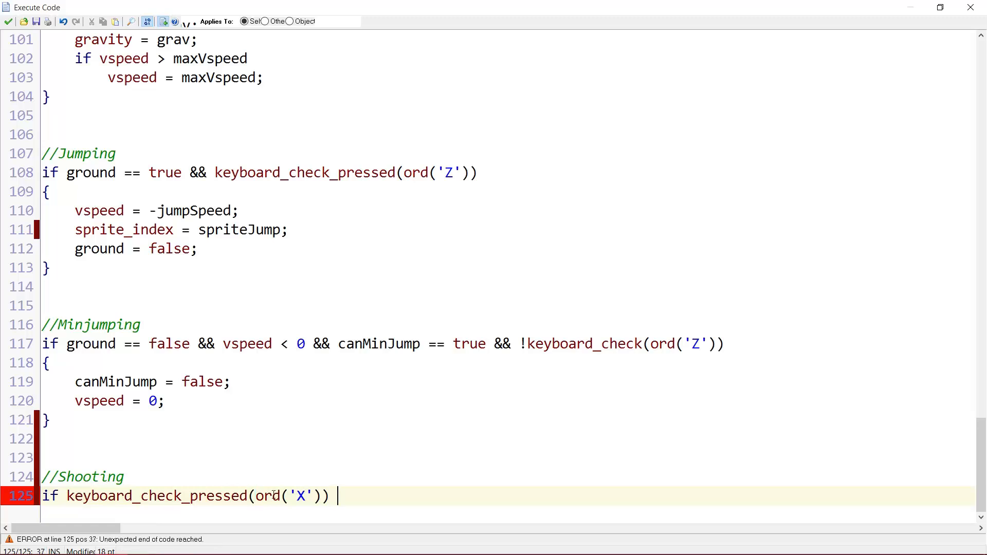
text(&& instance_n()
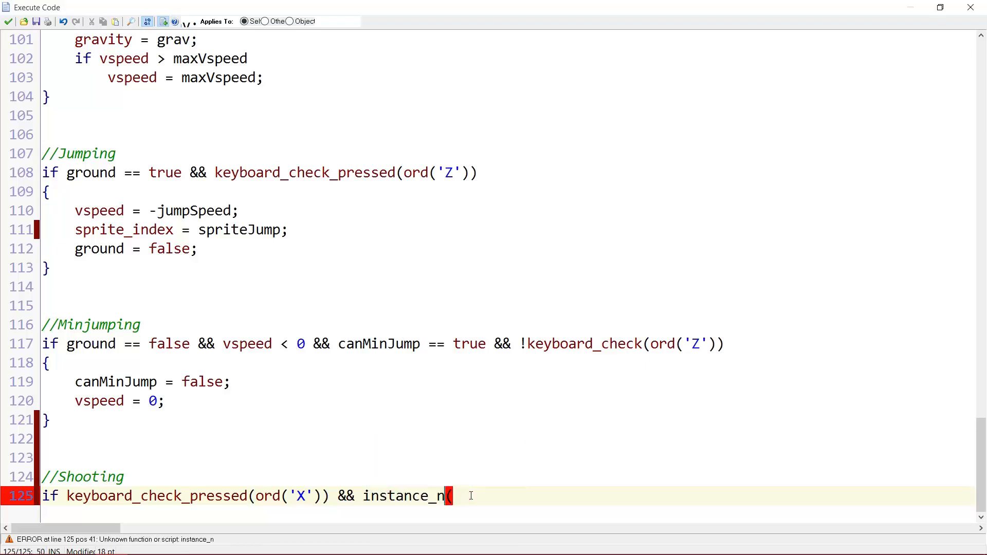
text(umber()
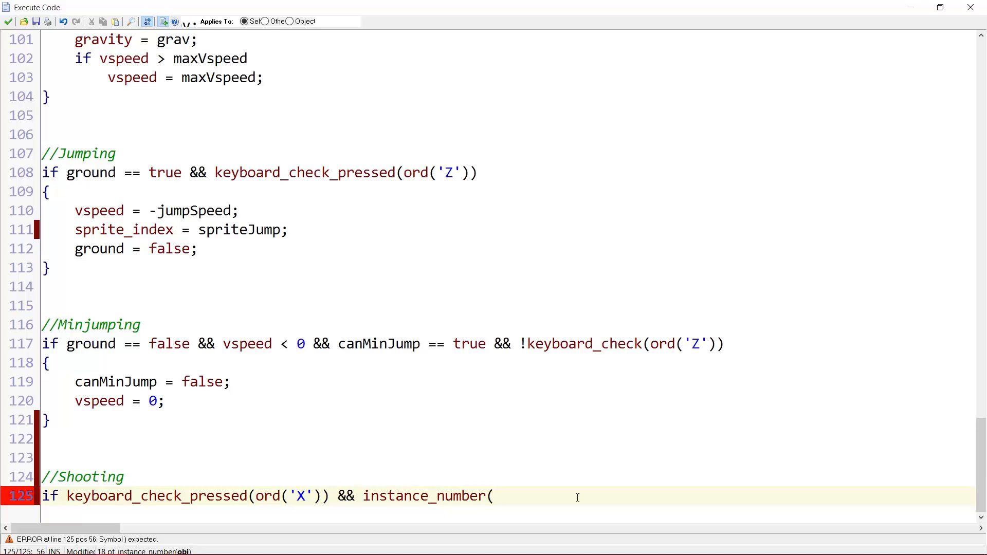
text(objMegaman)
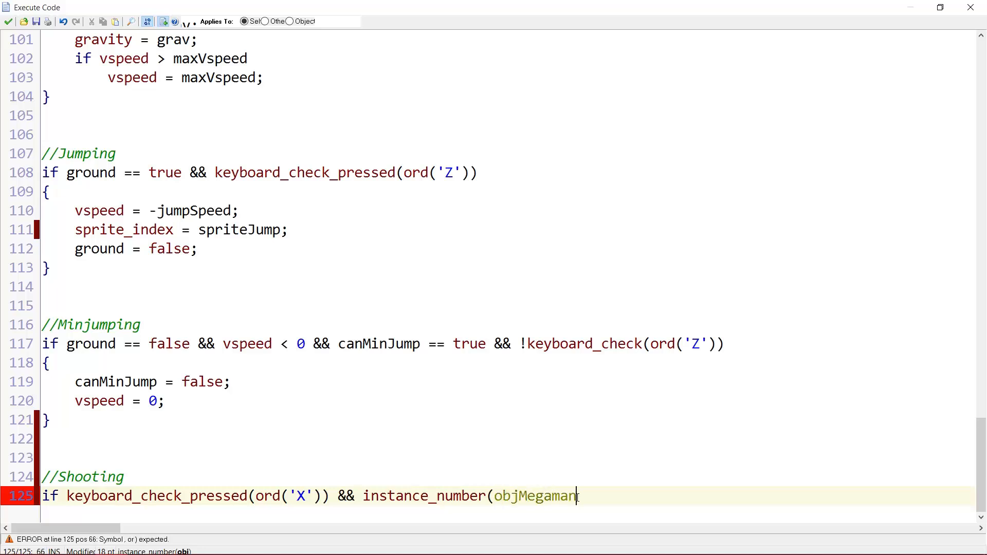
text(Bullet))
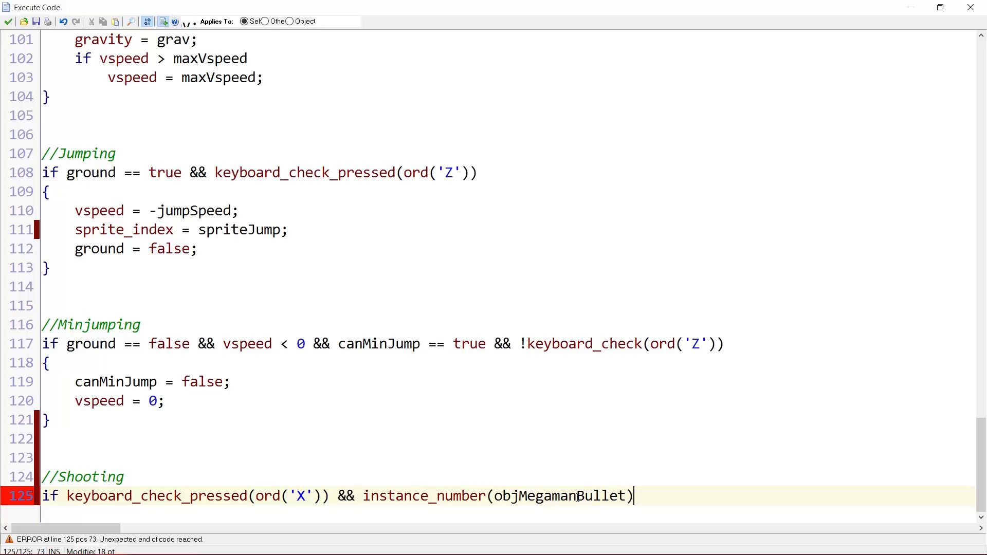
text(< 3)
text({)
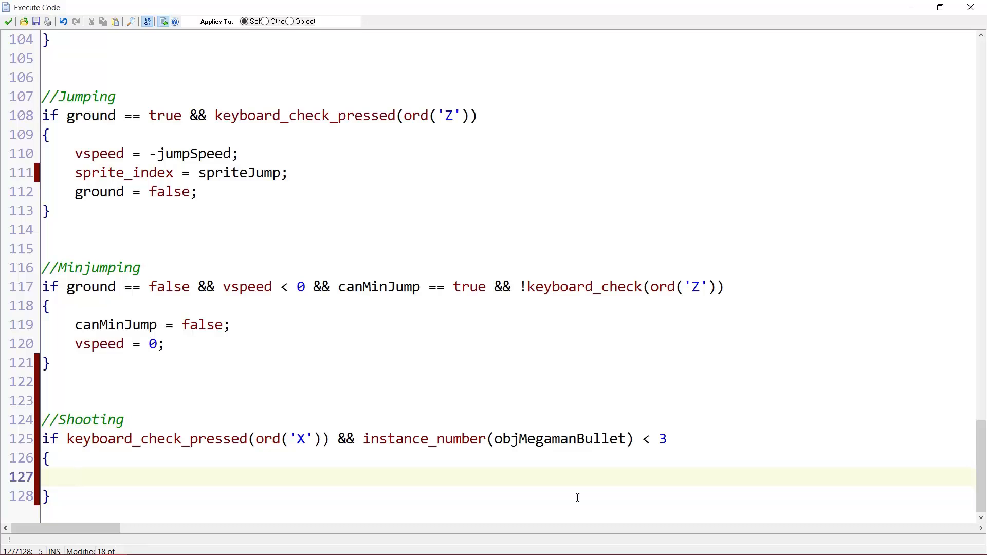
Declare var box and set it to bbox_left or bbox_right depending on image_xscale
text(va)
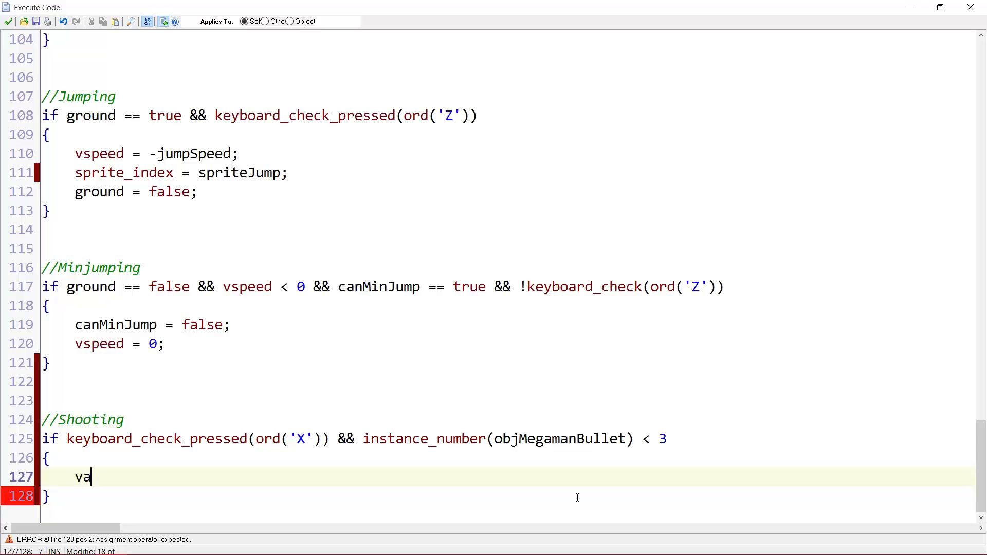
text(r box;)
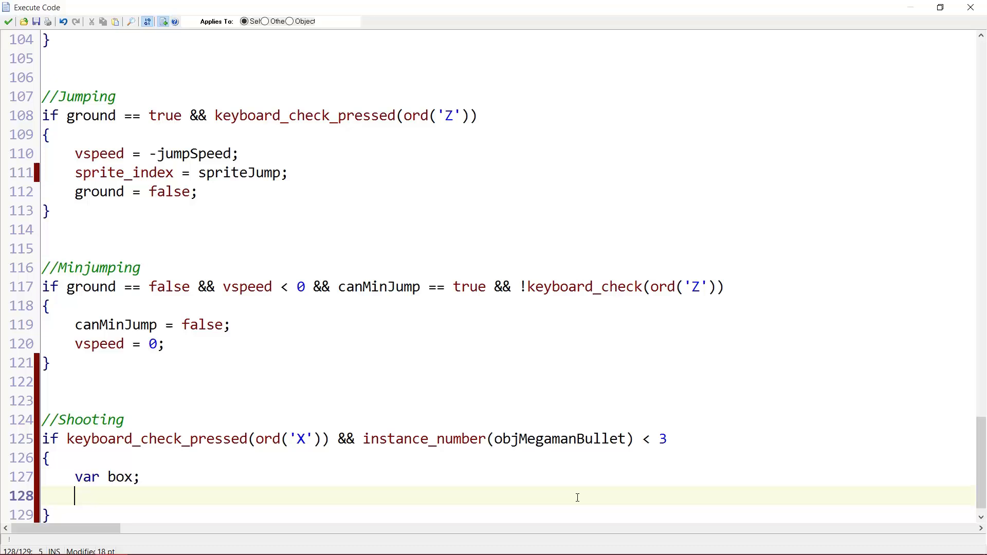
text(if image_xscale == -1)
text(box -)
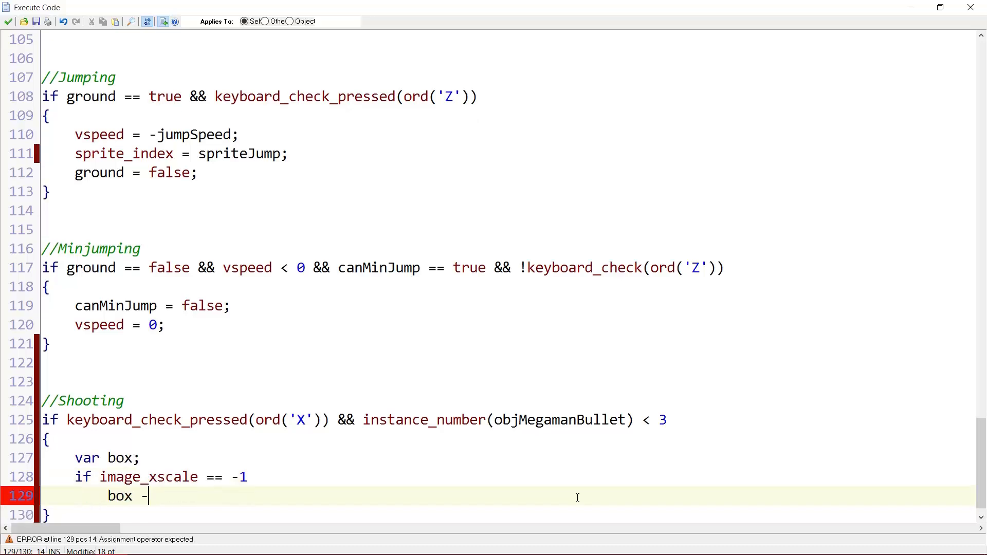
text(= bbox_left;)
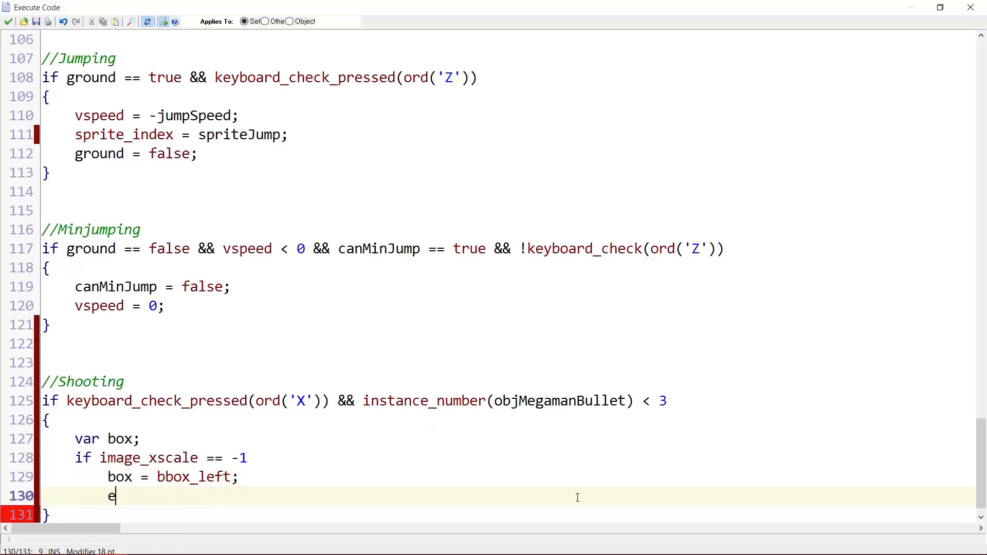
text(lse)
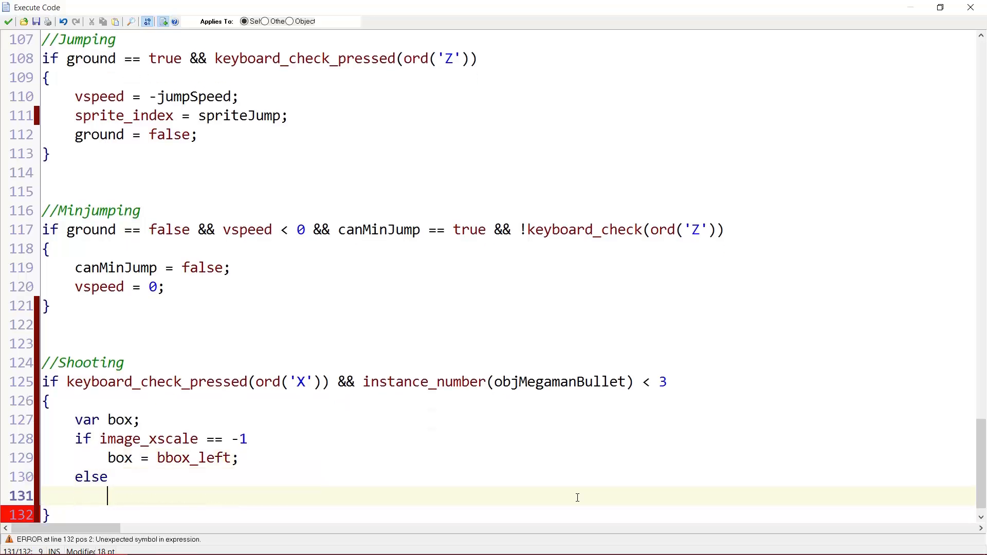
text(box = bbox_righ)
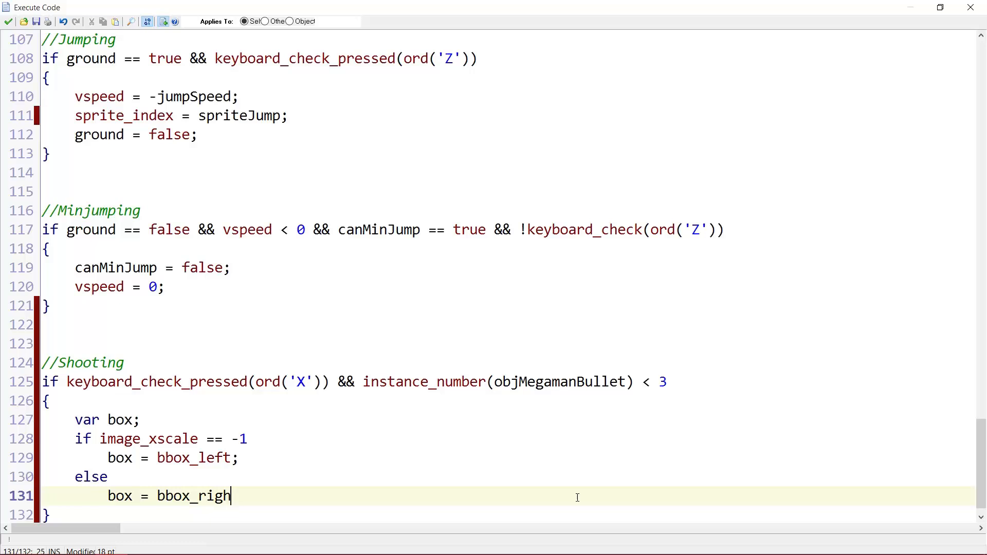
text(t;)
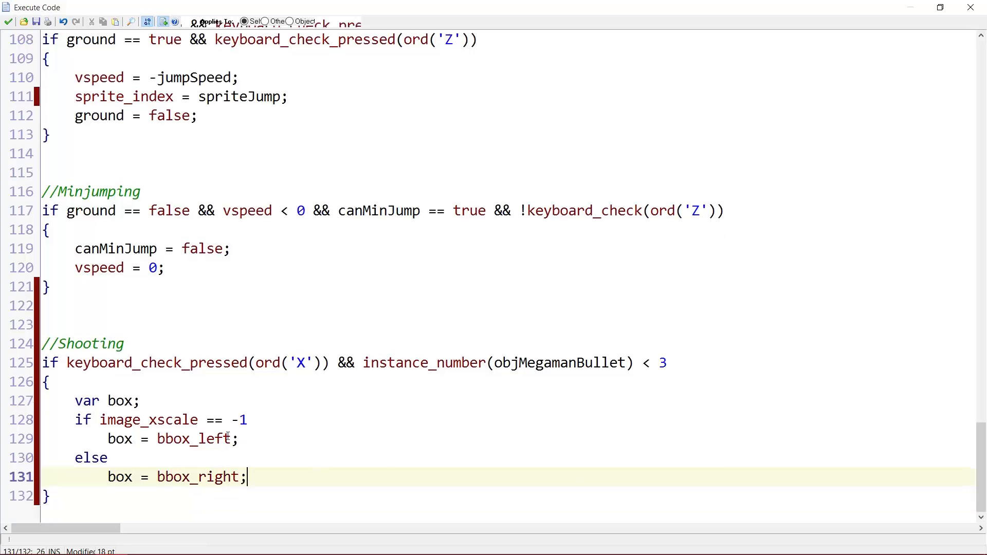
Begin instance_create(box+image_xscale*6, for the bullet spawn position
double_click(193, 439)
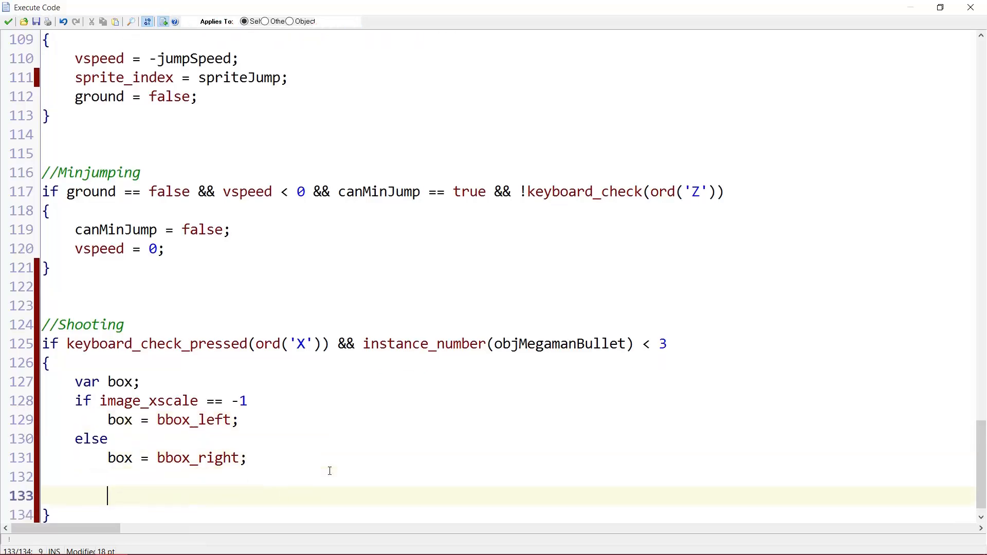
text(instance_create()
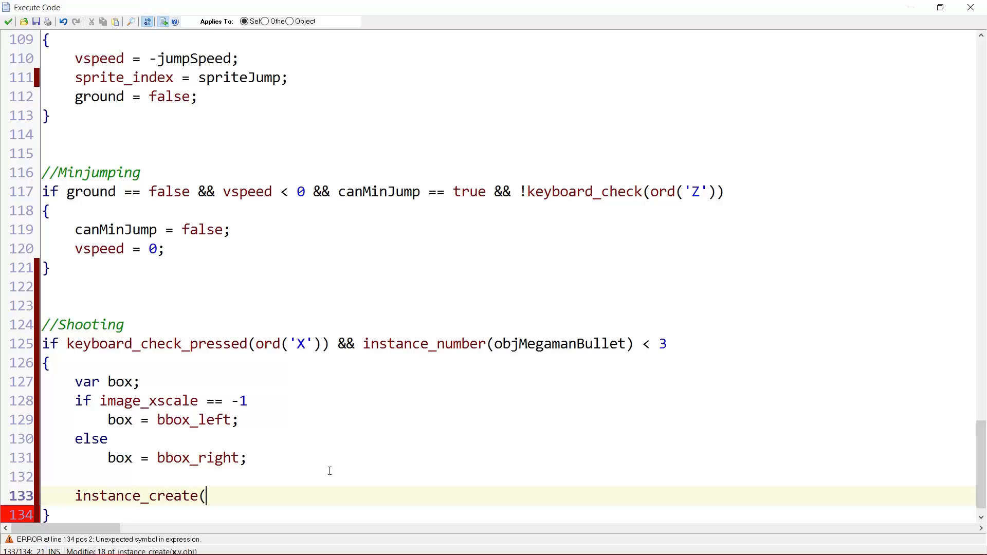
text(box)
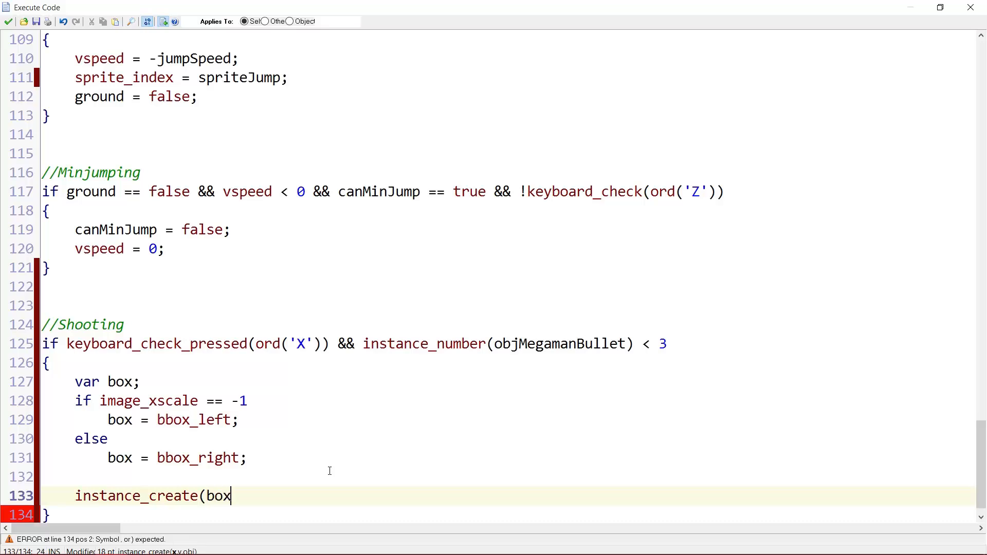
text(+image_xscale)
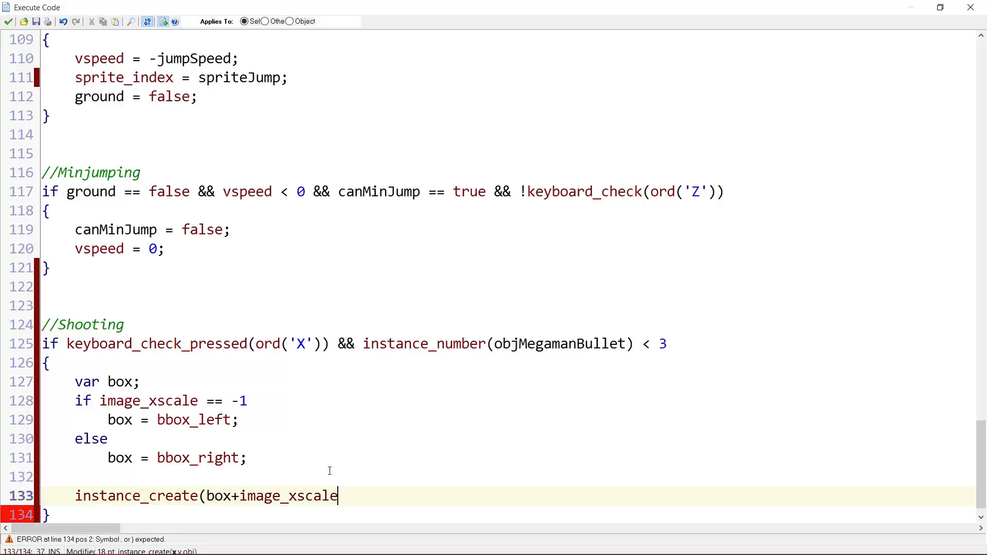
text(*)
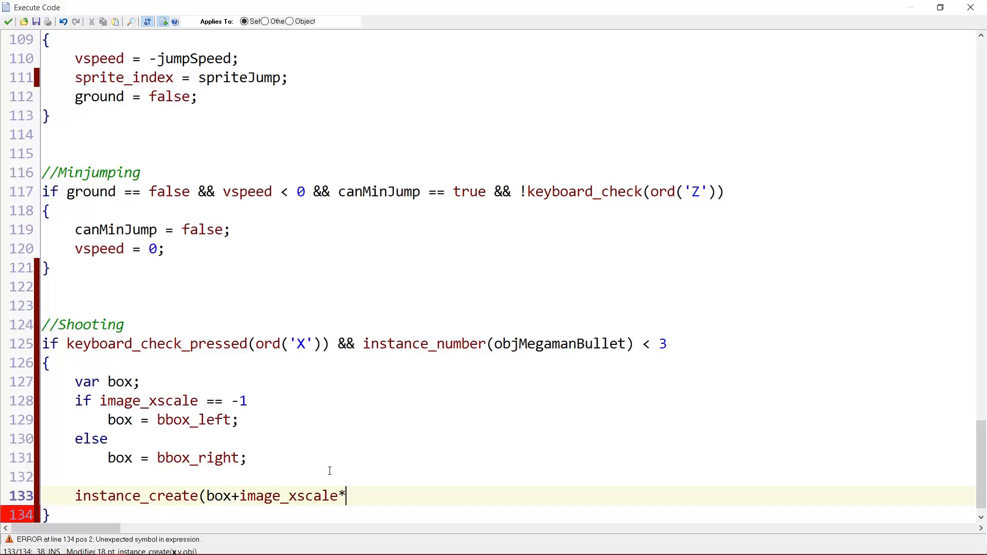
text(6)
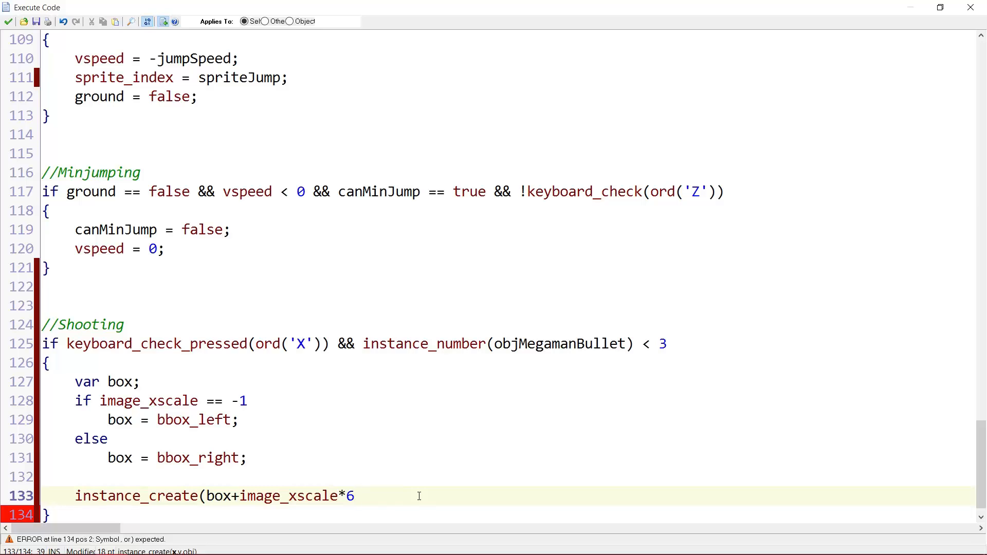
text(,)
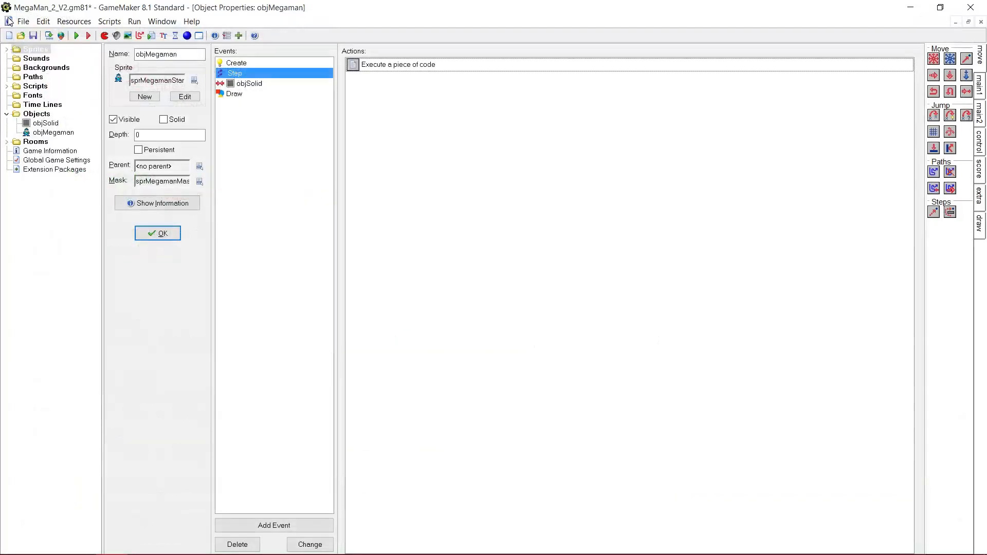
Open sprMegamanStandShoot from the Megaman sprites and confirm its origin at X 10, Y 8
click(6, 48)
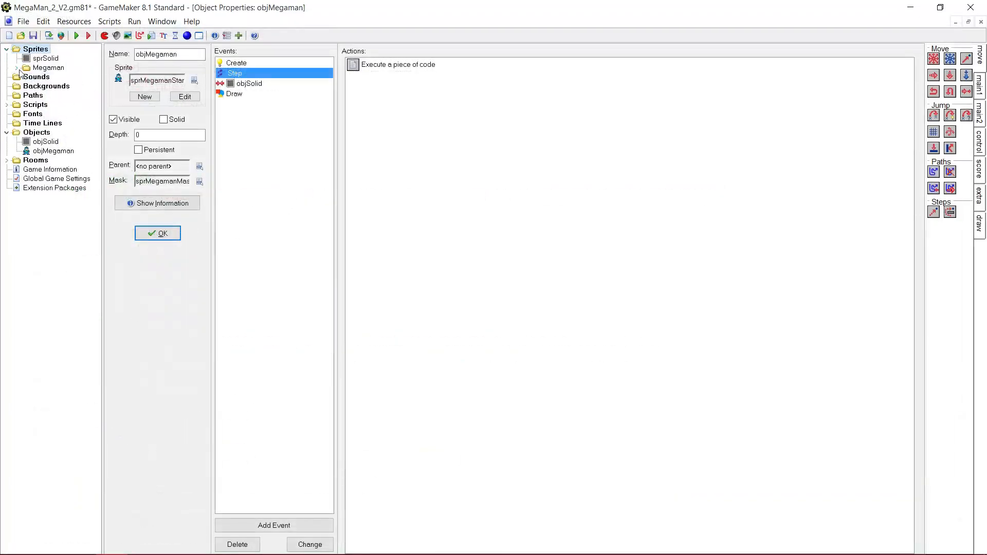
click(6, 68)
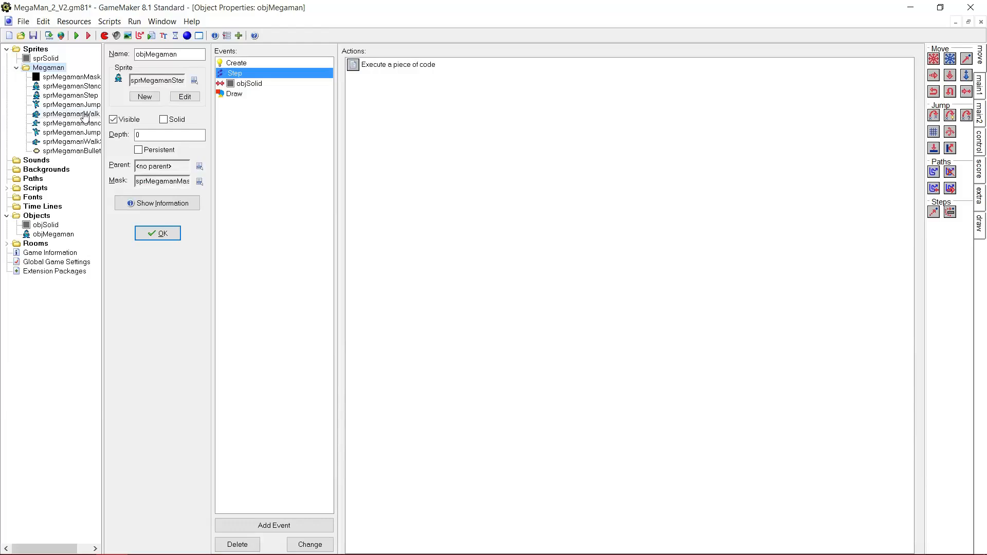
double_click(80, 122)
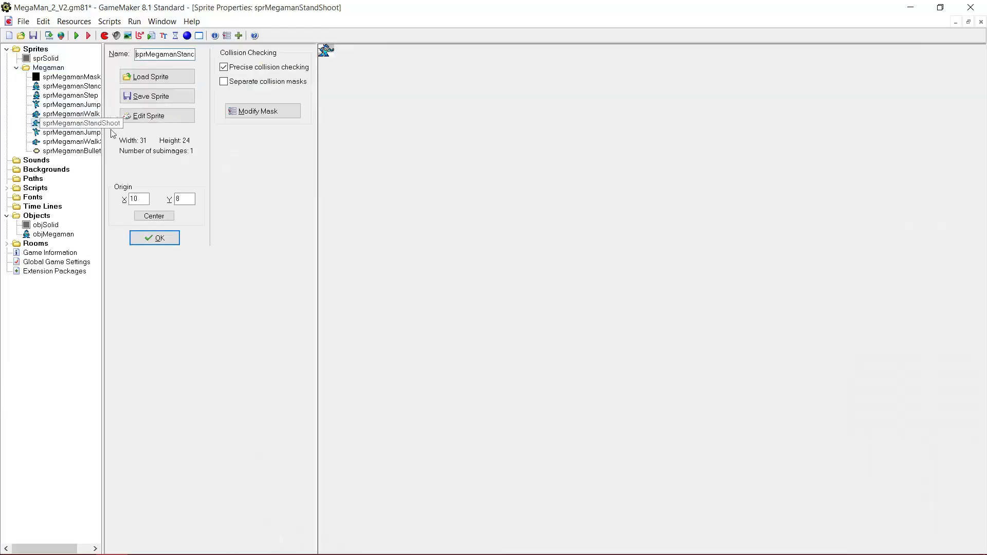
mouse_move(323, 65)
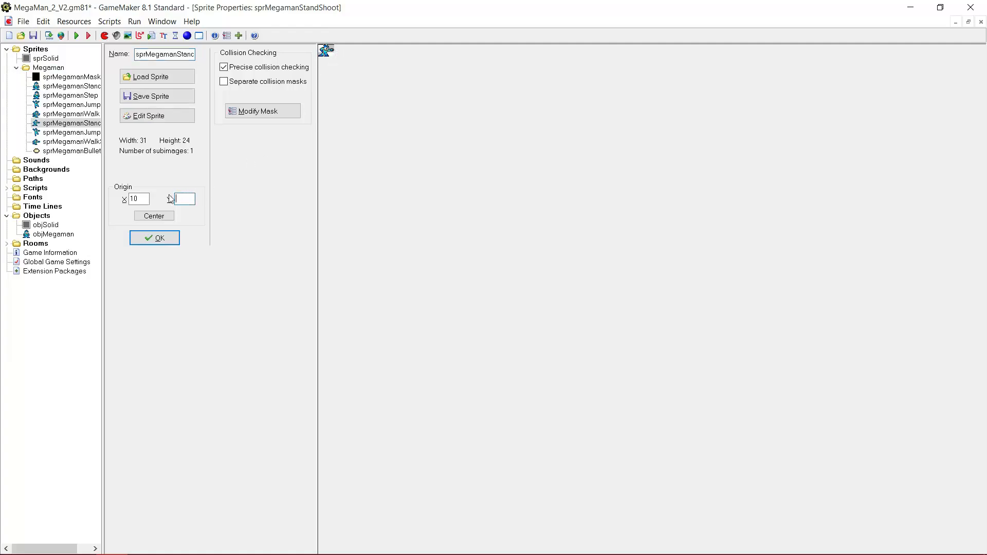
text(8)
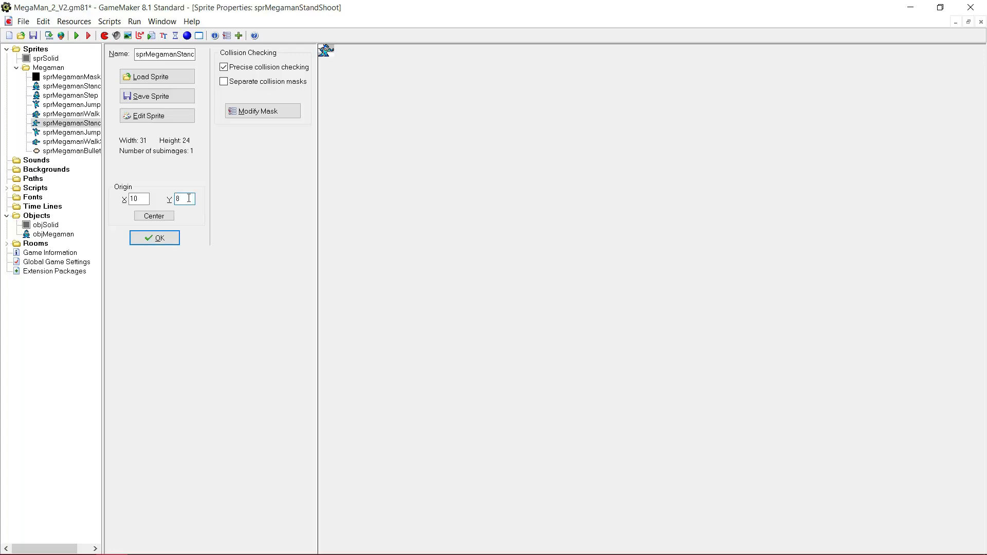
mouse_move(231, 175)
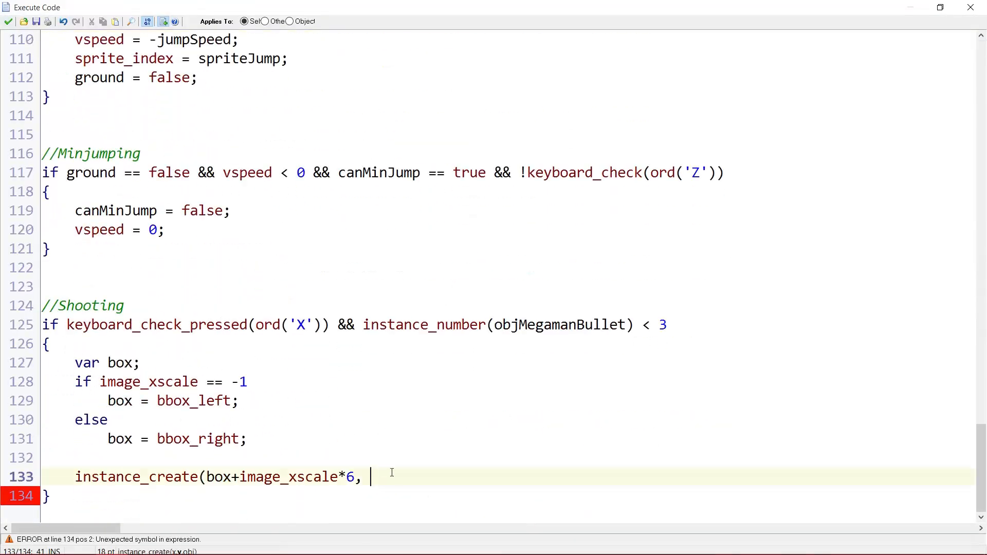
Complete instance_create at y+2 with objMegamanBullet as the created object
text(y+2, o)
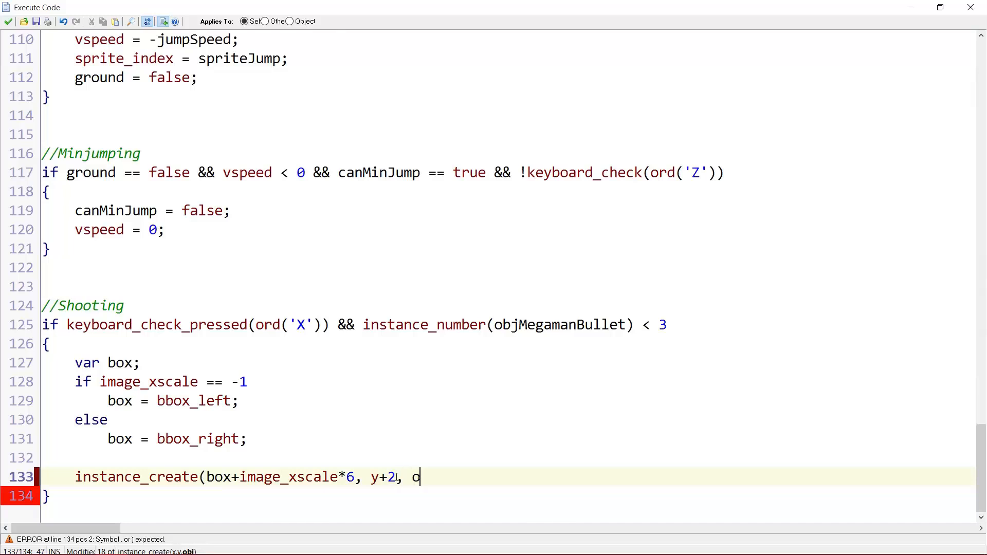
text(bjMegamanBulle)
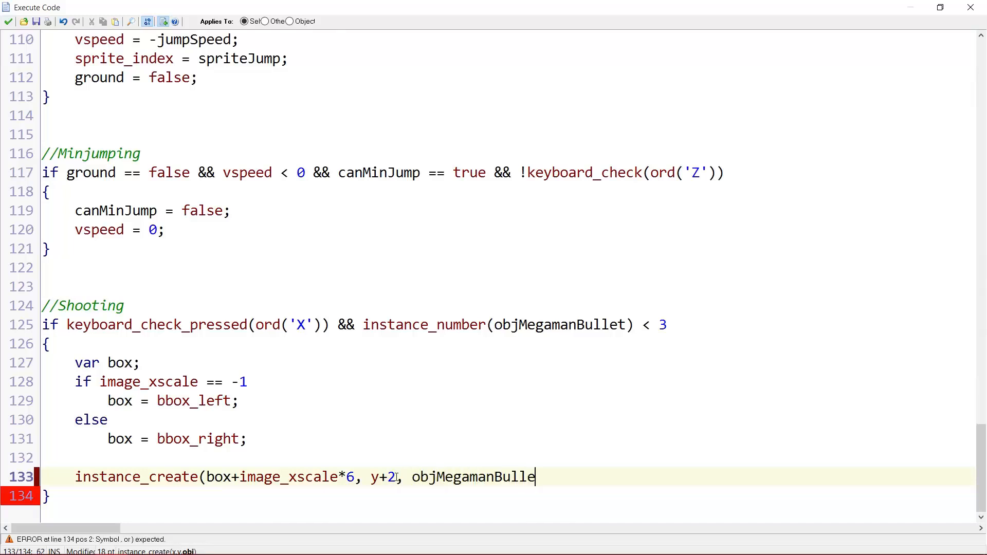
text(t);)
text(is)
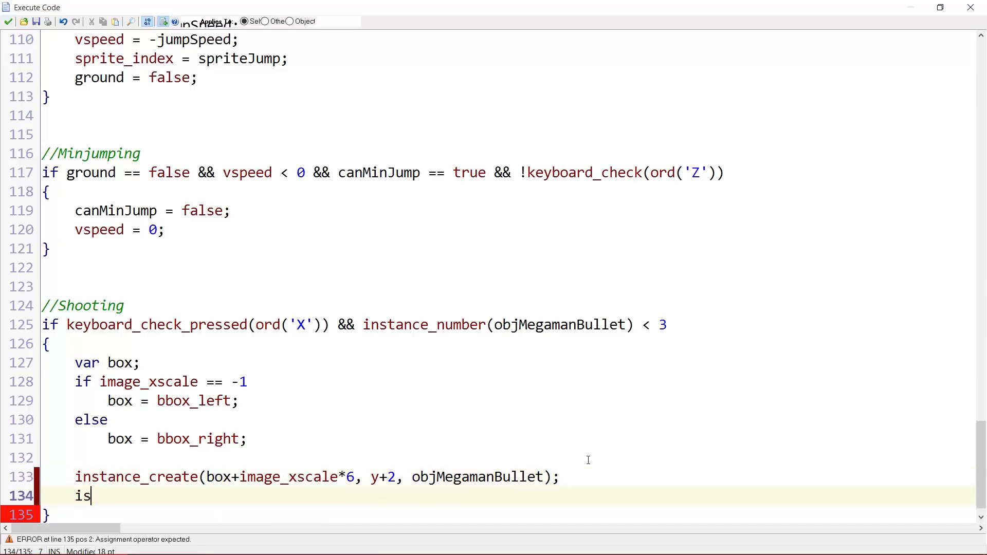
Add isShoot = true; and alarm[0] = 20; after the bullet is created
text(Shoot)
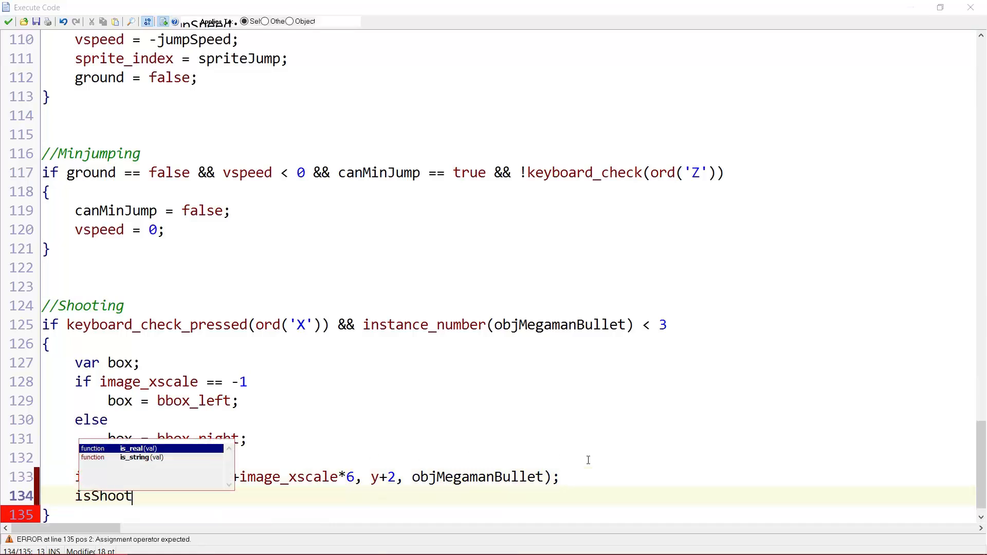
text(= true)
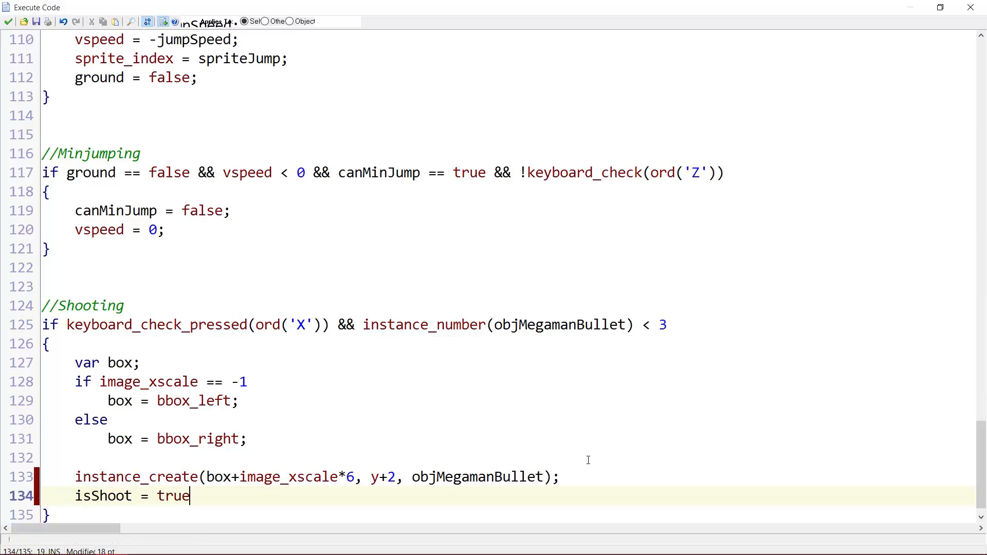
text(;)
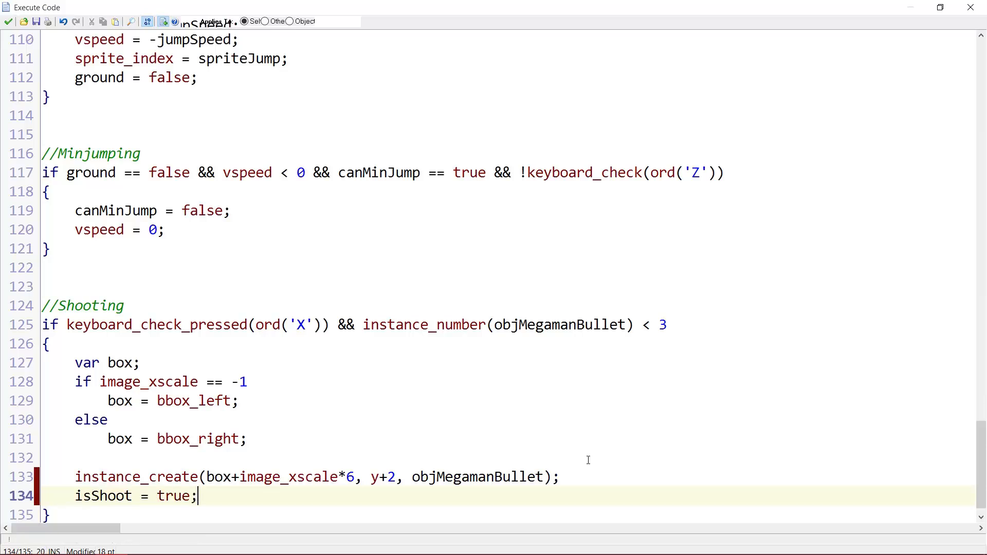
text(alarm[)
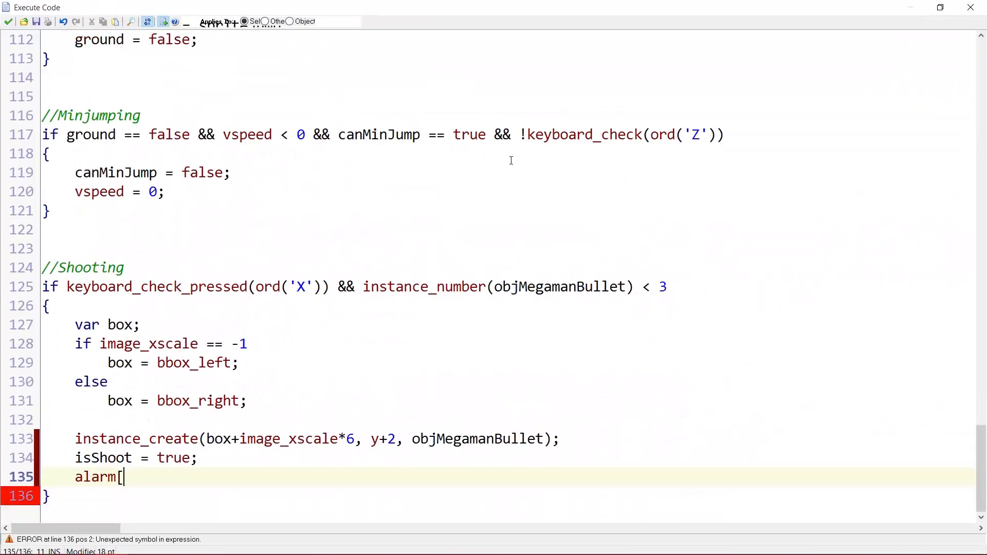
text(0])
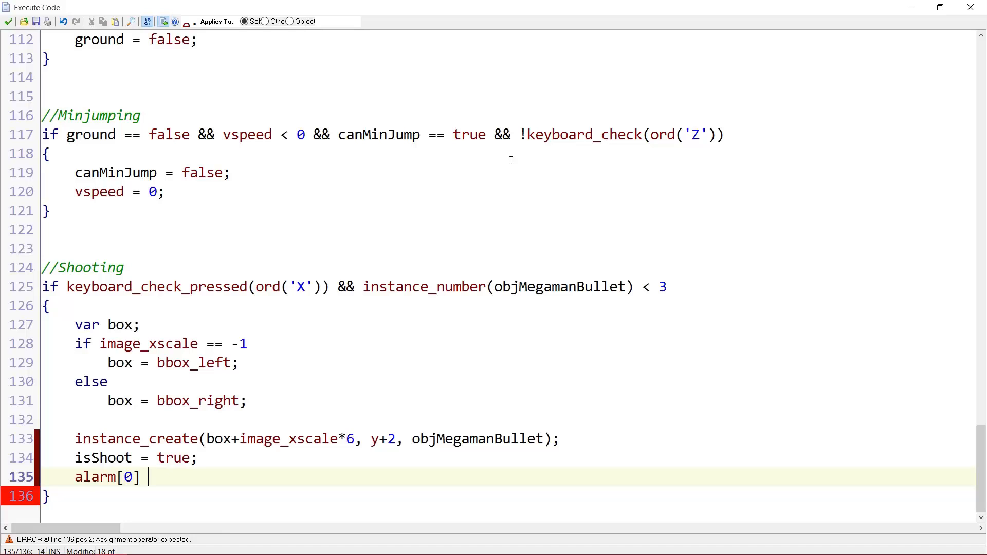
text(=)
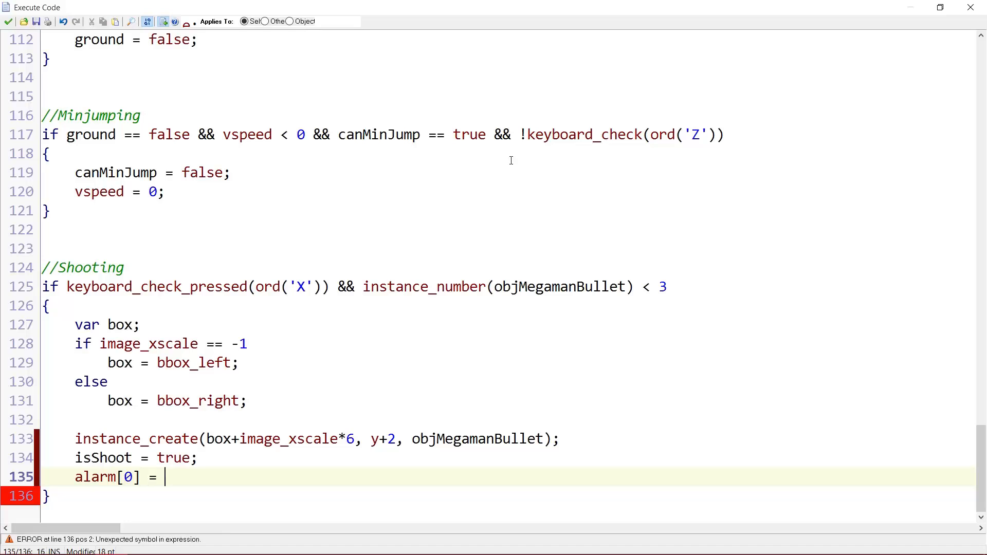
text(20;)
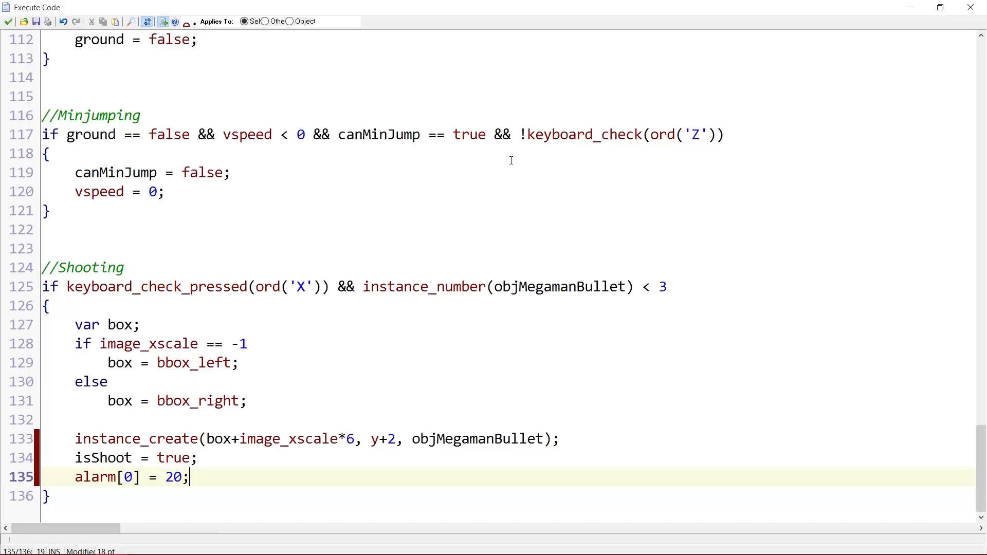
mouse_move(227, 373)
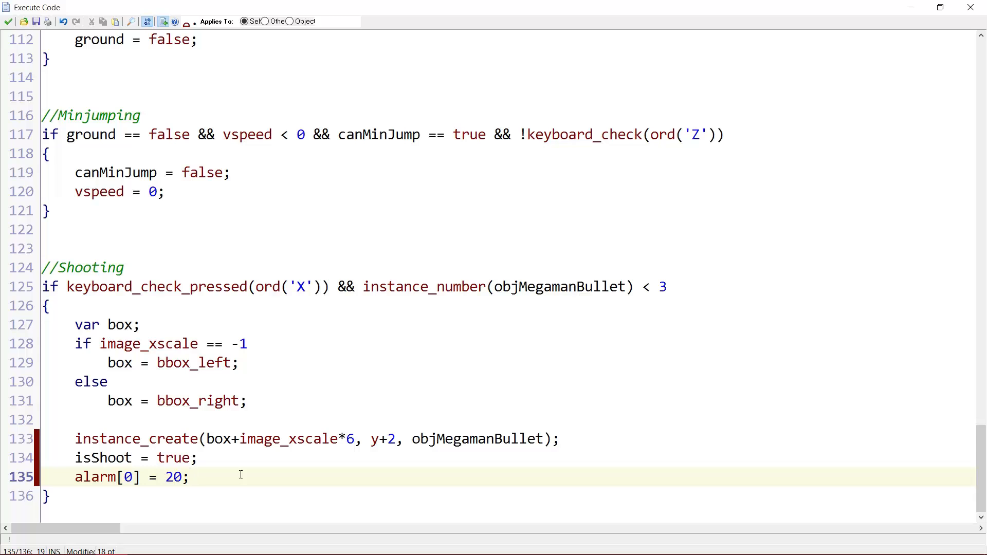
Accept the step code, add the Alarm 0 event and reopen the step code below the shooting block
click(51, 496)
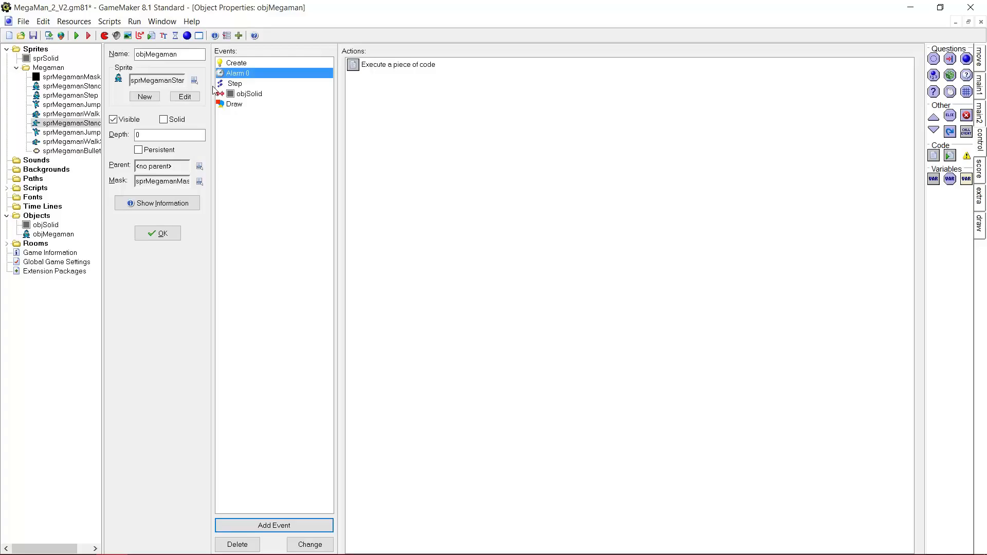
double_click(397, 64)
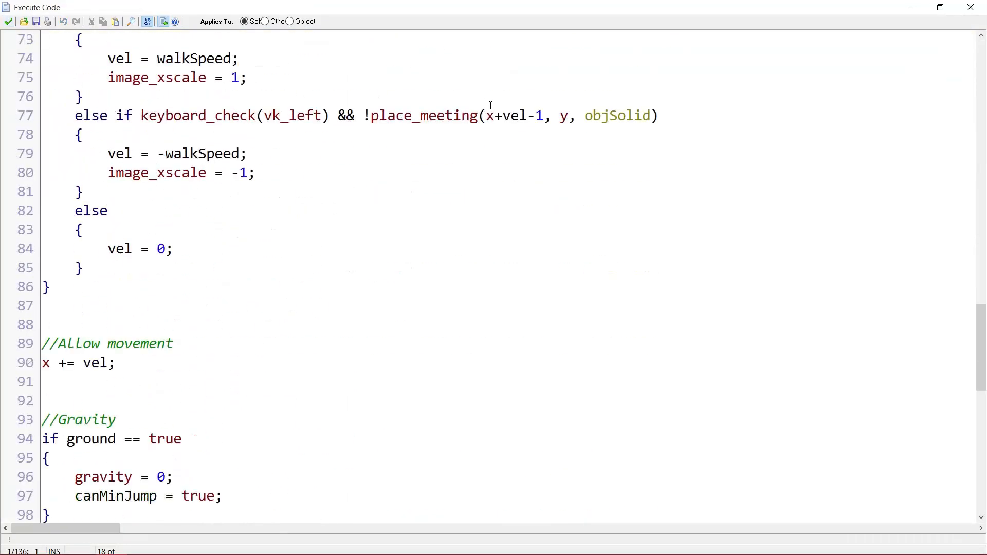
scroll(down, 3)
text(//)
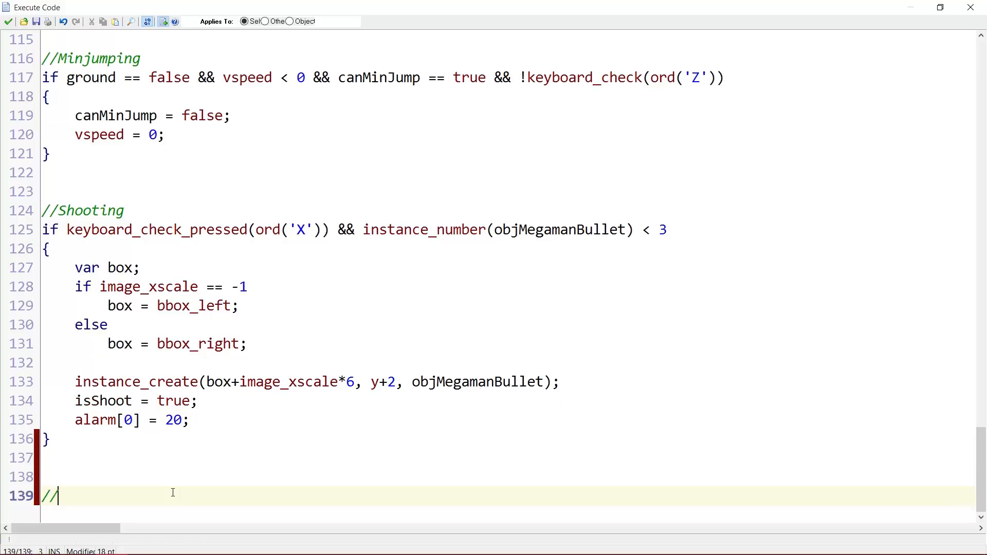
Add a '//Normal/shooting sprites' comment and begin an if isShoot == false block
text(Normal/)
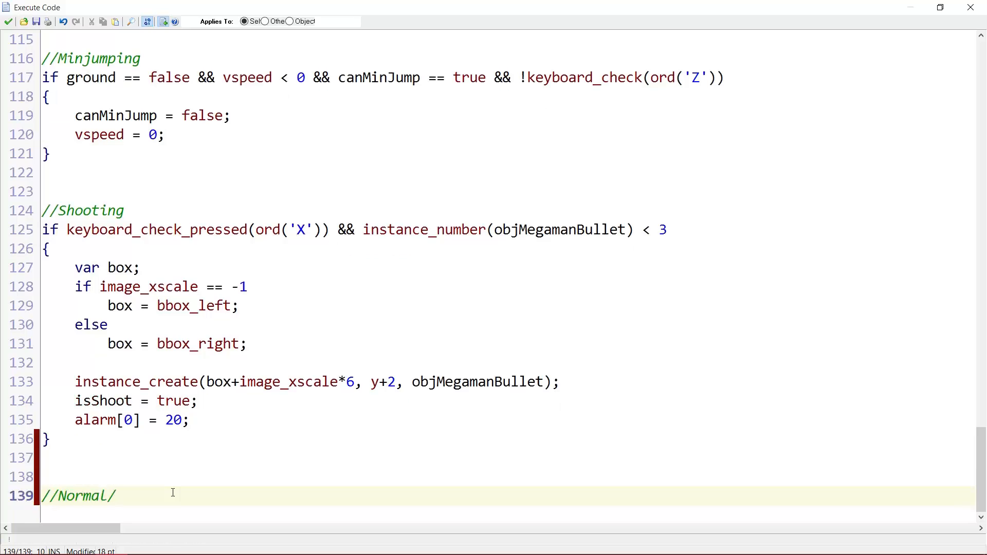
text(shooting sprit)
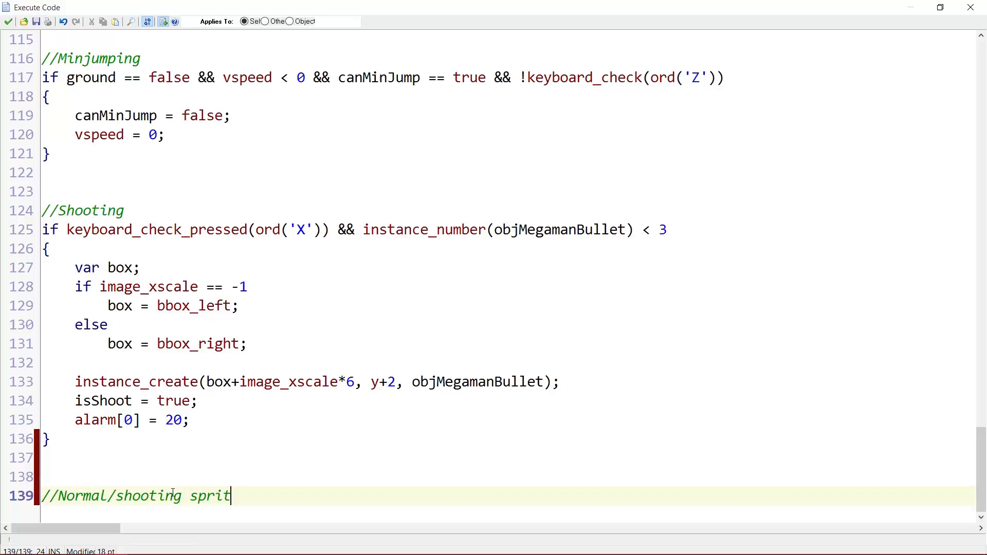
text(es\nif)
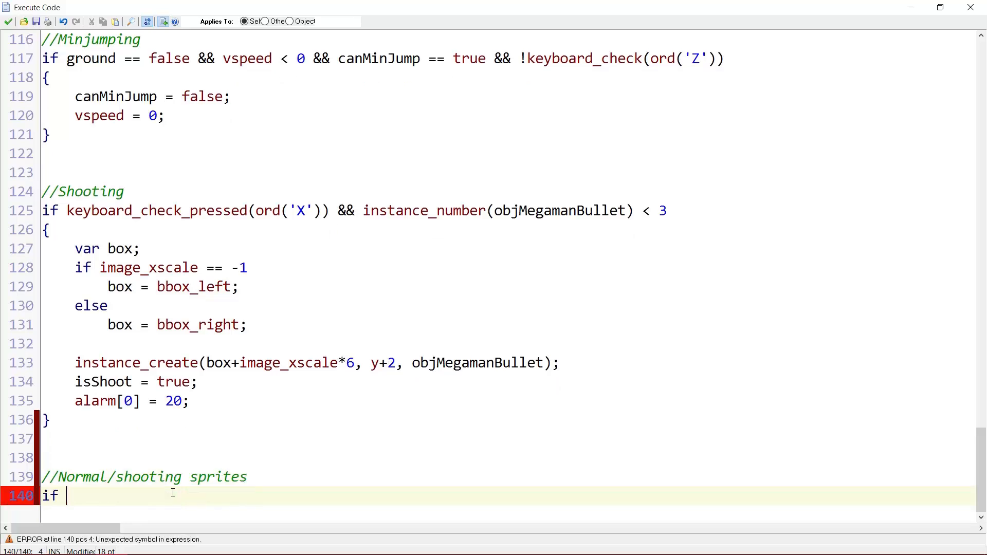
text(isShoot =)
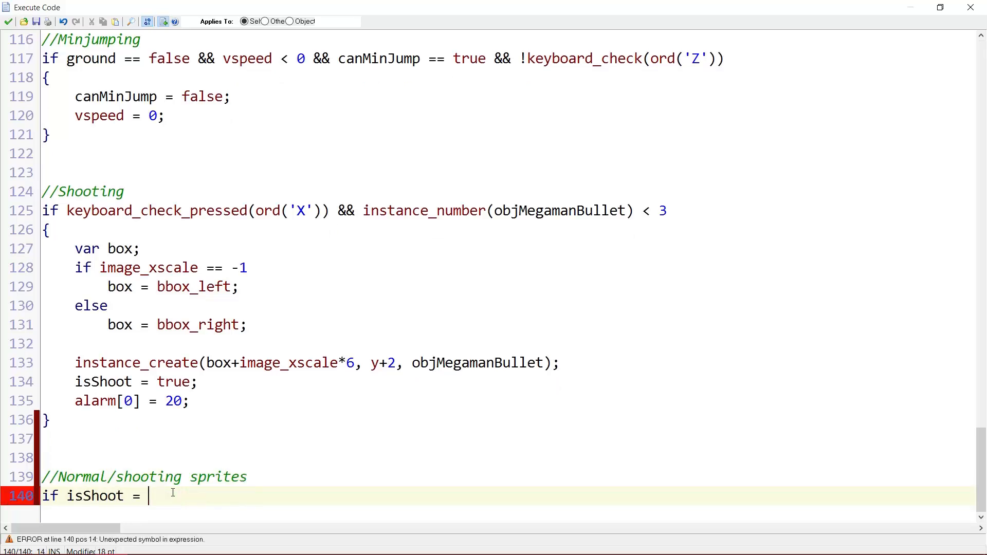
text(= false)
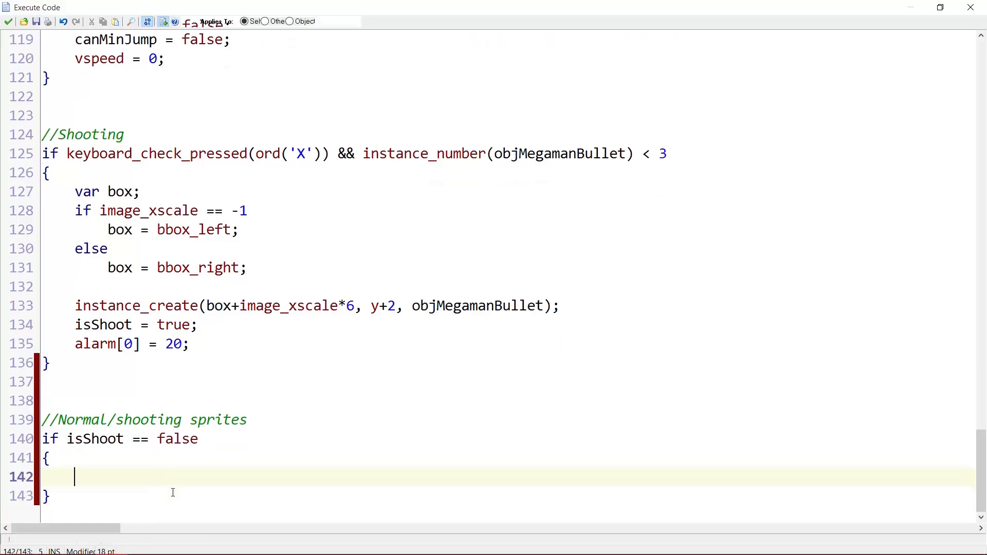
Assign spriteStand, spriteStep, spriteJump and spriteWalk to the normal sprMegaman sprites
text(sprite)
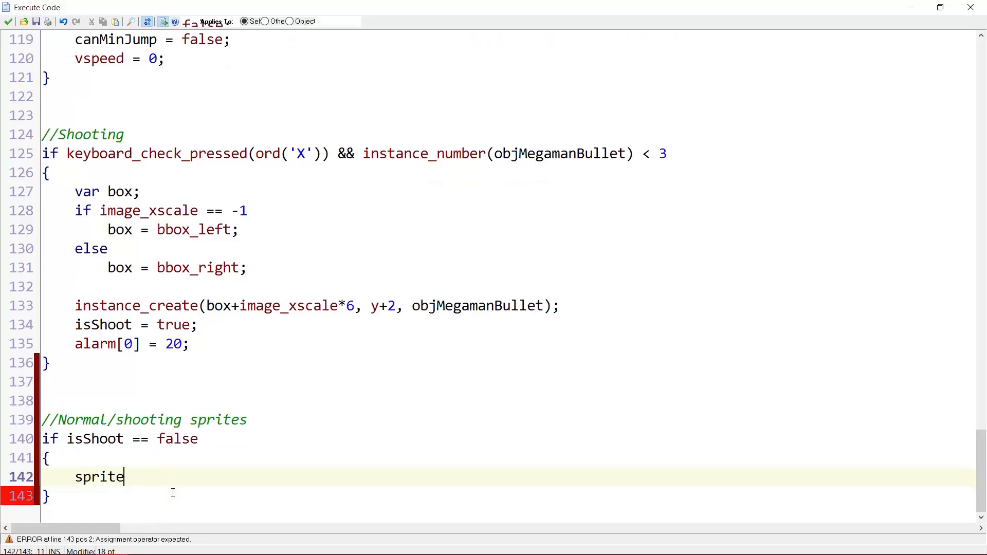
text(Stand = spr)
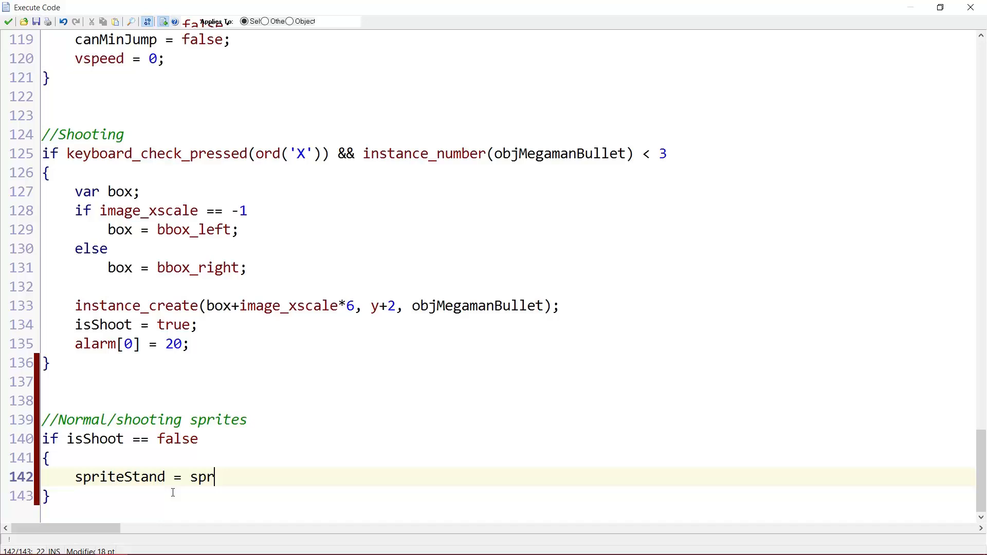
text(MegamanST)
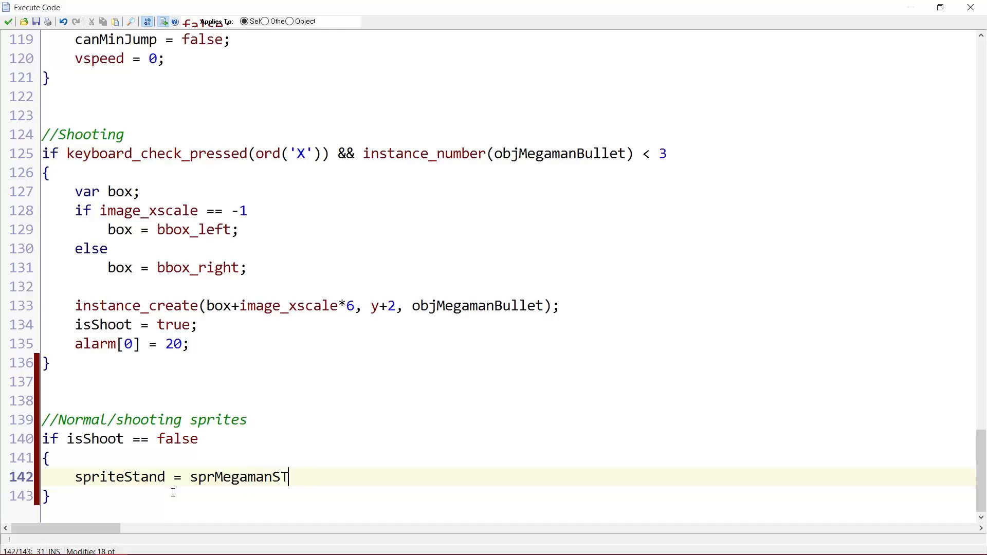
text(and;)
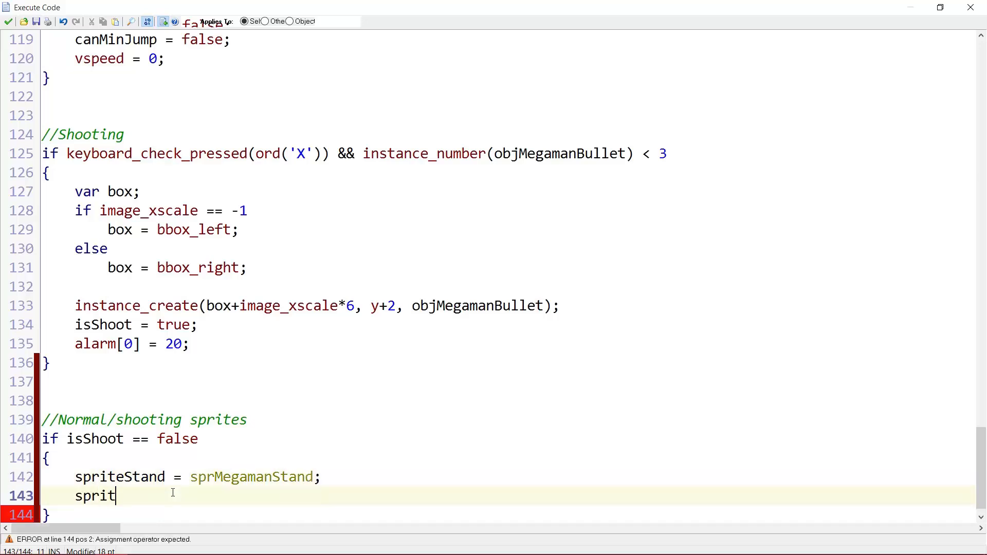
text(eStep = sprMegamanStep;)
text(spri)
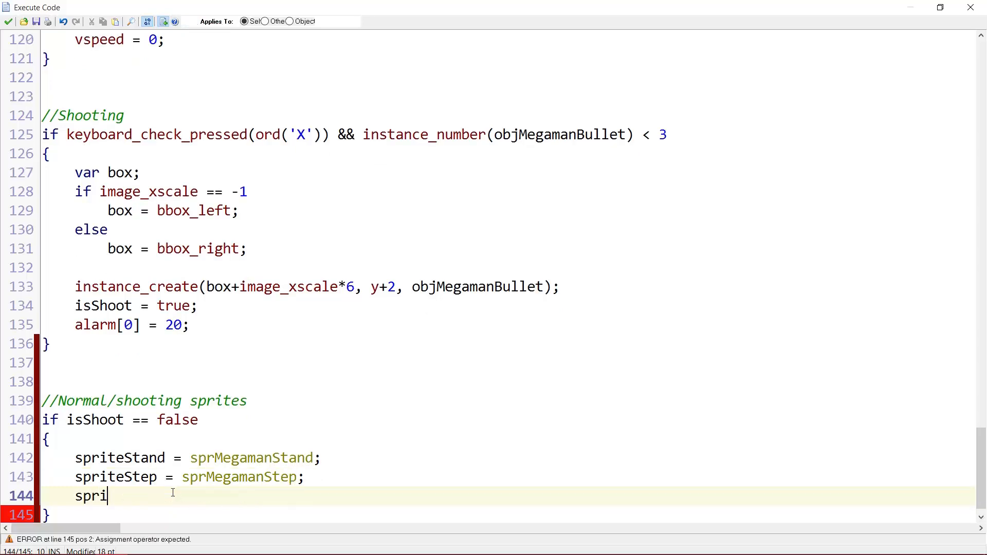
text(teJump = s)
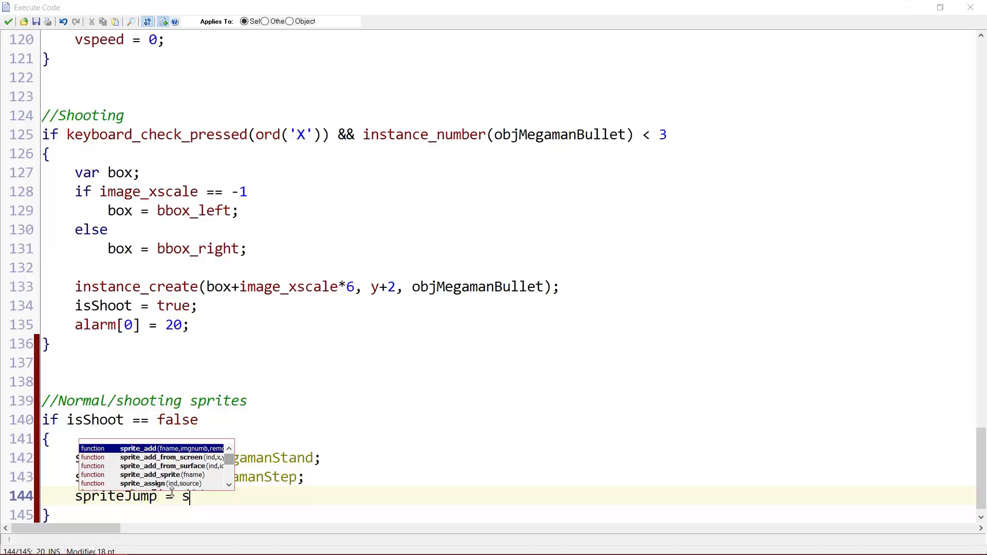
text(prMegamanJump;)
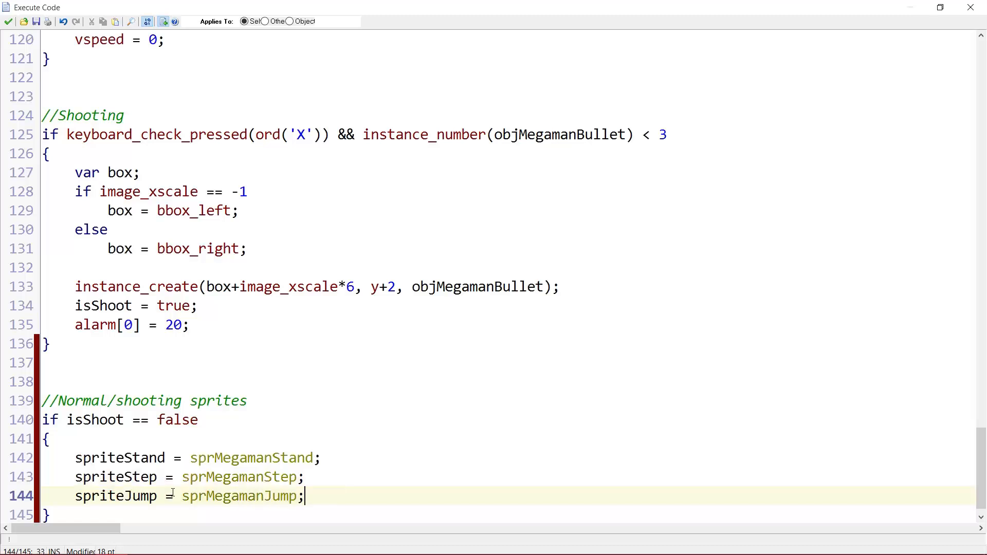
text(spriteWal)
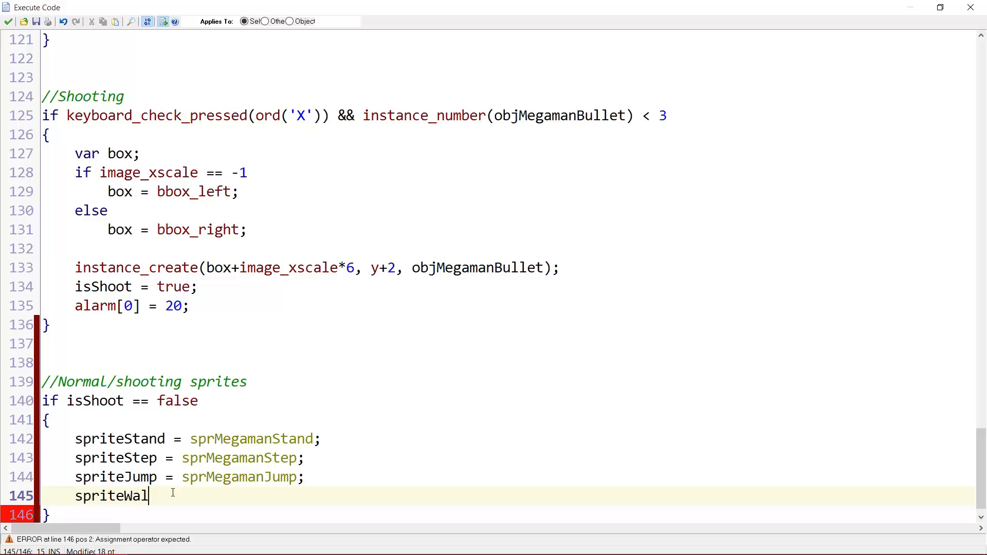
text(k = sprMegamanWalk;)
text(else)
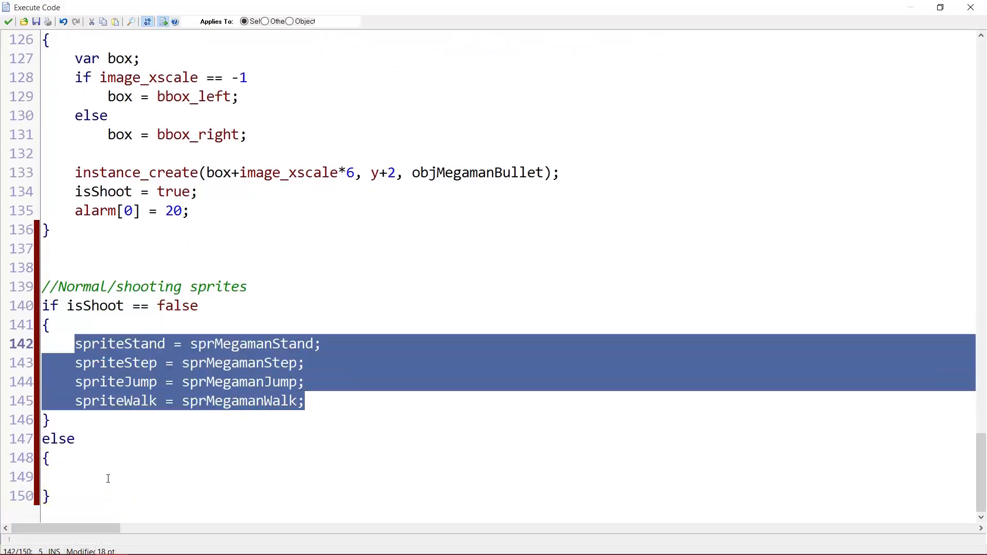
Paste the four assignments into the else branch and switch them to the Shoot sprite variants
key(ctrl+v)
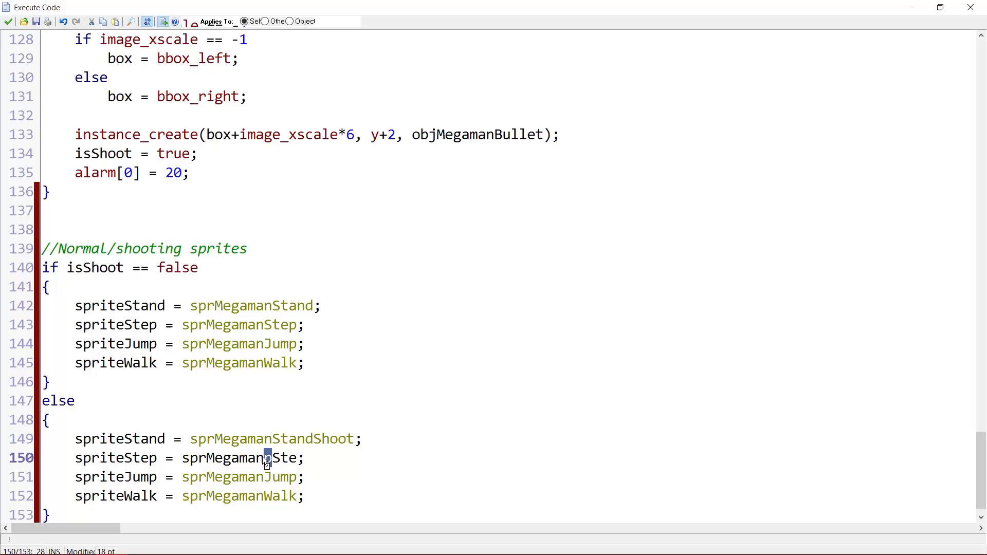
text(p)
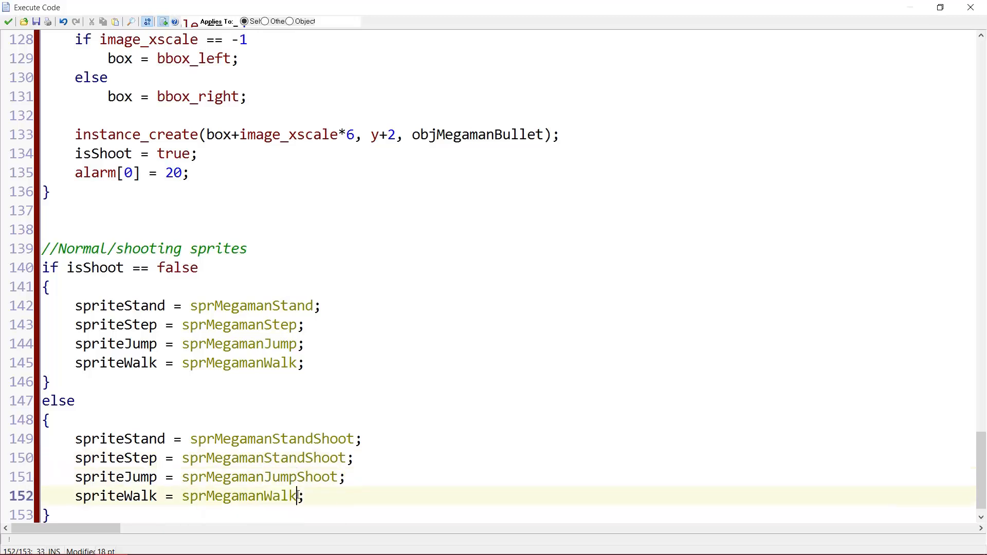
text(Shoot)
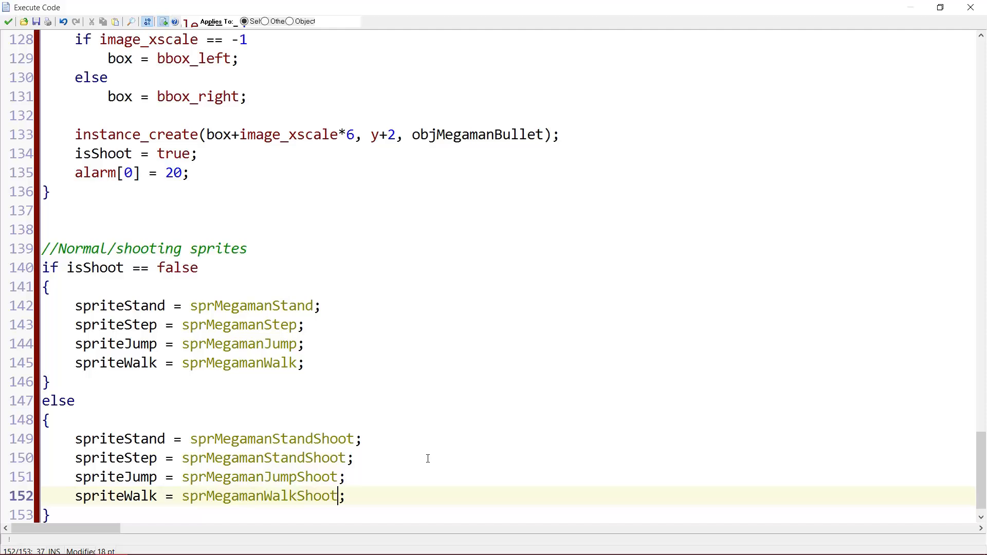
scroll(up, 3)
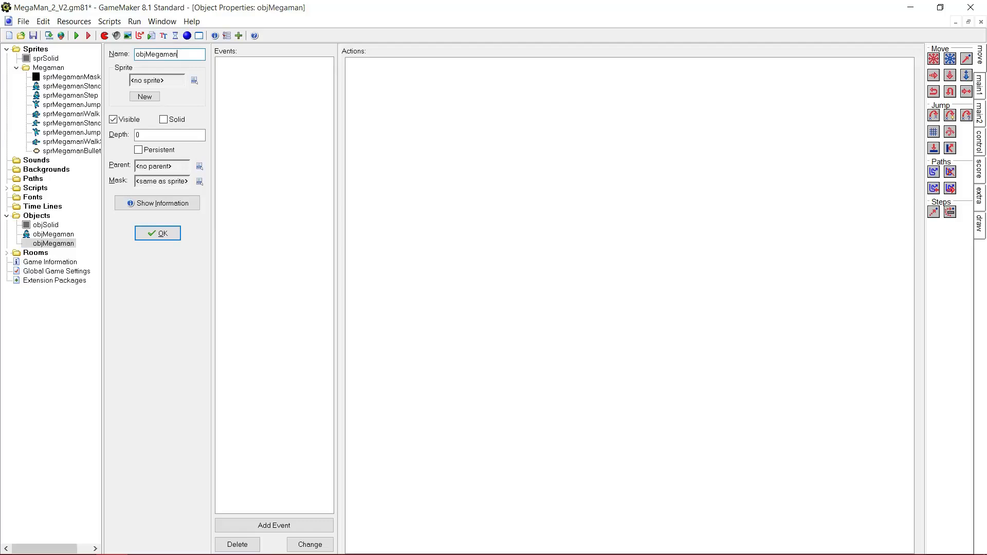
Create objMegamanBullet with sprMegamanBullet and an Outside Room event running instance_destroy()
click(195, 81)
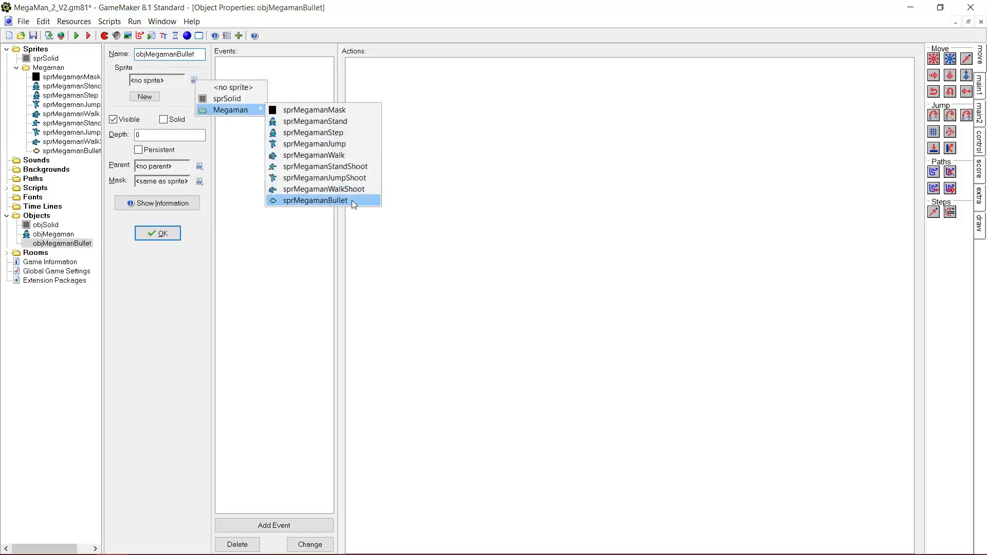
click(315, 200)
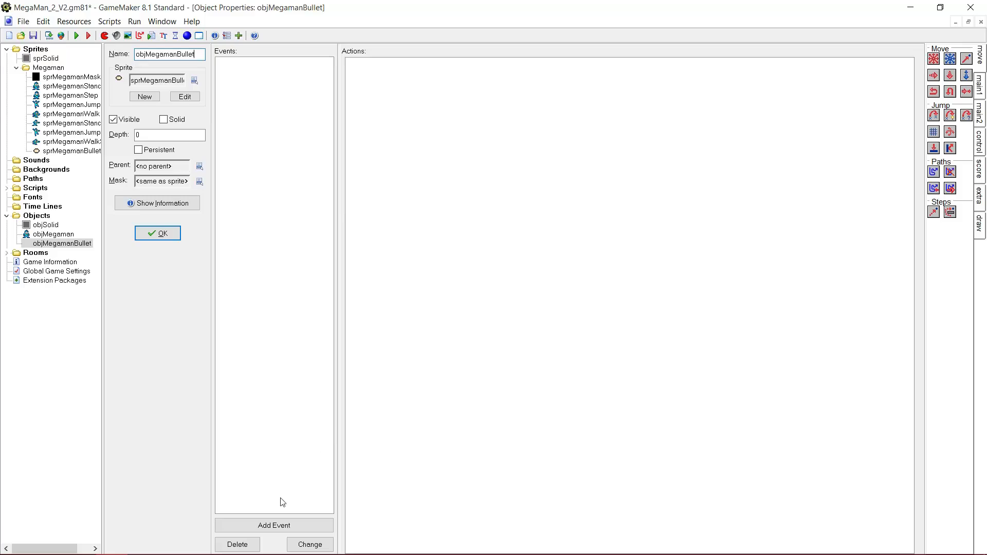
click(274, 526)
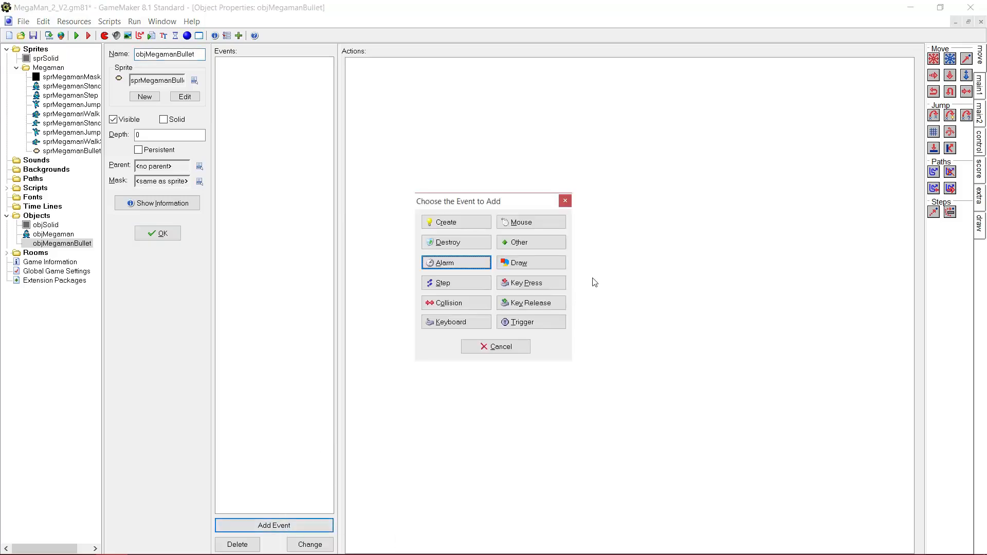
mouse_move(578, 282)
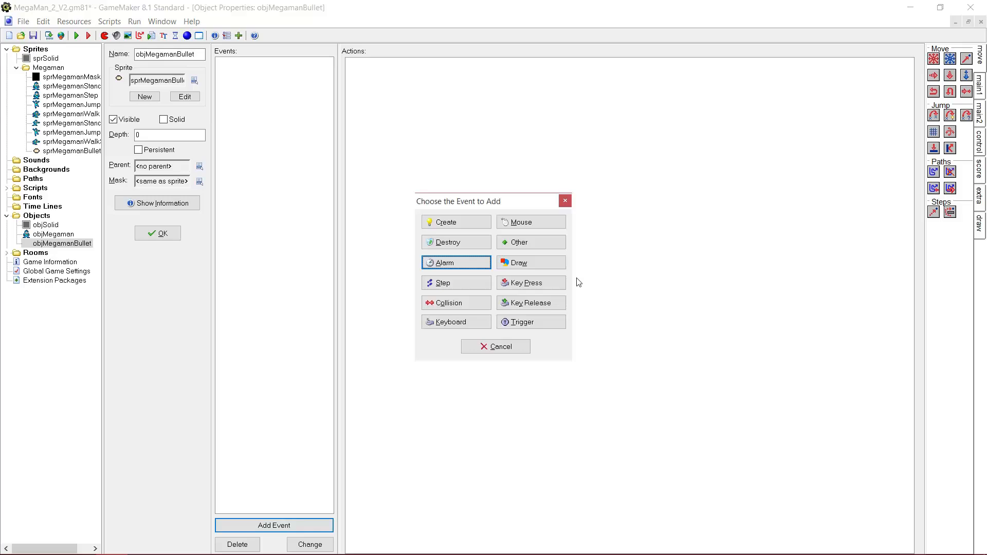
mouse_move(530, 242)
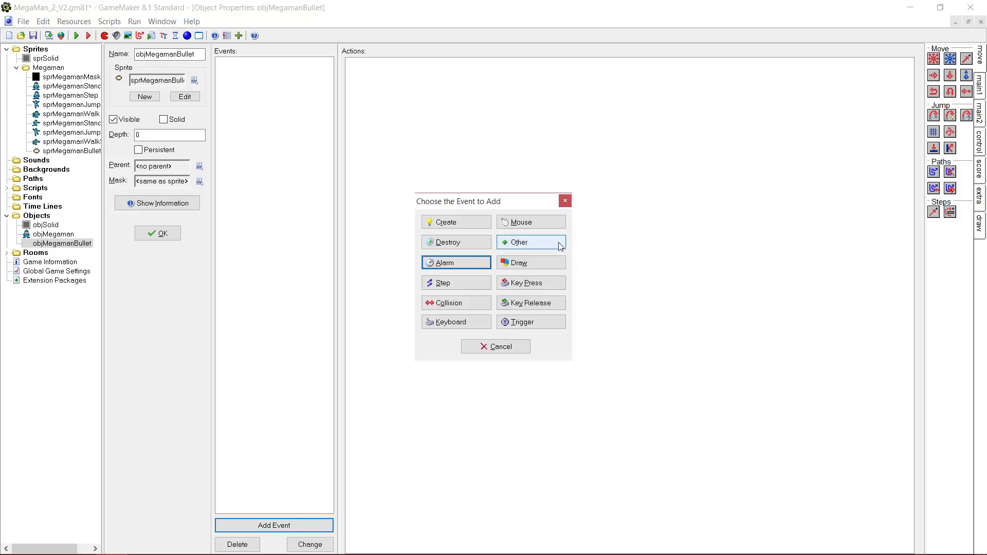
click(531, 241)
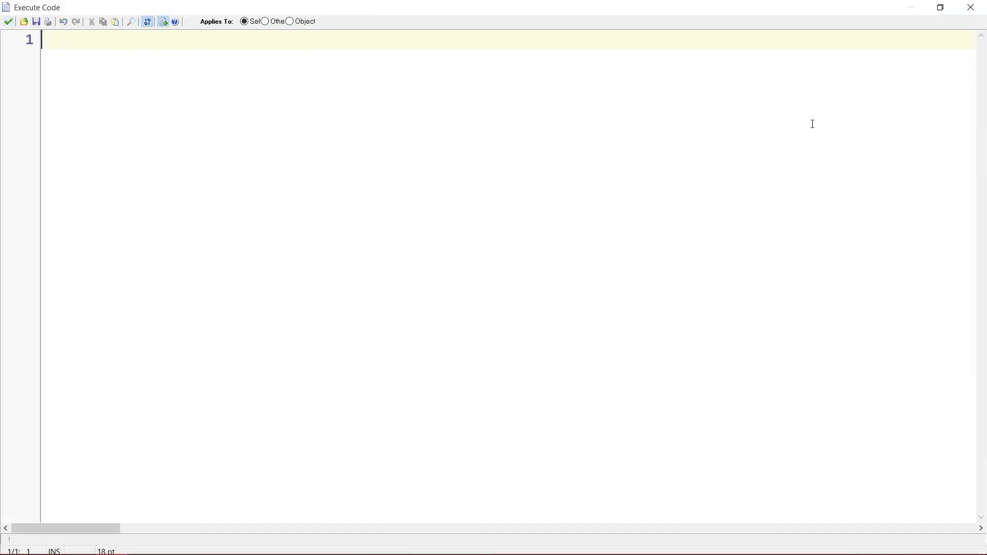
text(instance_destroy())
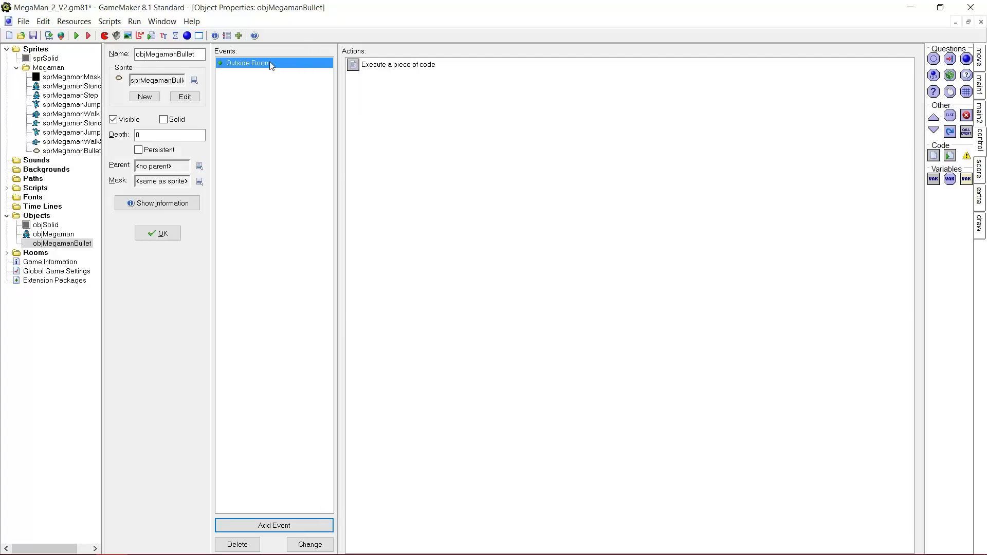
Duplicate the Outside Room event as Outside View 0 and confirm the bullet object
right_click(246, 63)
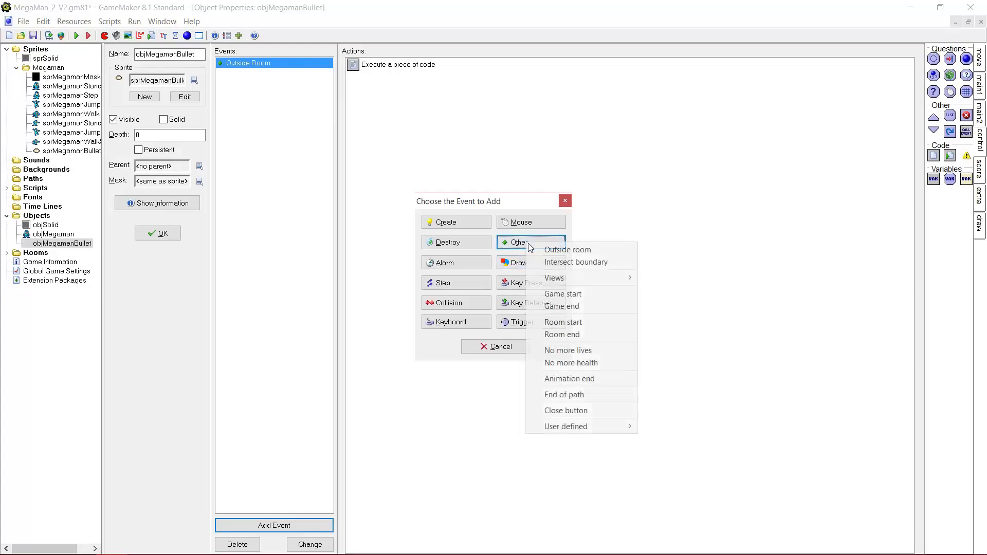
mouse_move(553, 277)
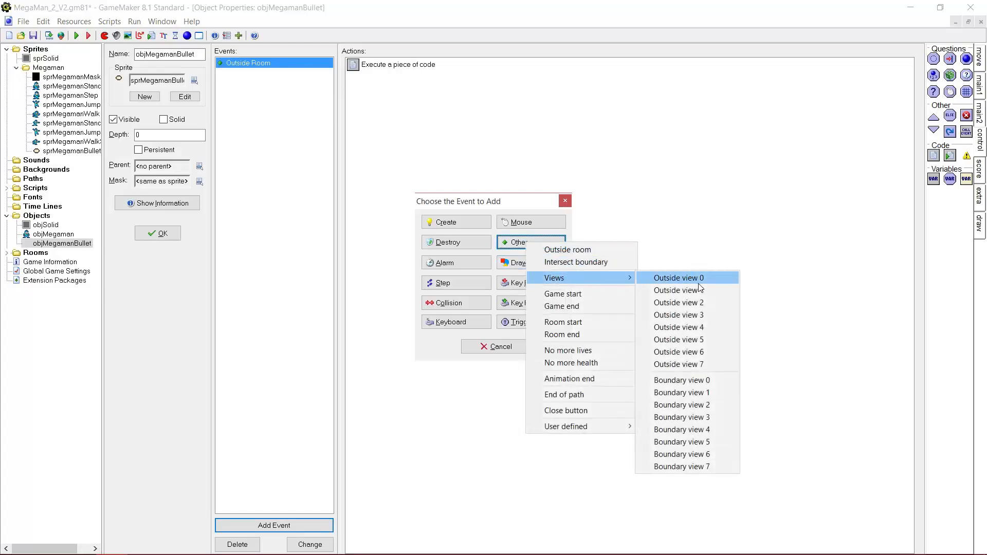
click(678, 277)
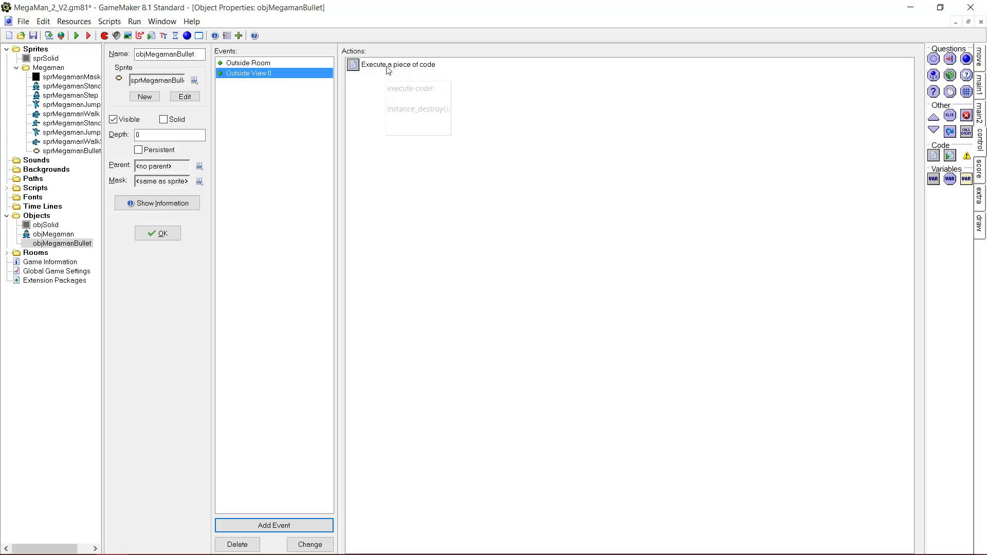
mouse_move(268, 86)
text(1)
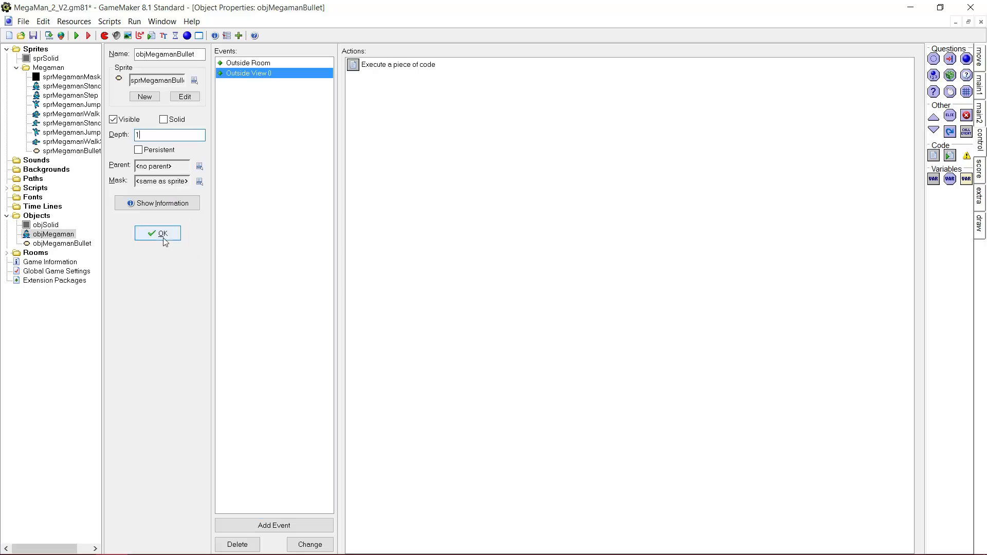
click(158, 233)
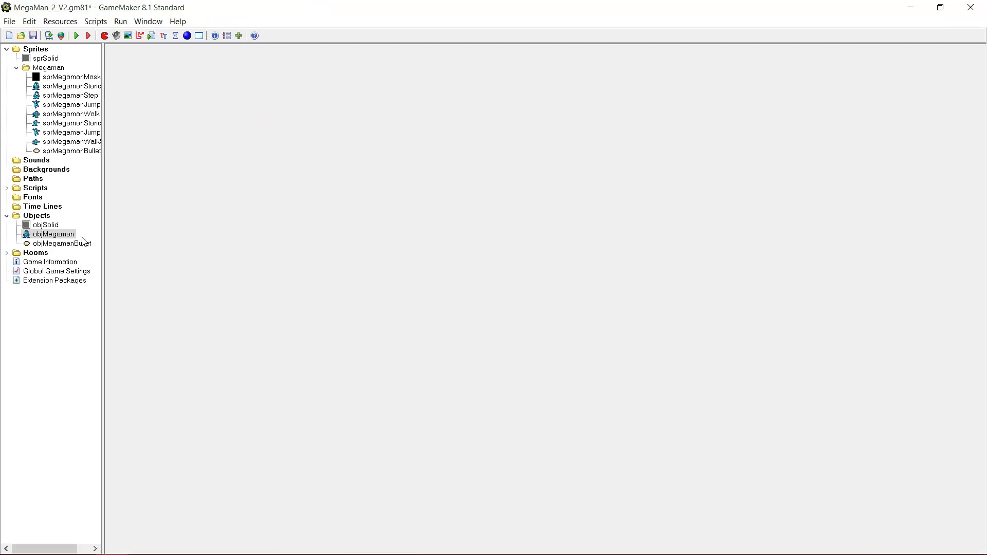
In objMegaman's step code, declare ID and store the created bullet in it
double_click(53, 234)
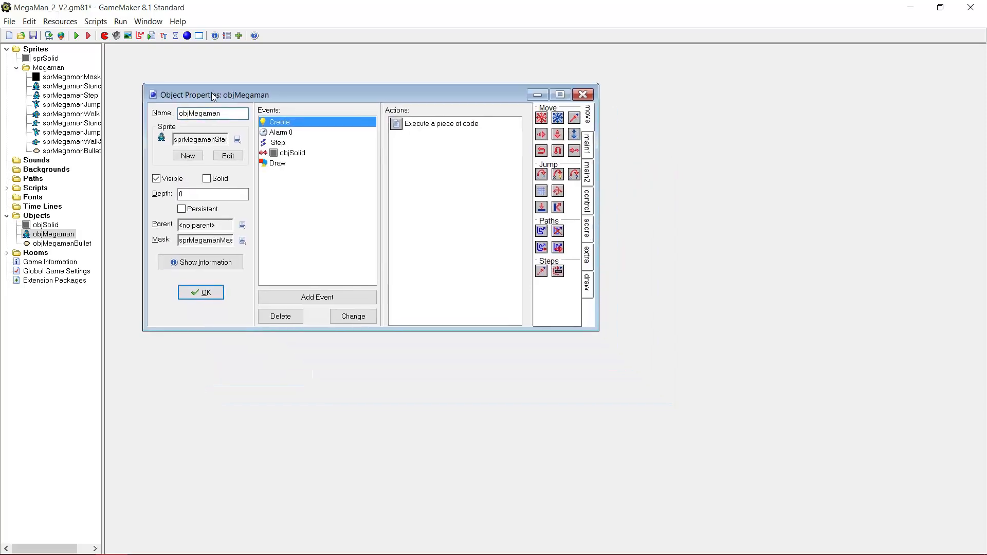
click(278, 142)
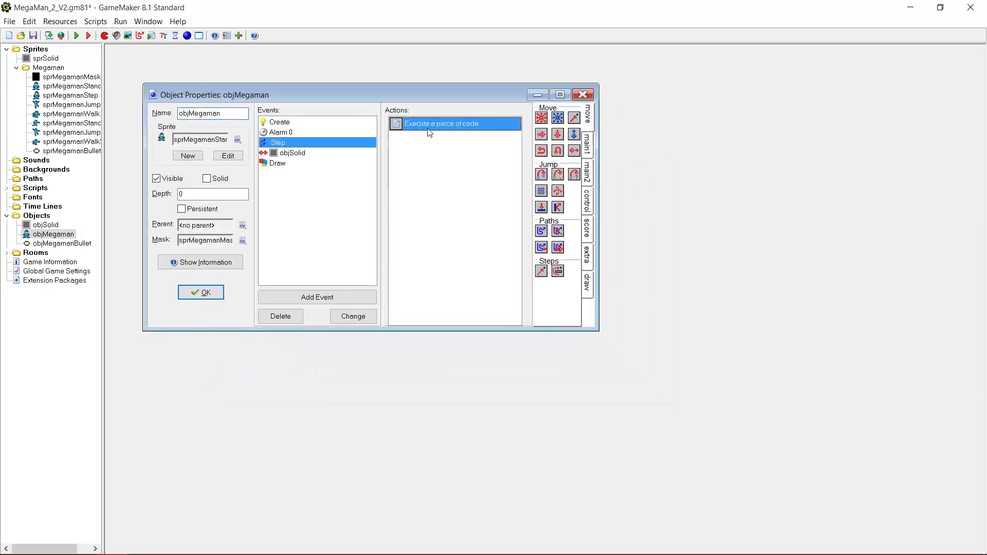
double_click(442, 124)
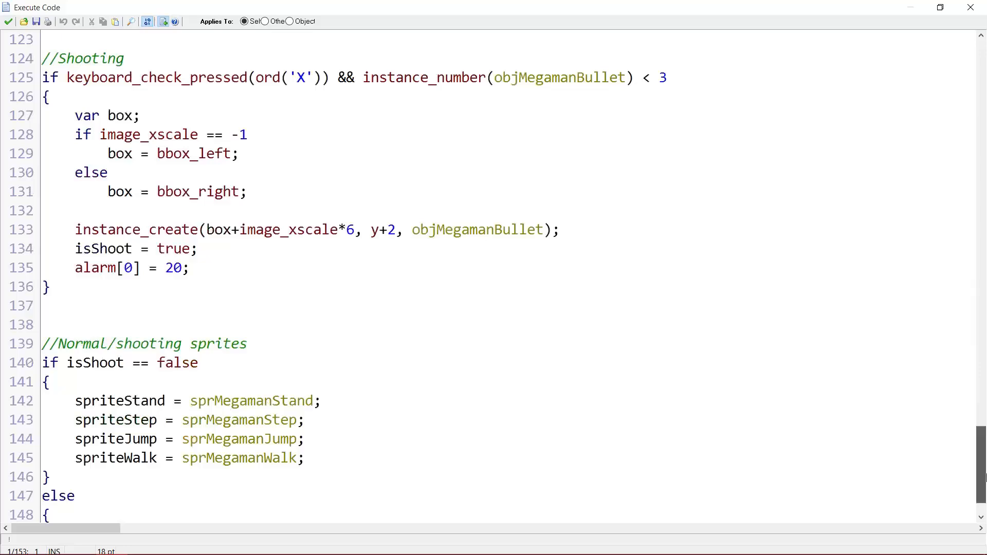
scroll(up, 3)
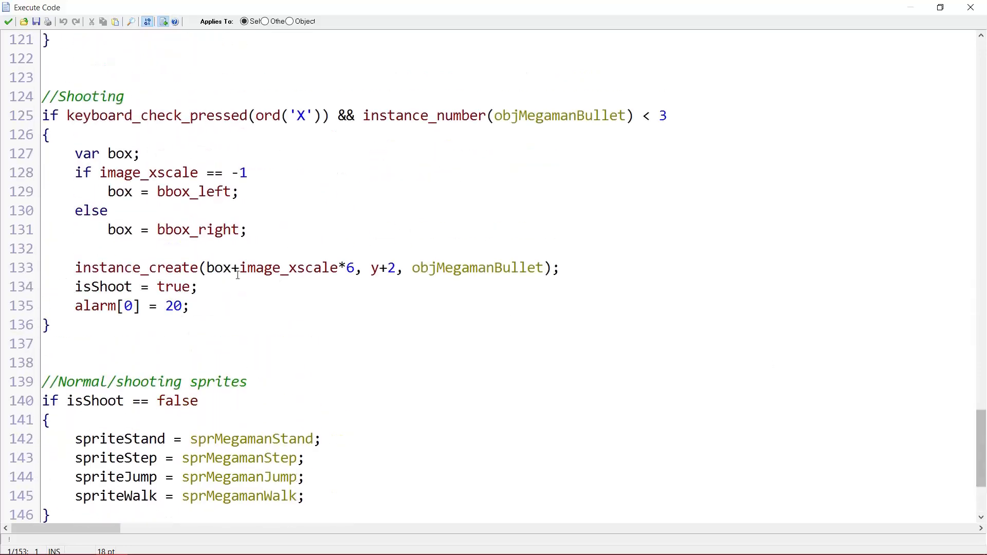
mouse_move(137, 164)
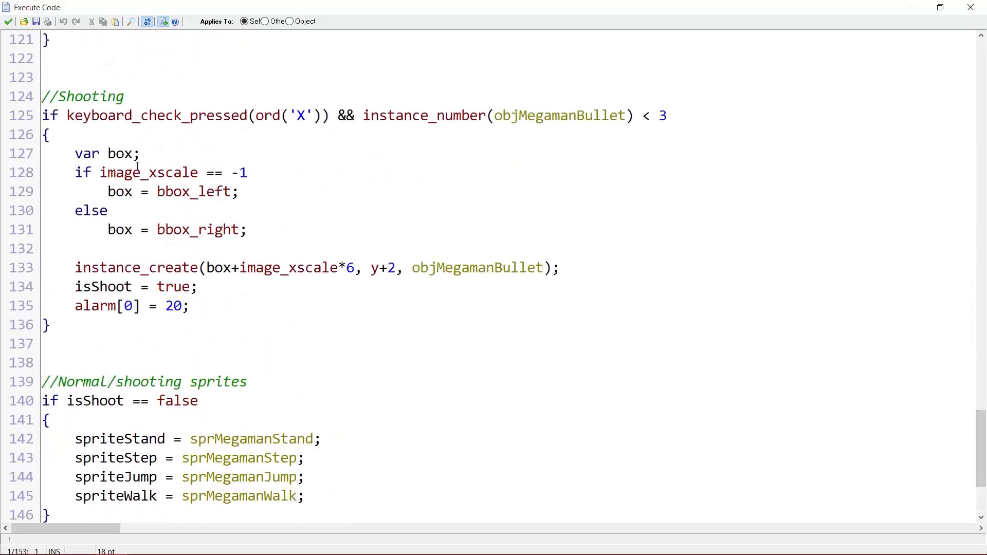
click(133, 153)
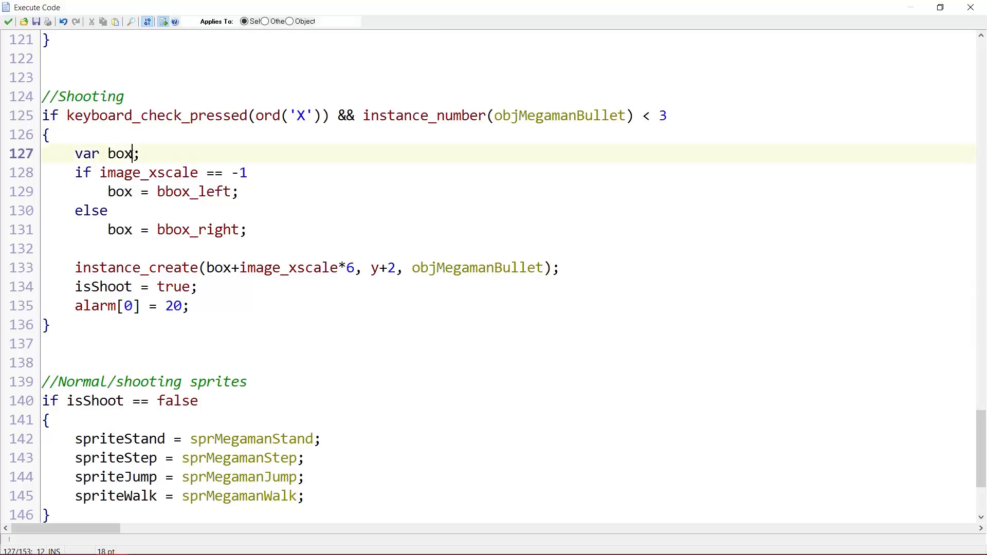
text(, ID)
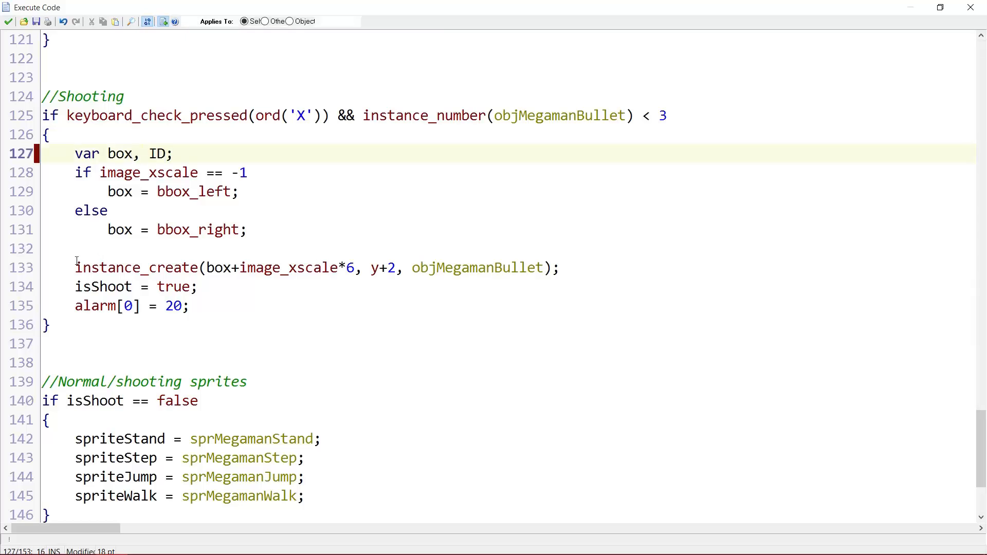
text(ID =)
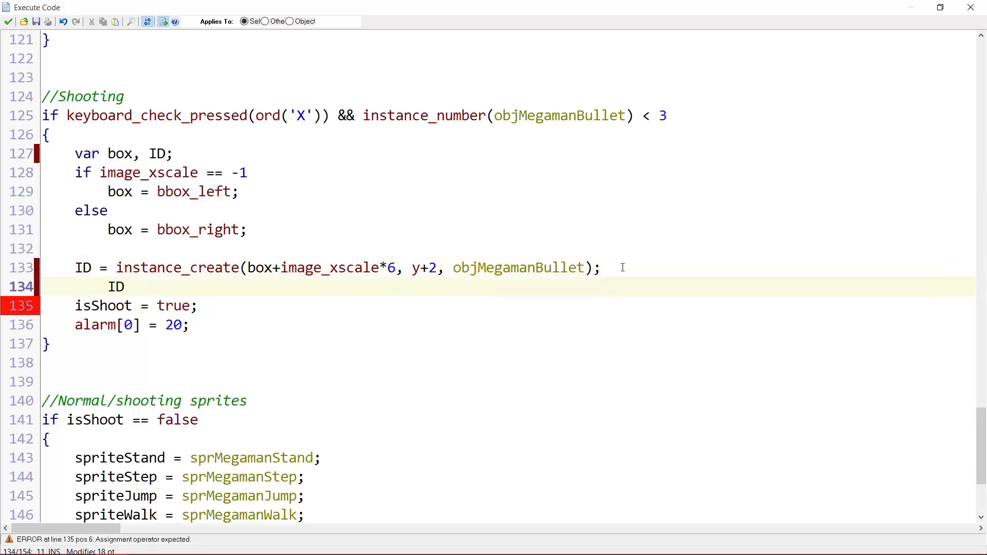
Set ID.hspeed = image_xscale * 5 so the bullet flies in the facing direction
text(.hspee)
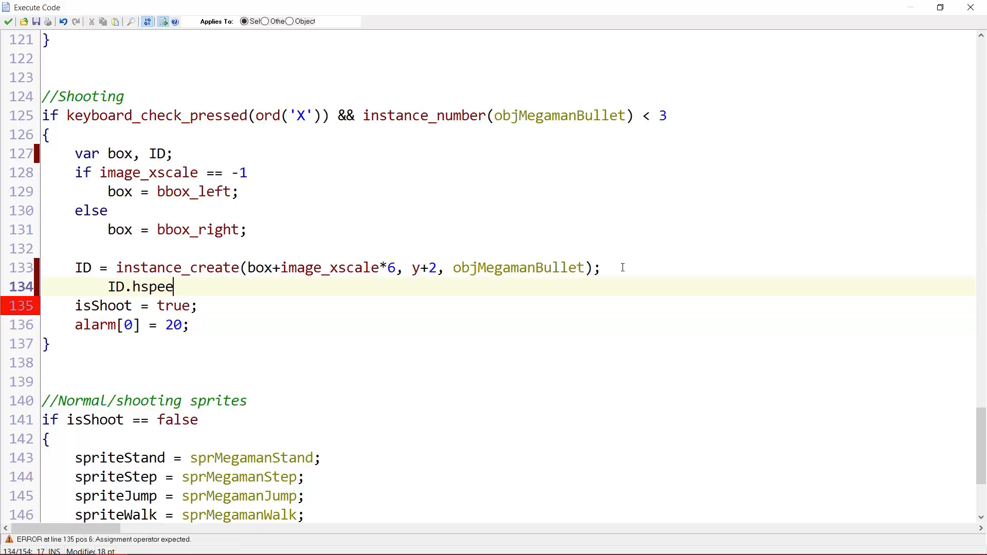
text(d =)
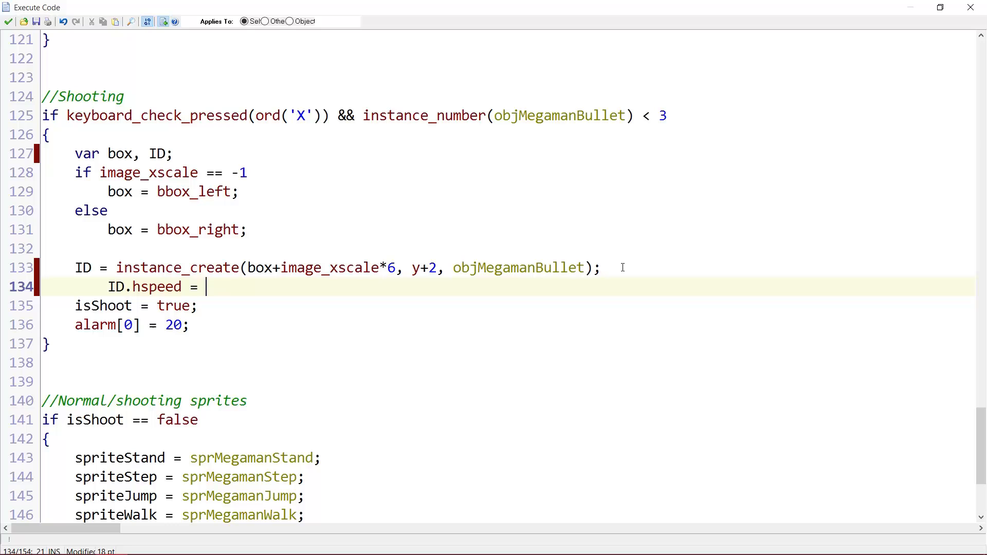
text(image_xscale *)
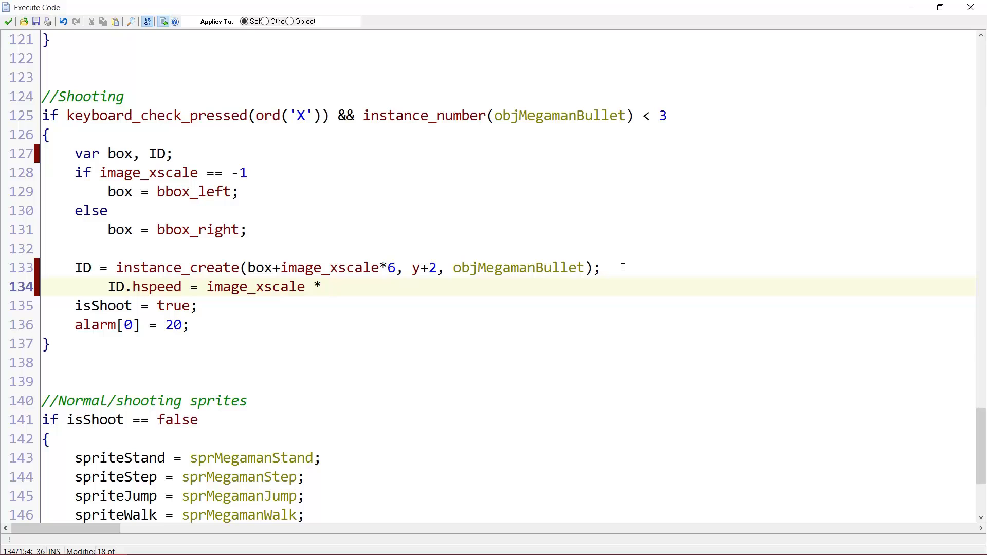
text(5;)
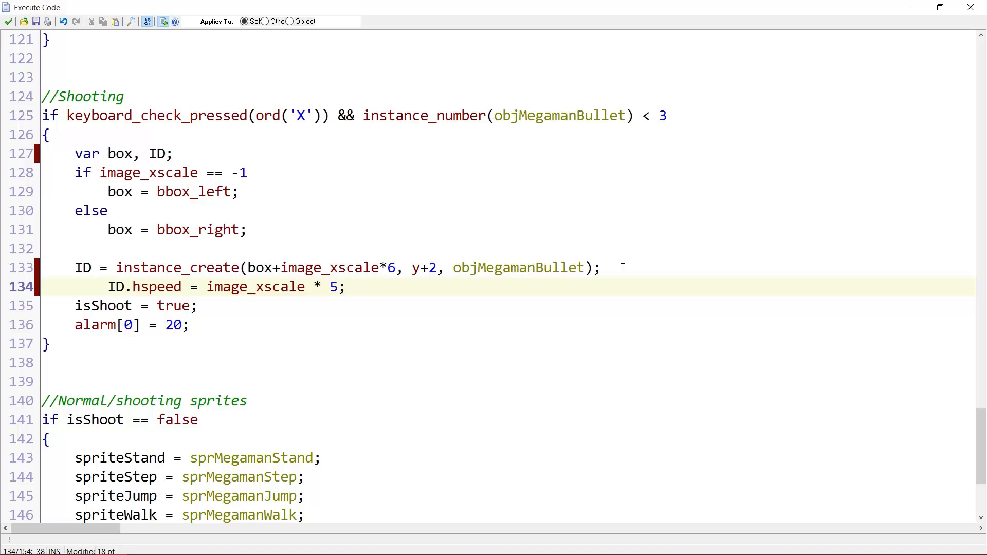
mouse_move(472, 284)
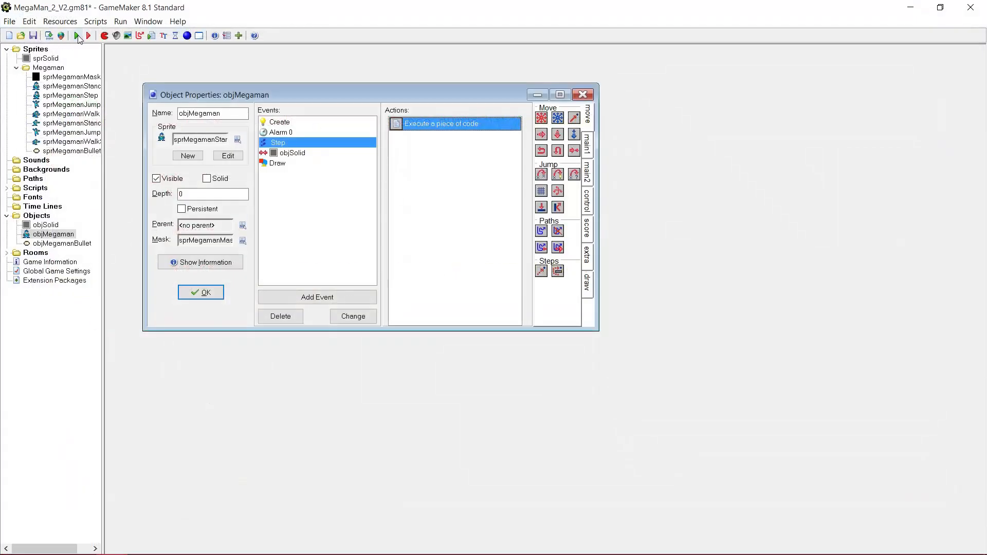
Check the player's draw event code for reference and close it unchanged
click(86, 35)
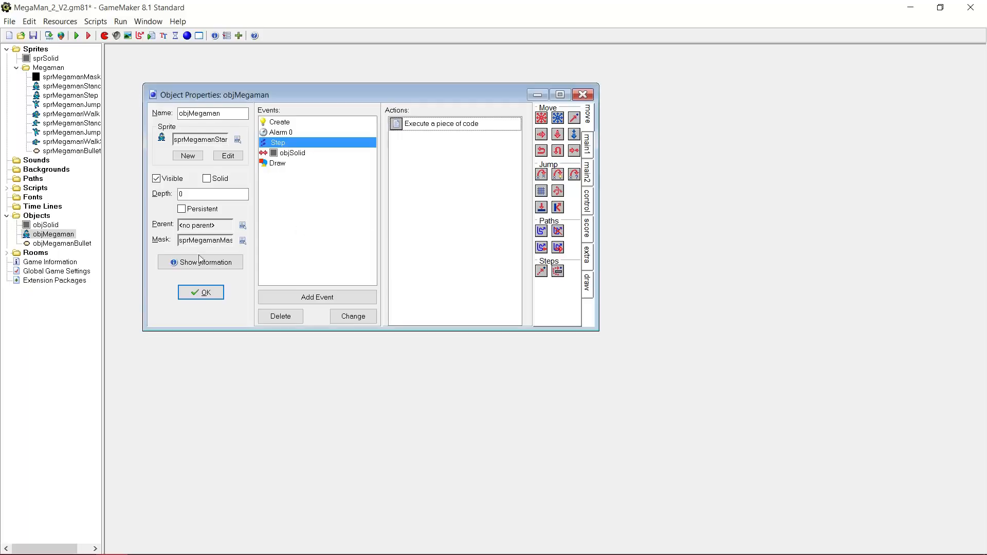
mouse_move(91, 245)
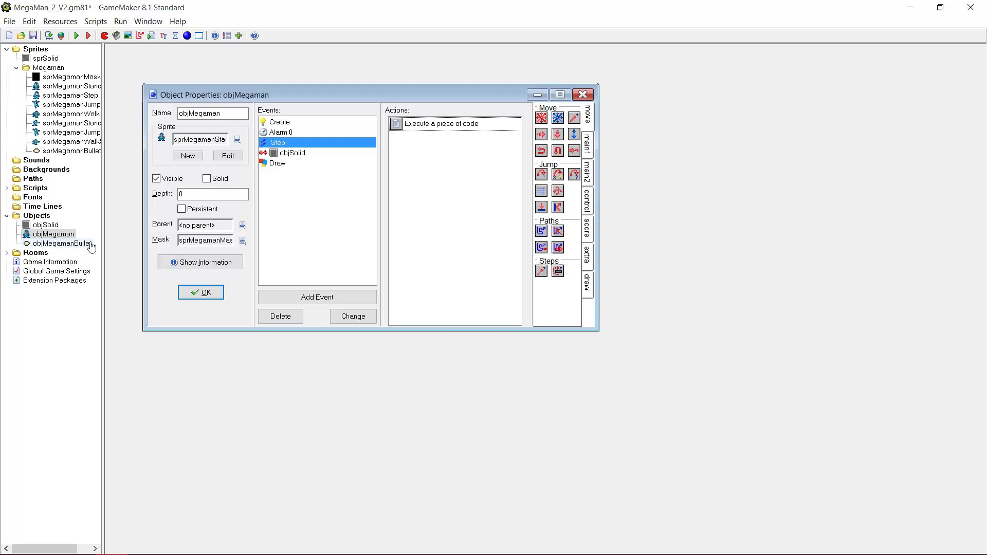
click(276, 163)
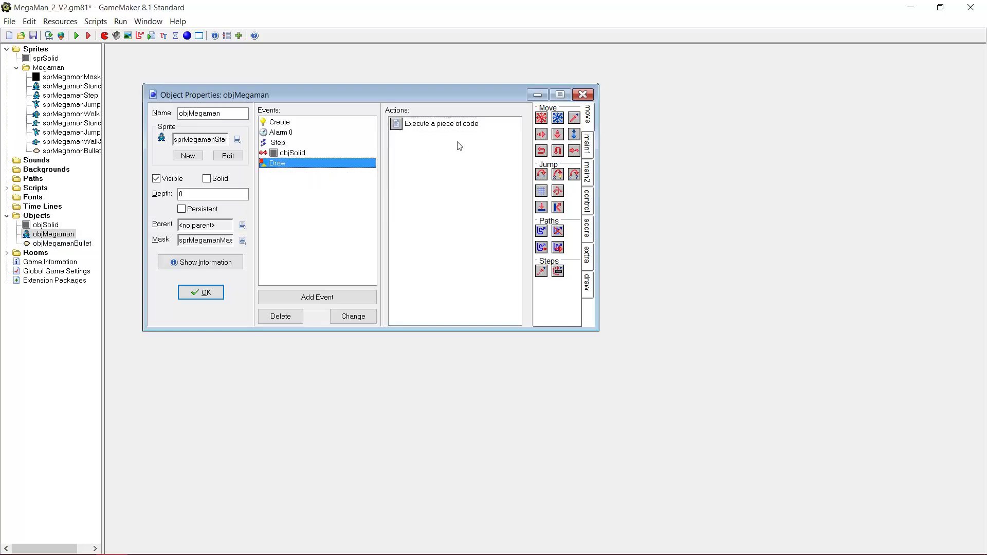
double_click(441, 124)
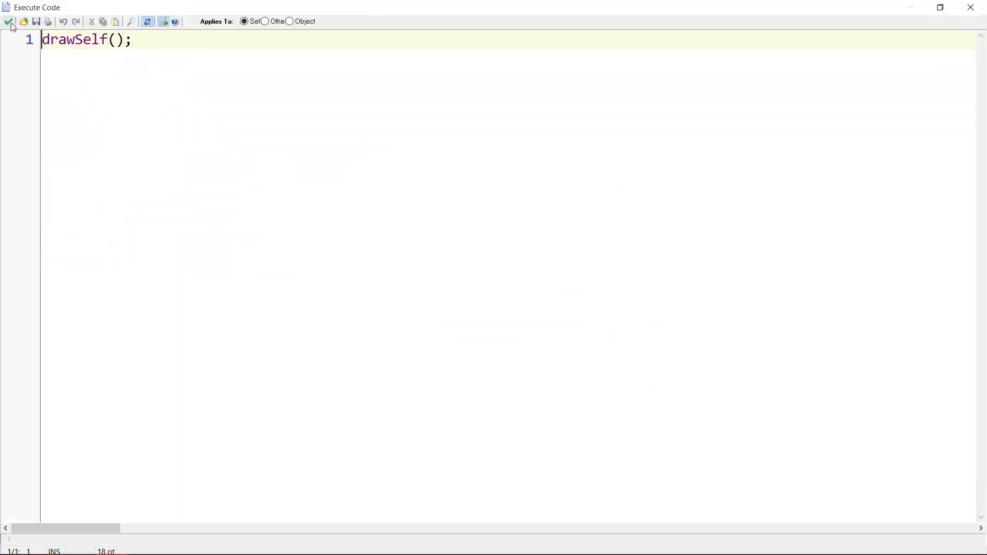
click(9, 21)
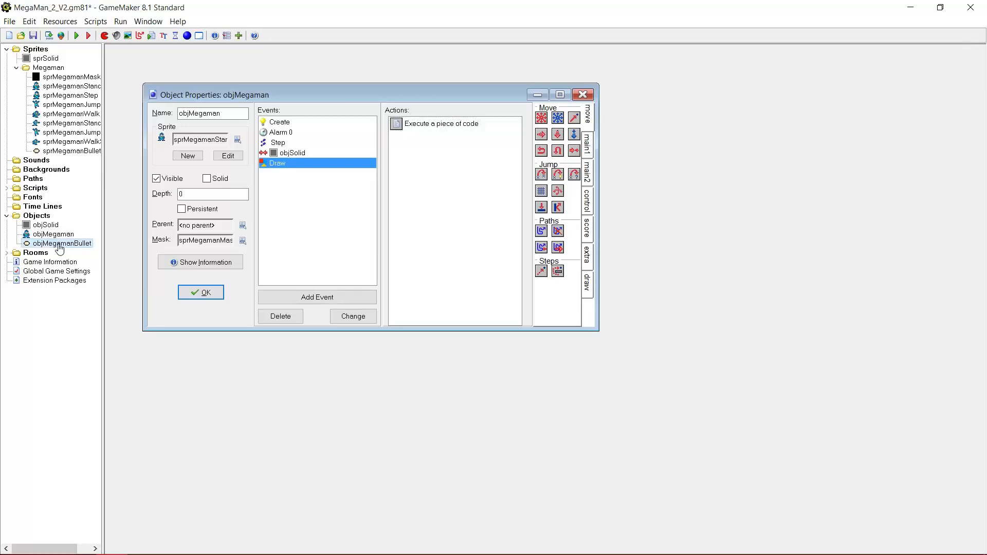
Give objMegamanBullet a Draw event calling drawSelf and run the game
double_click(61, 243)
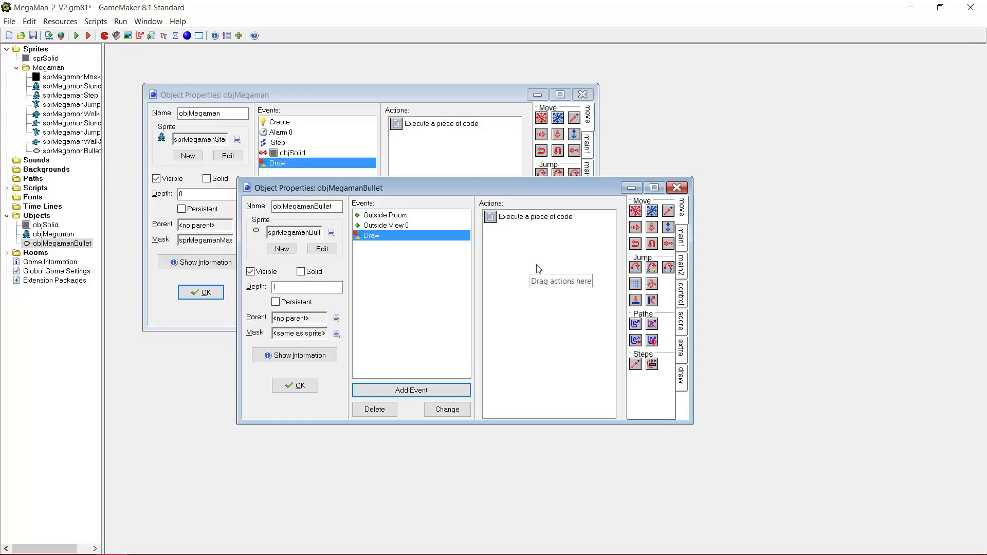
double_click(537, 217)
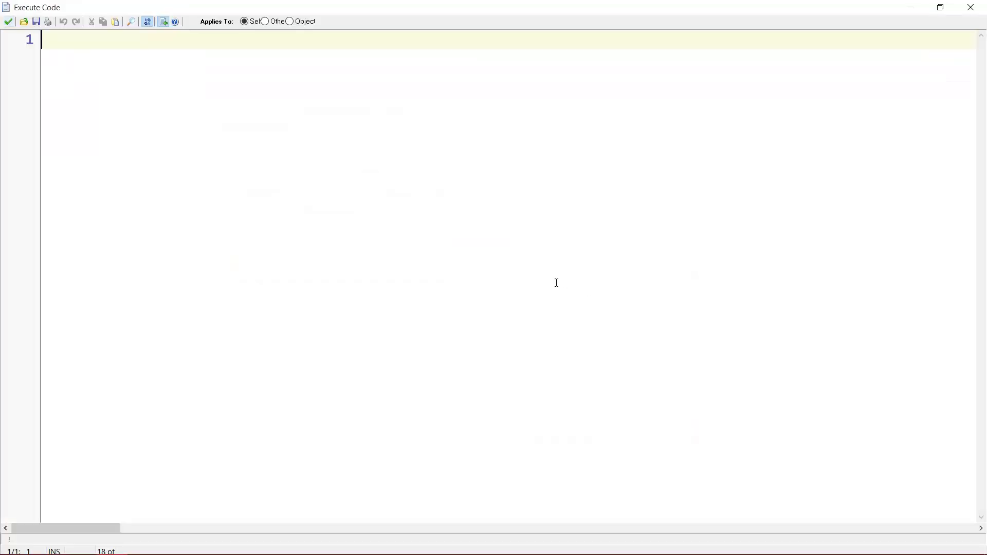
text(drawSelf)
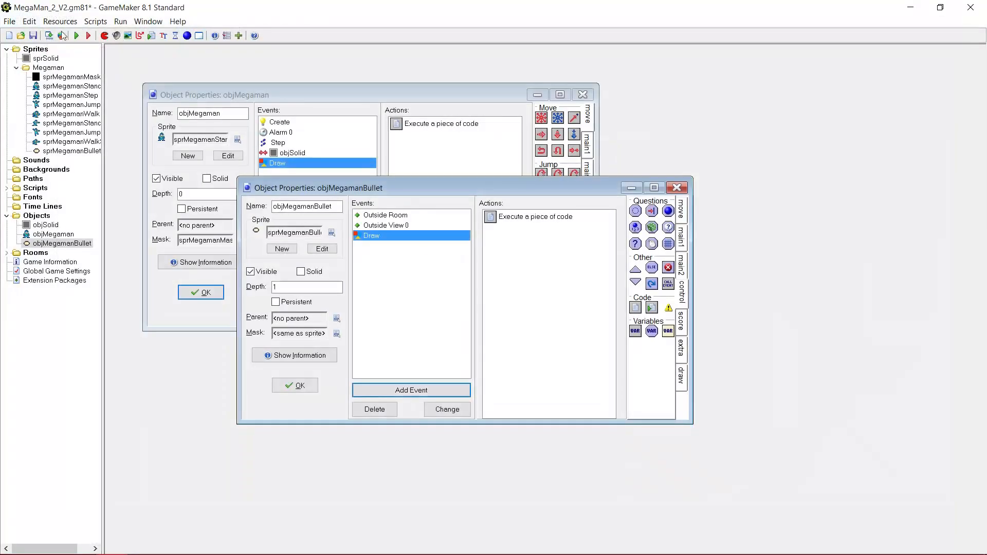
click(77, 35)
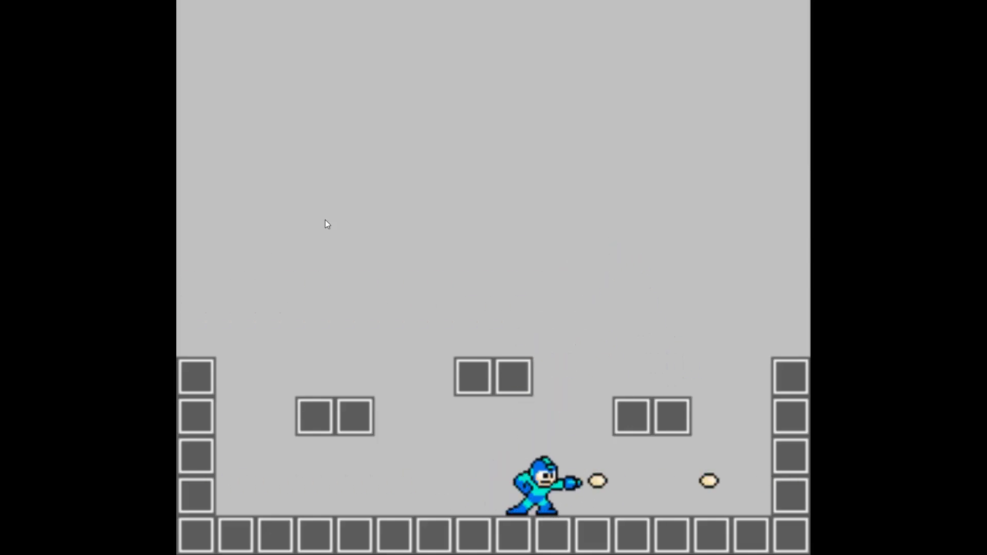
Fire a lemon bullet and jump to the right platform in the running game
key(Left)
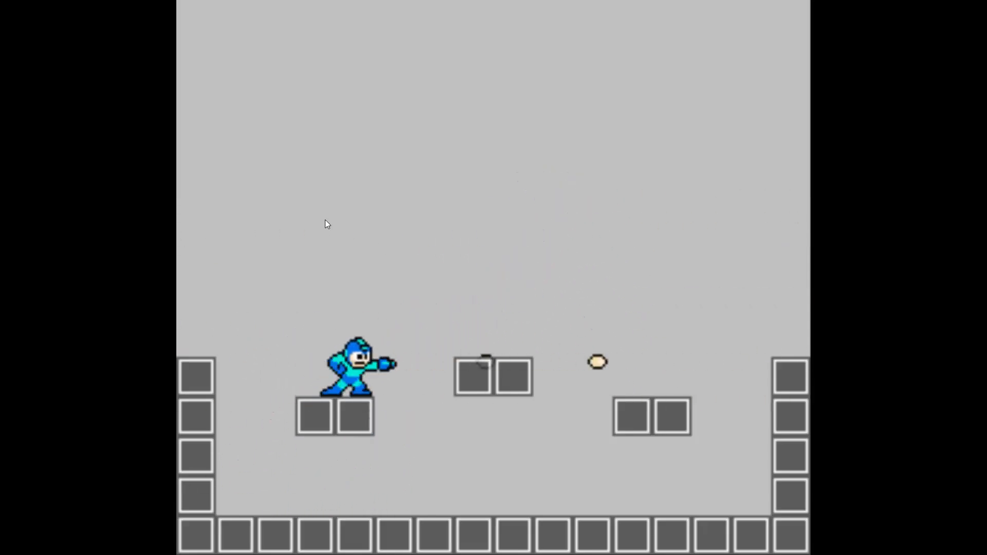
key(Right)
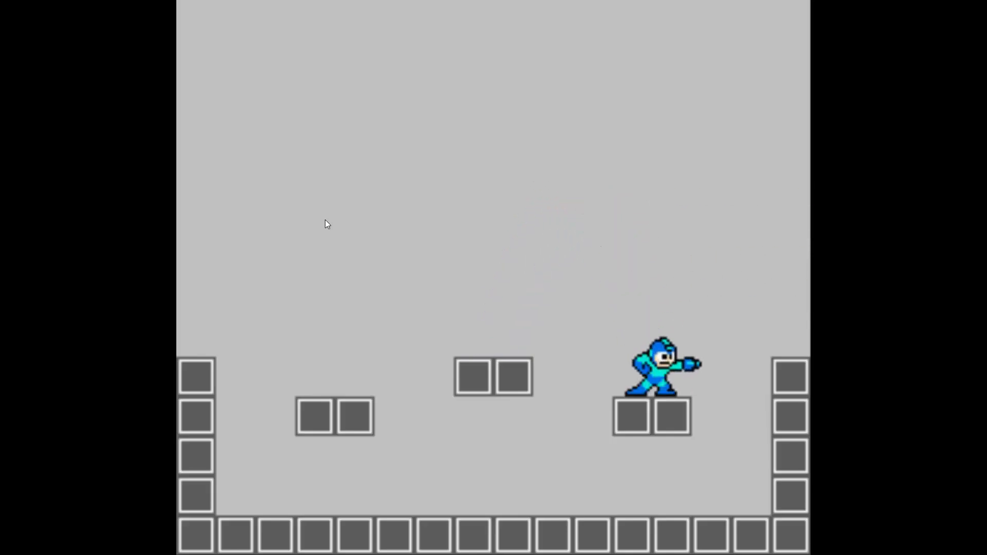